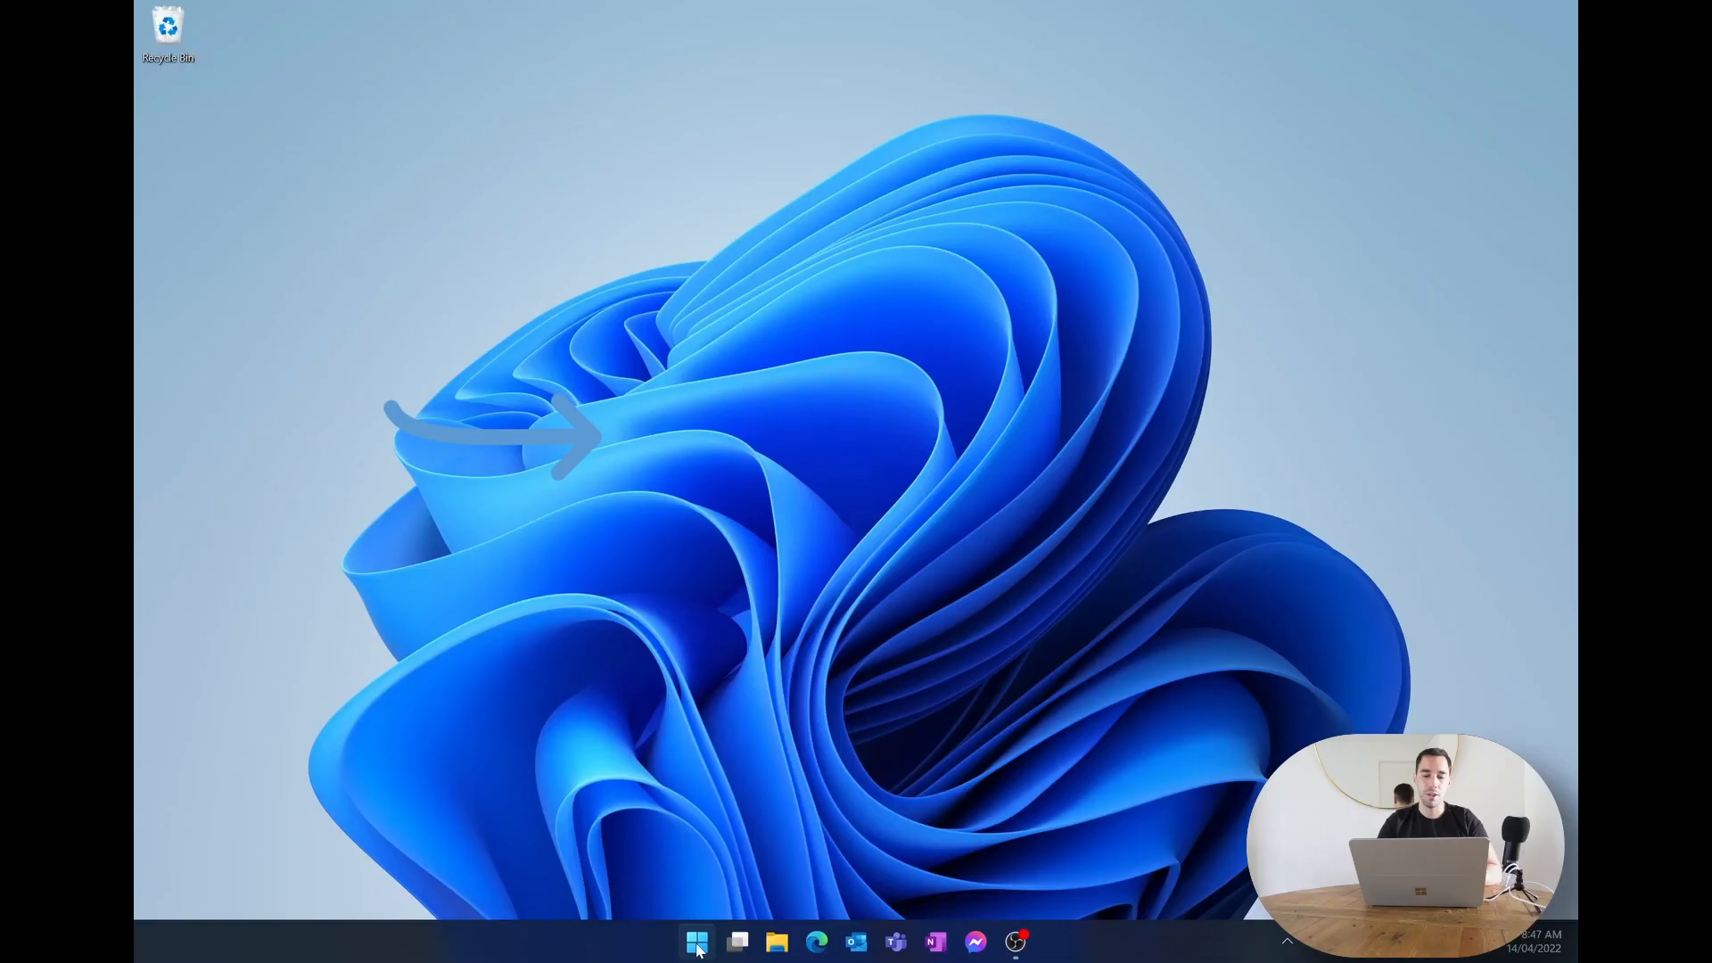
Open the Start menu from the taskbar to view pinned and recommended items.
click(695, 942)
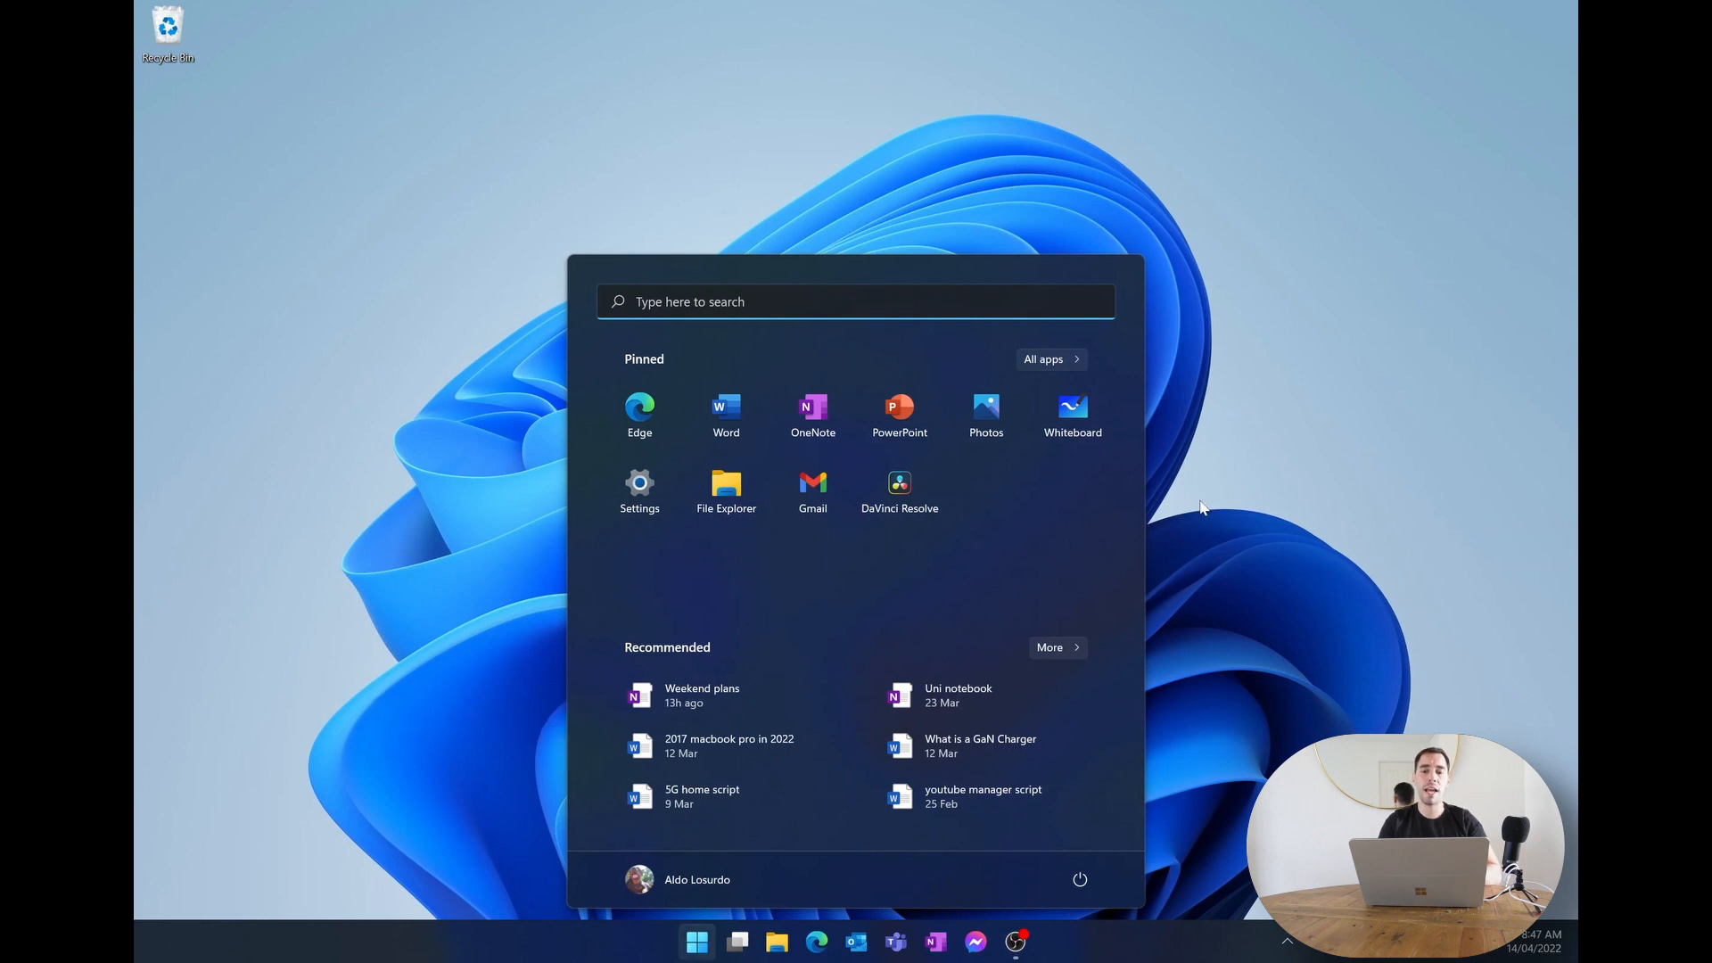
mouse_move(725, 413)
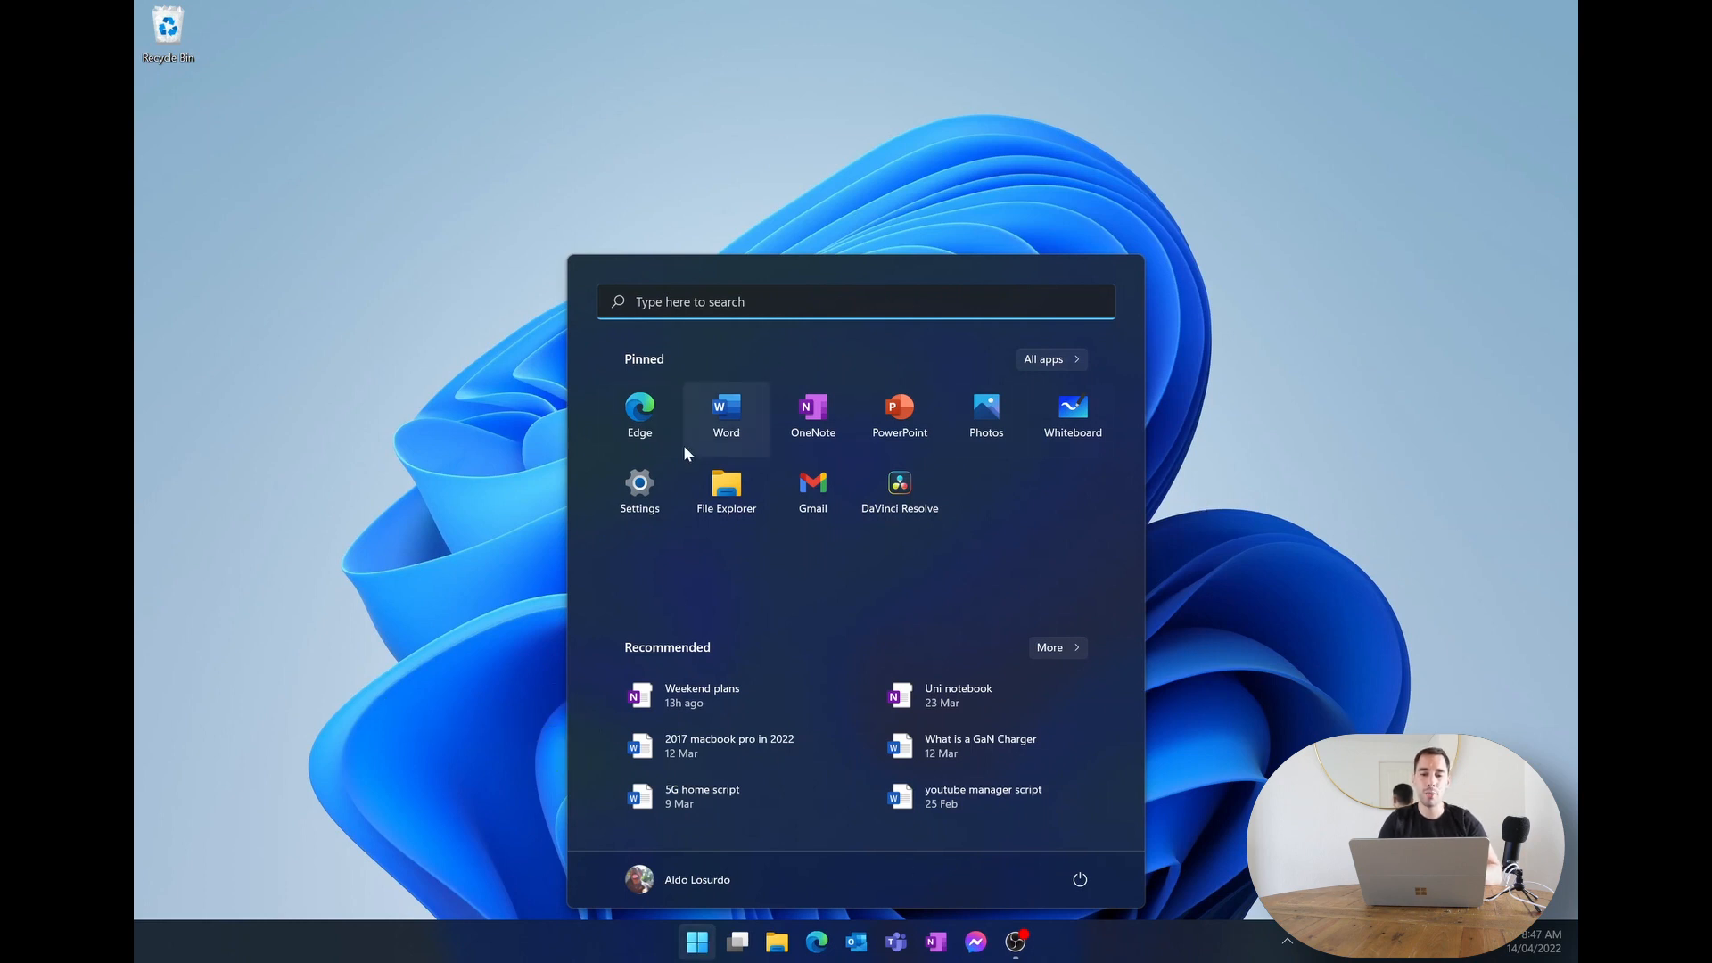
mouse_move(987, 508)
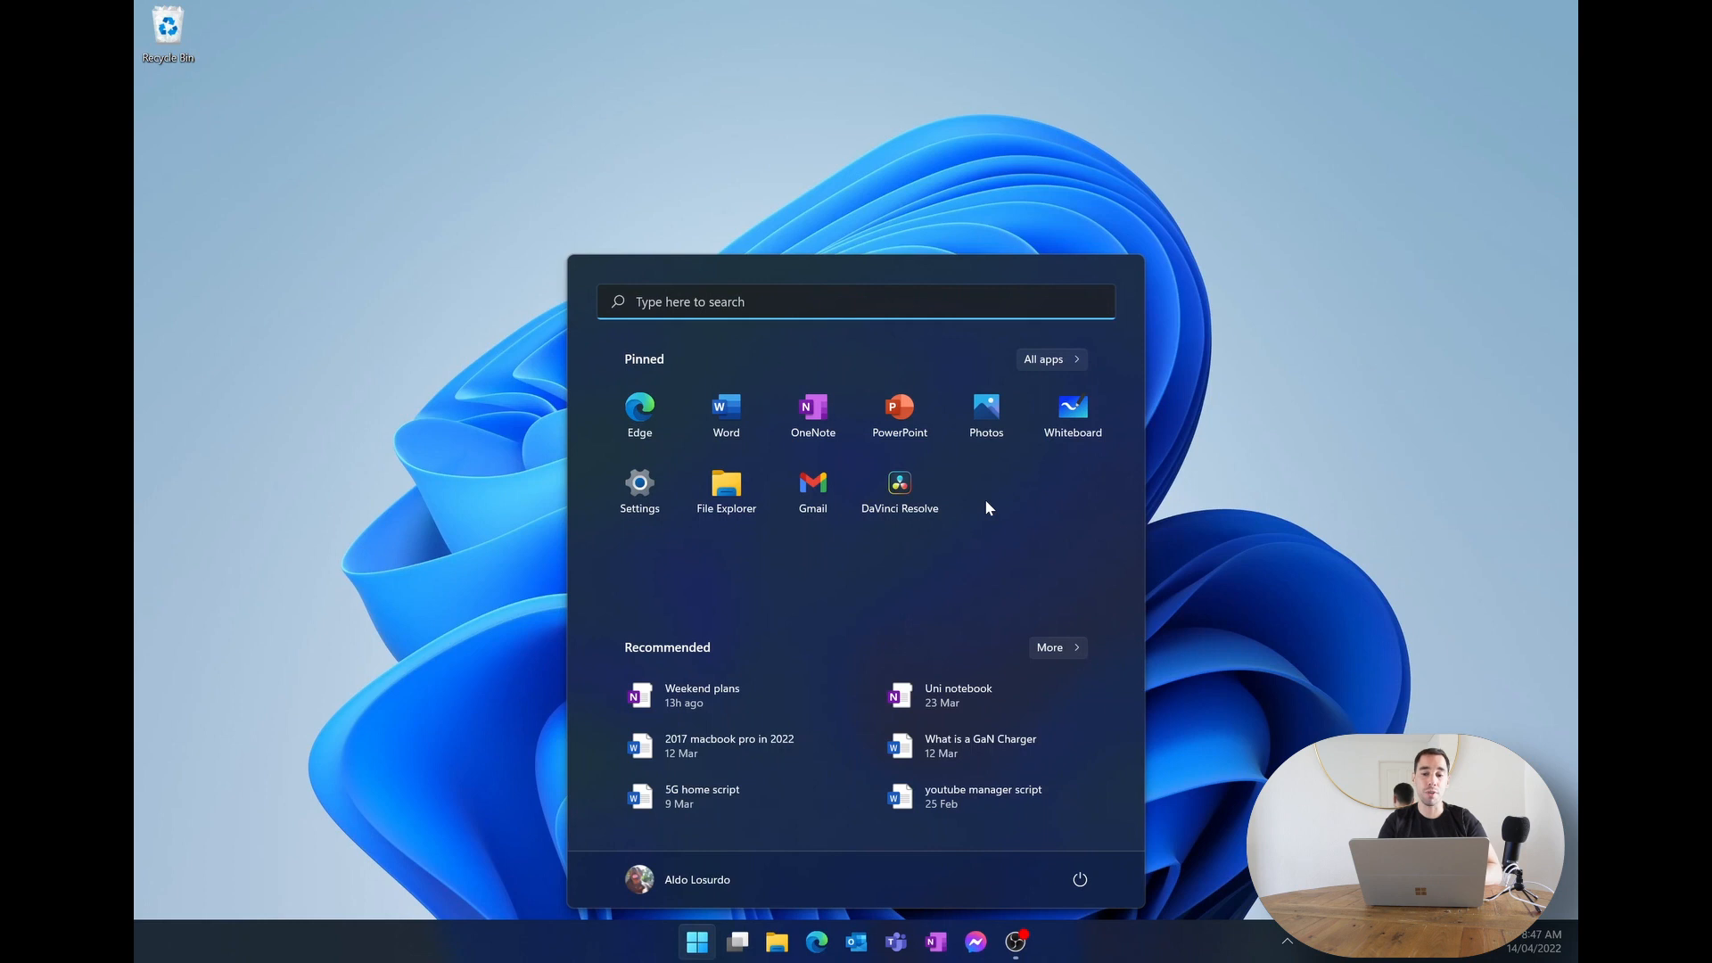
mouse_move(638, 492)
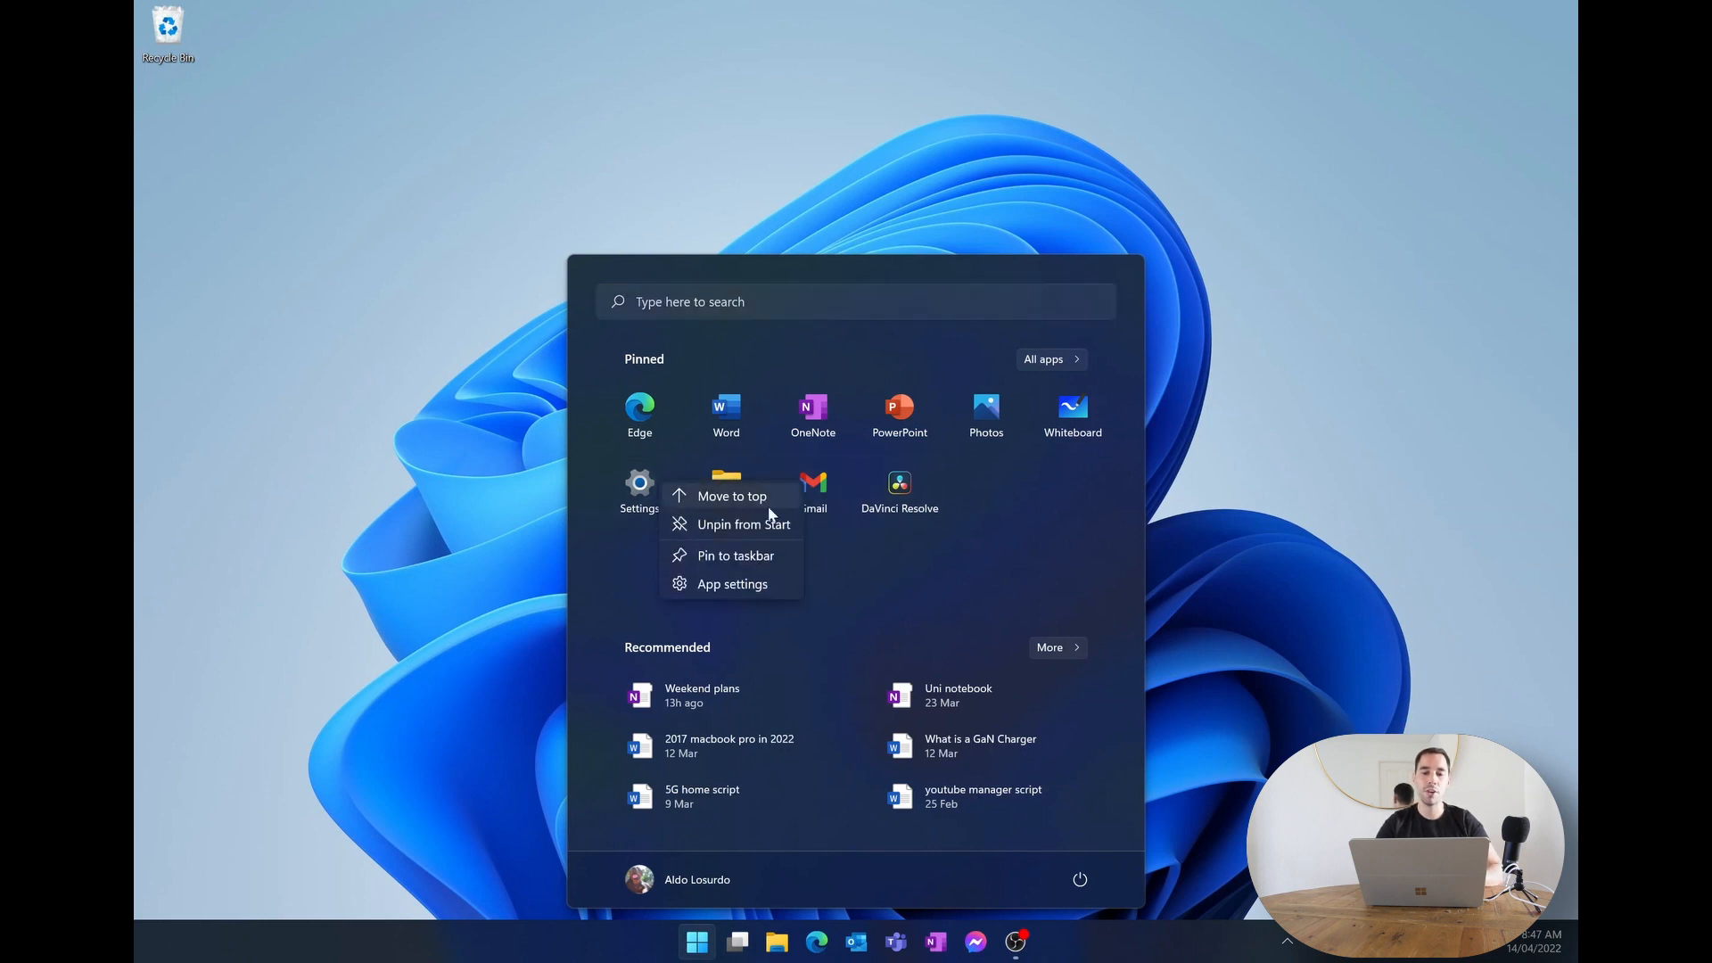
mouse_move(743, 525)
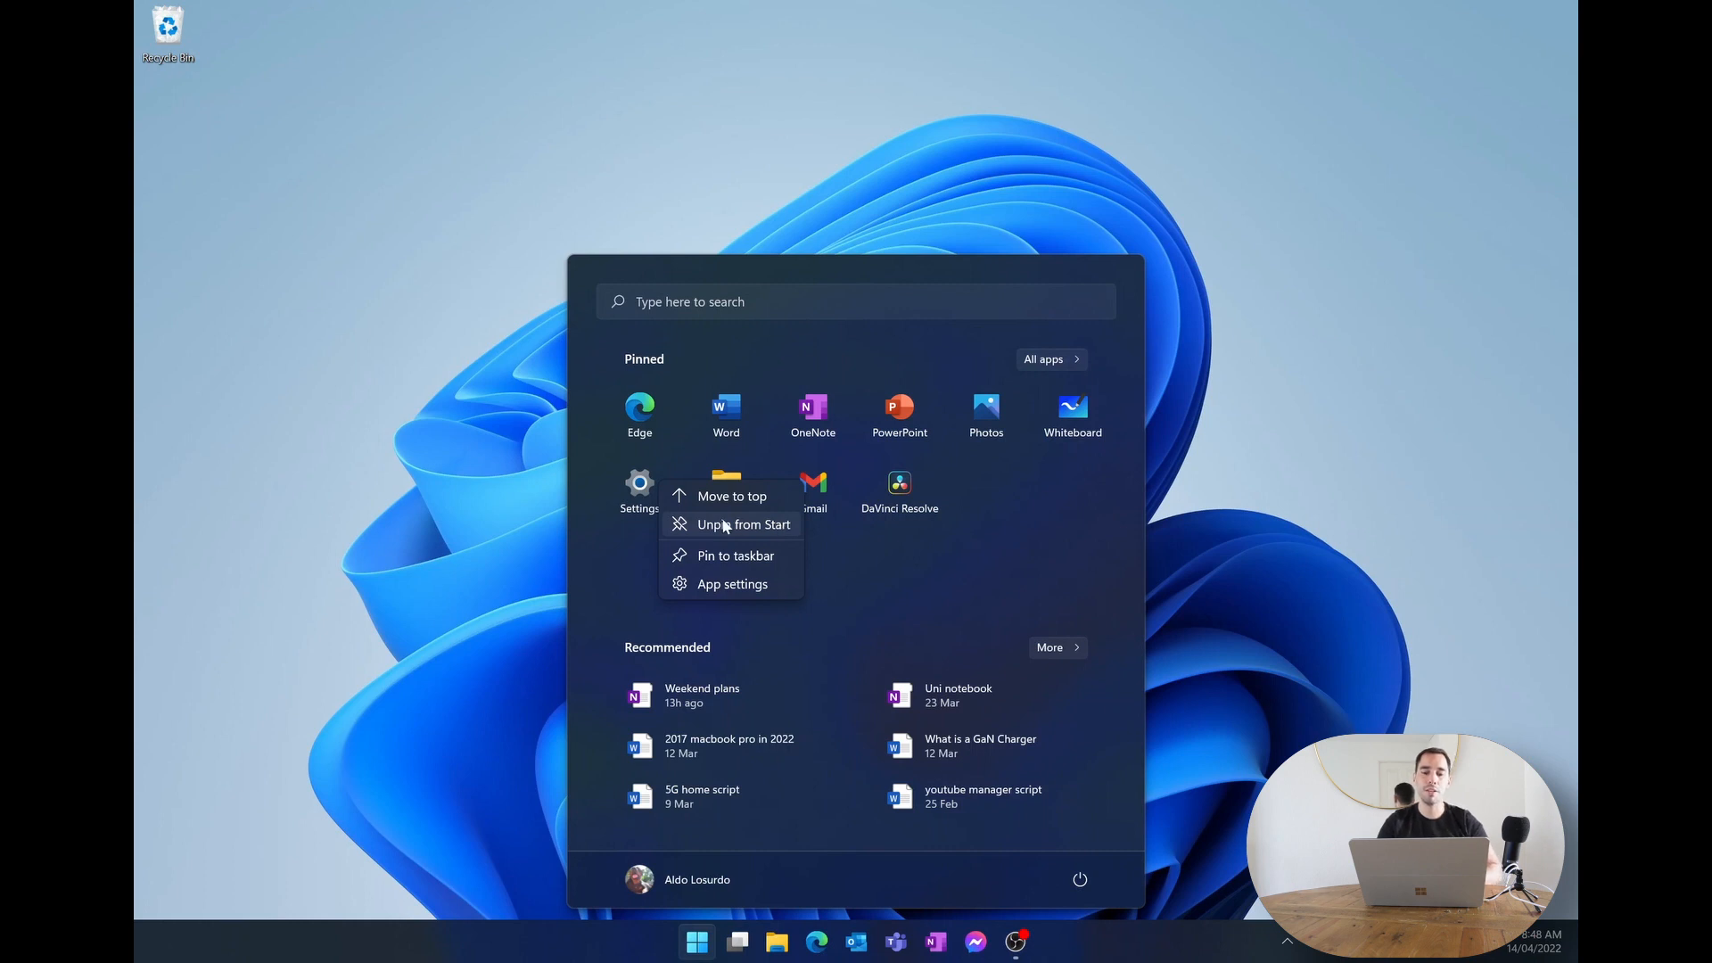
Unpin the Settings app from the Start menu's pinned apps.
click(743, 525)
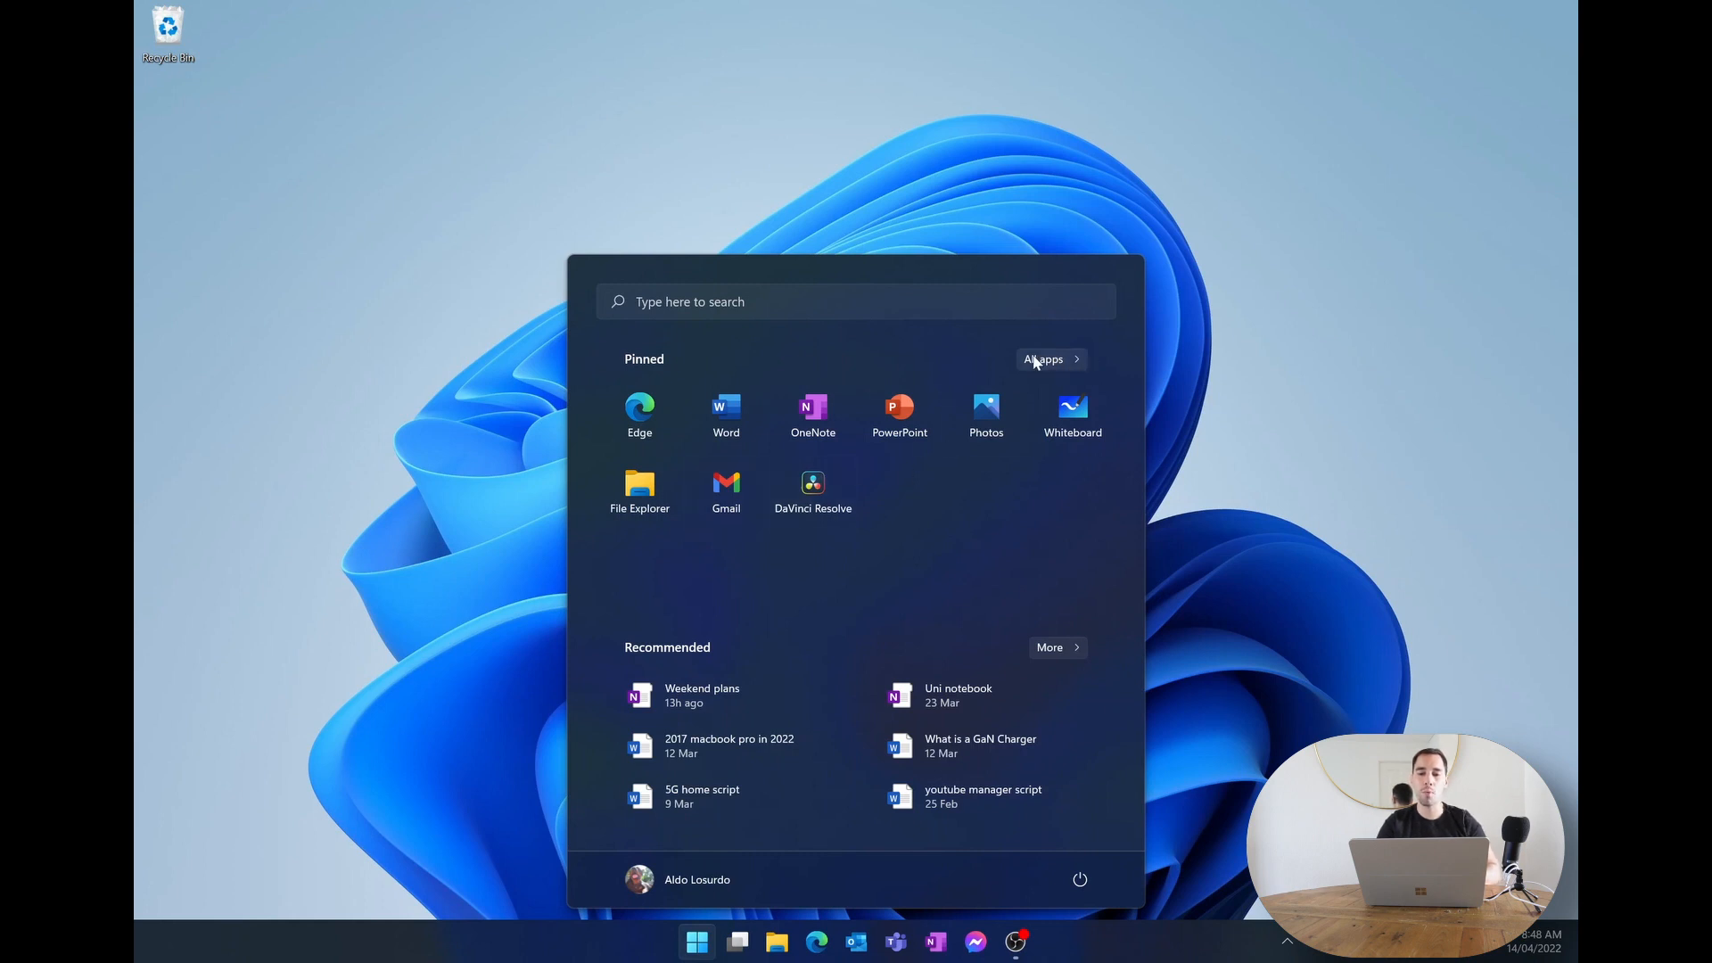
mouse_move(1074, 361)
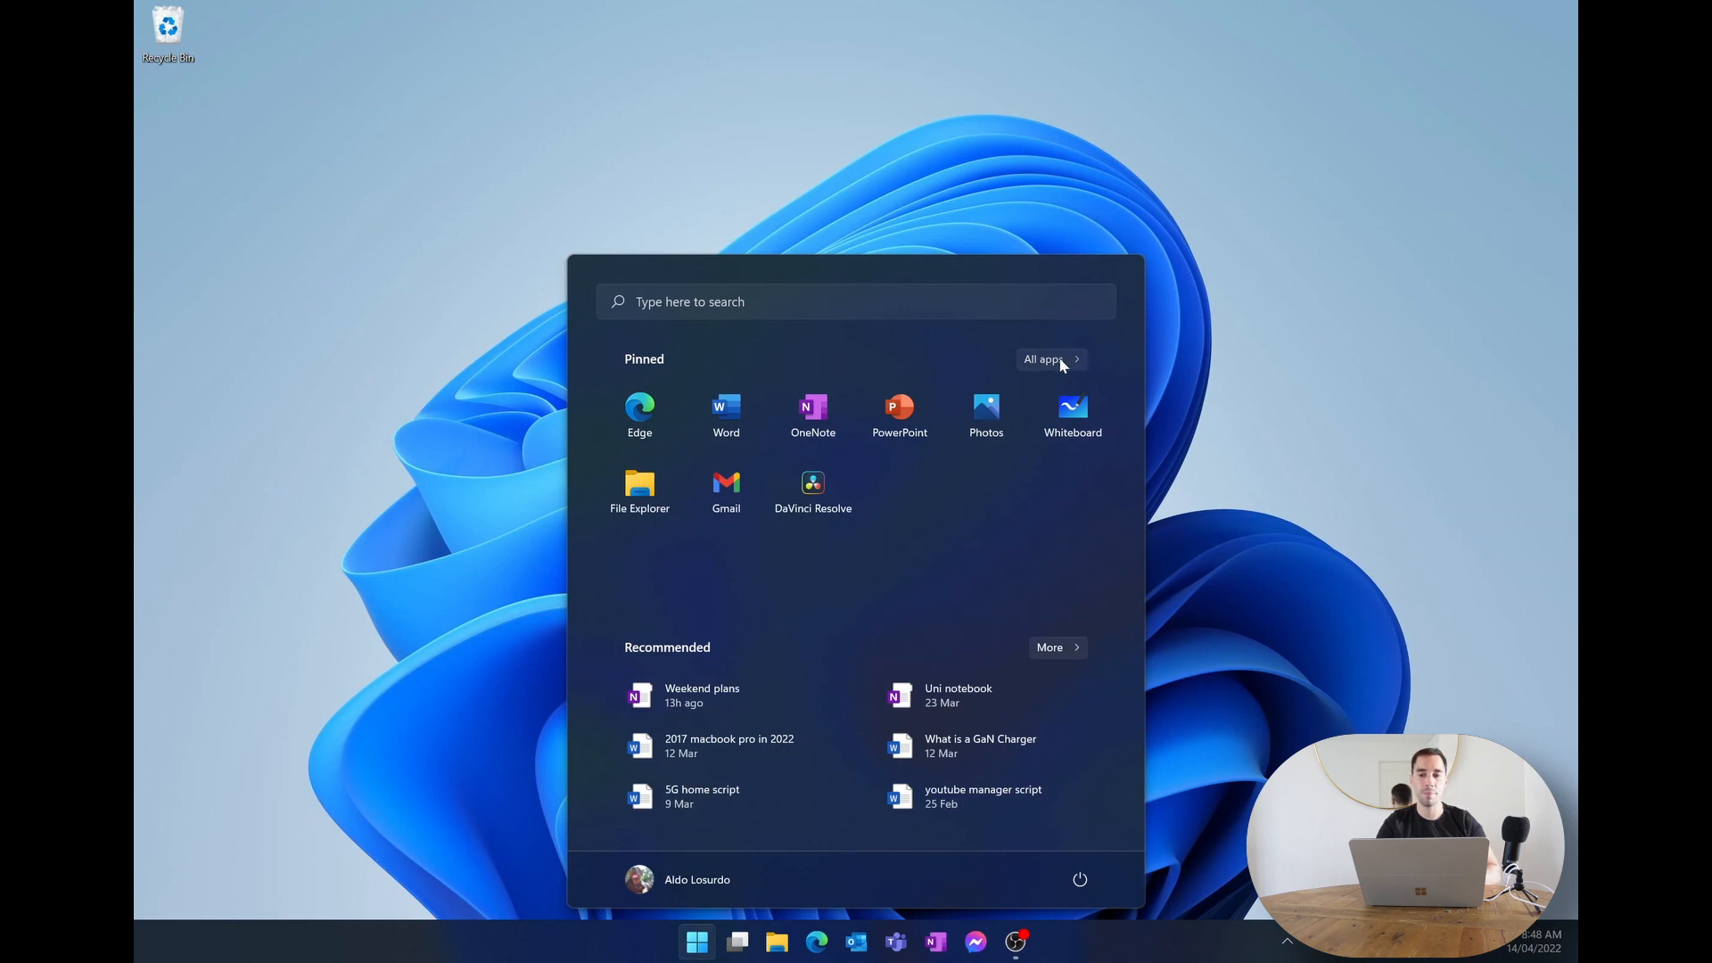
Scroll All apps to the C entries and bring up Calculator's pinning options.
click(1042, 360)
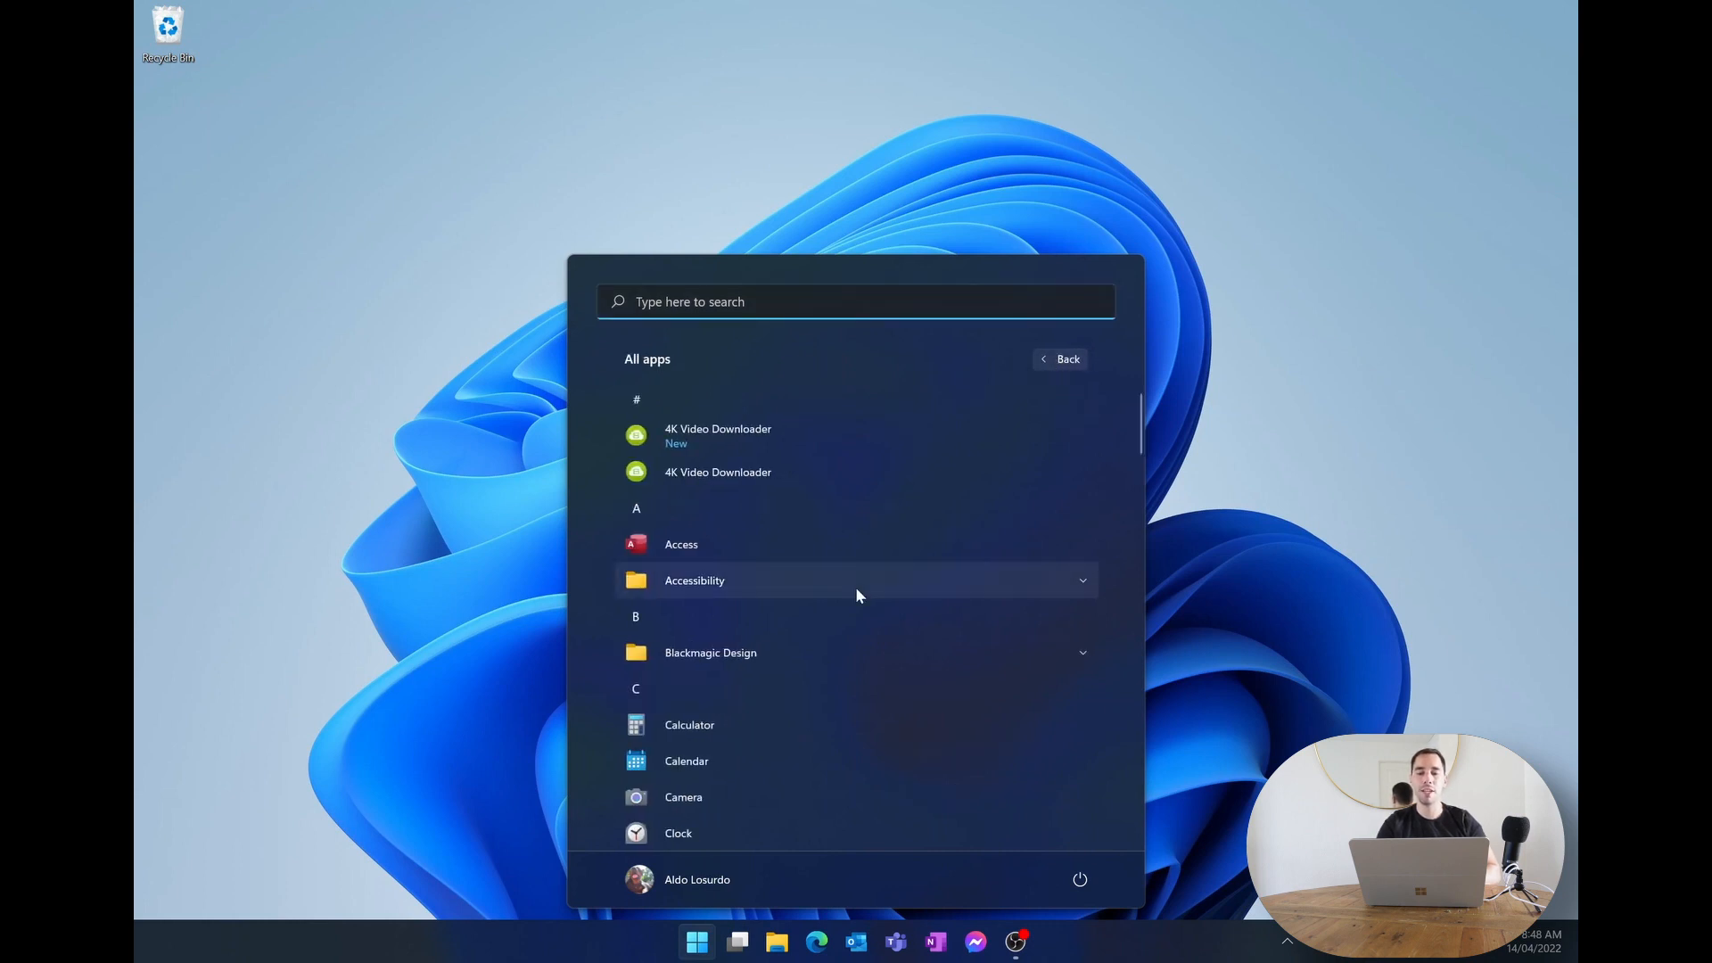
scroll(down, 3)
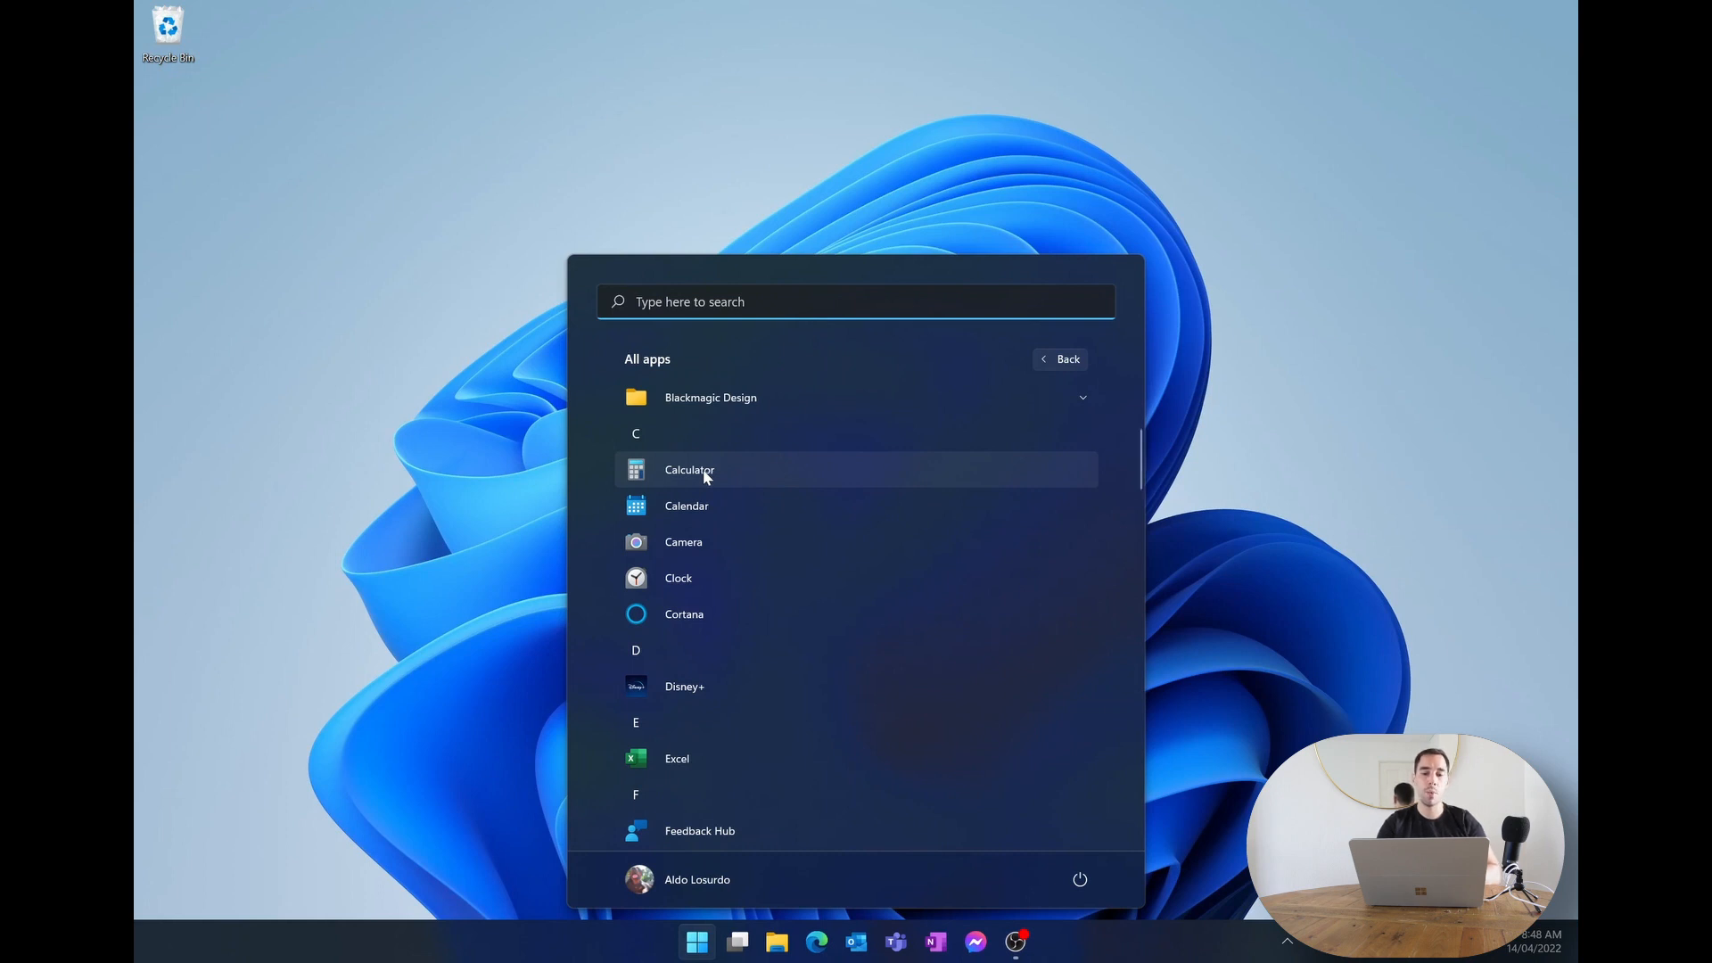
right_click(689, 470)
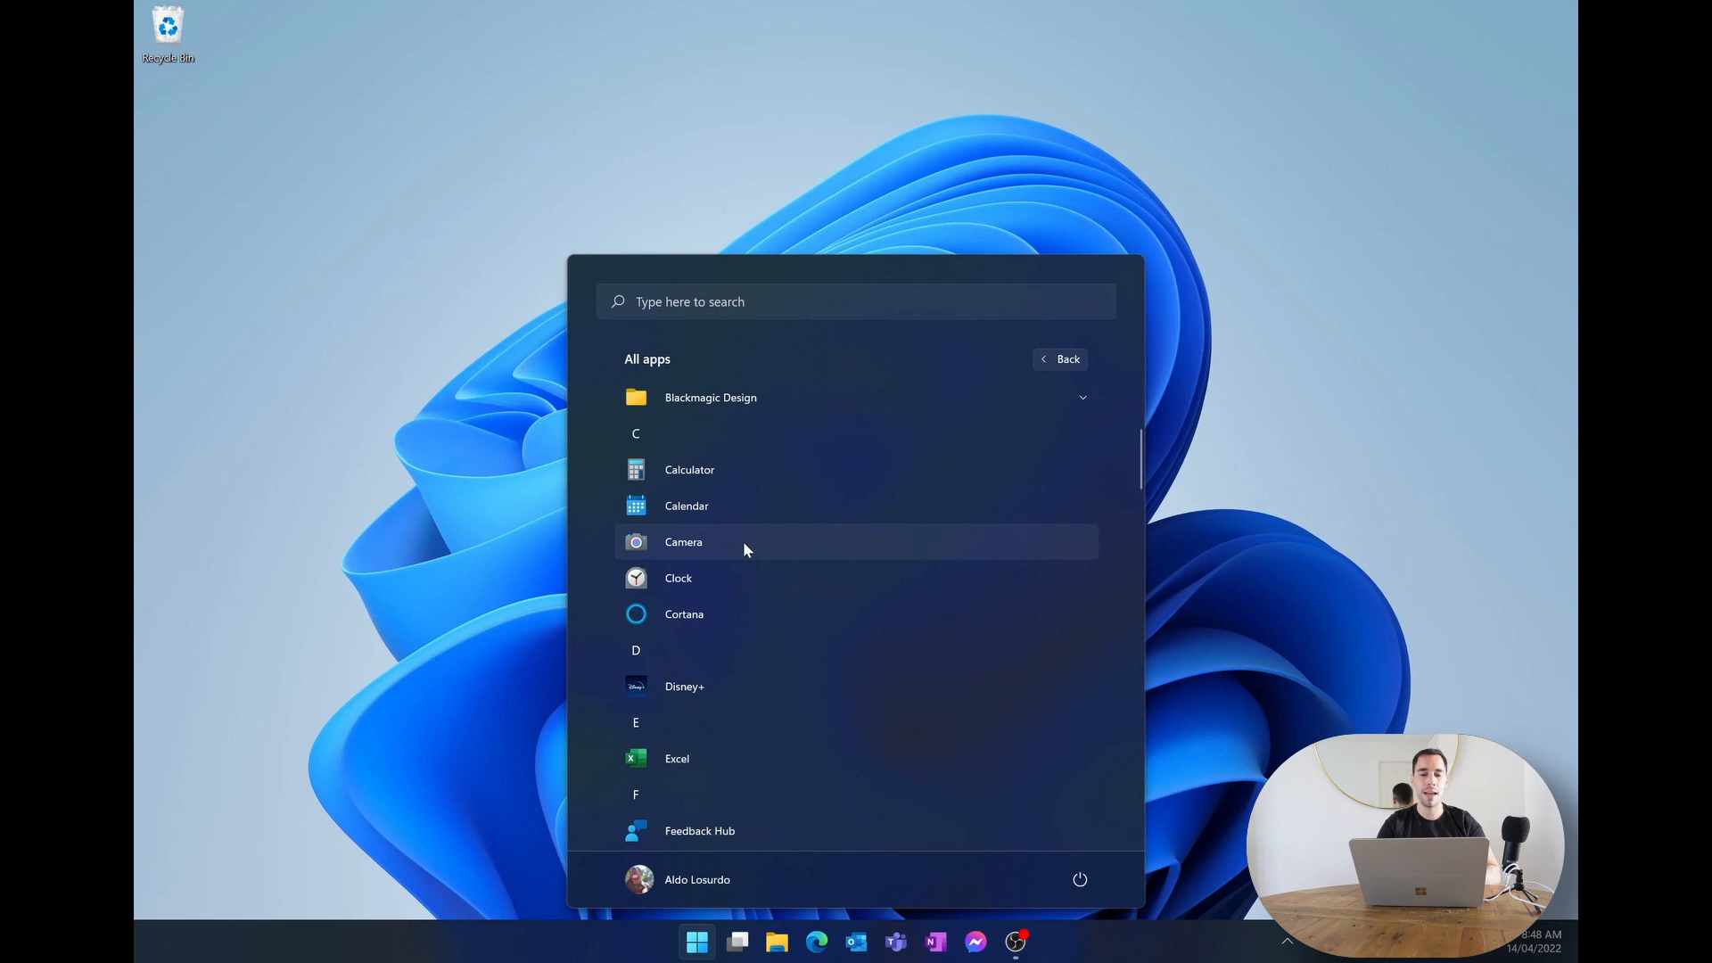
mouse_move(780, 569)
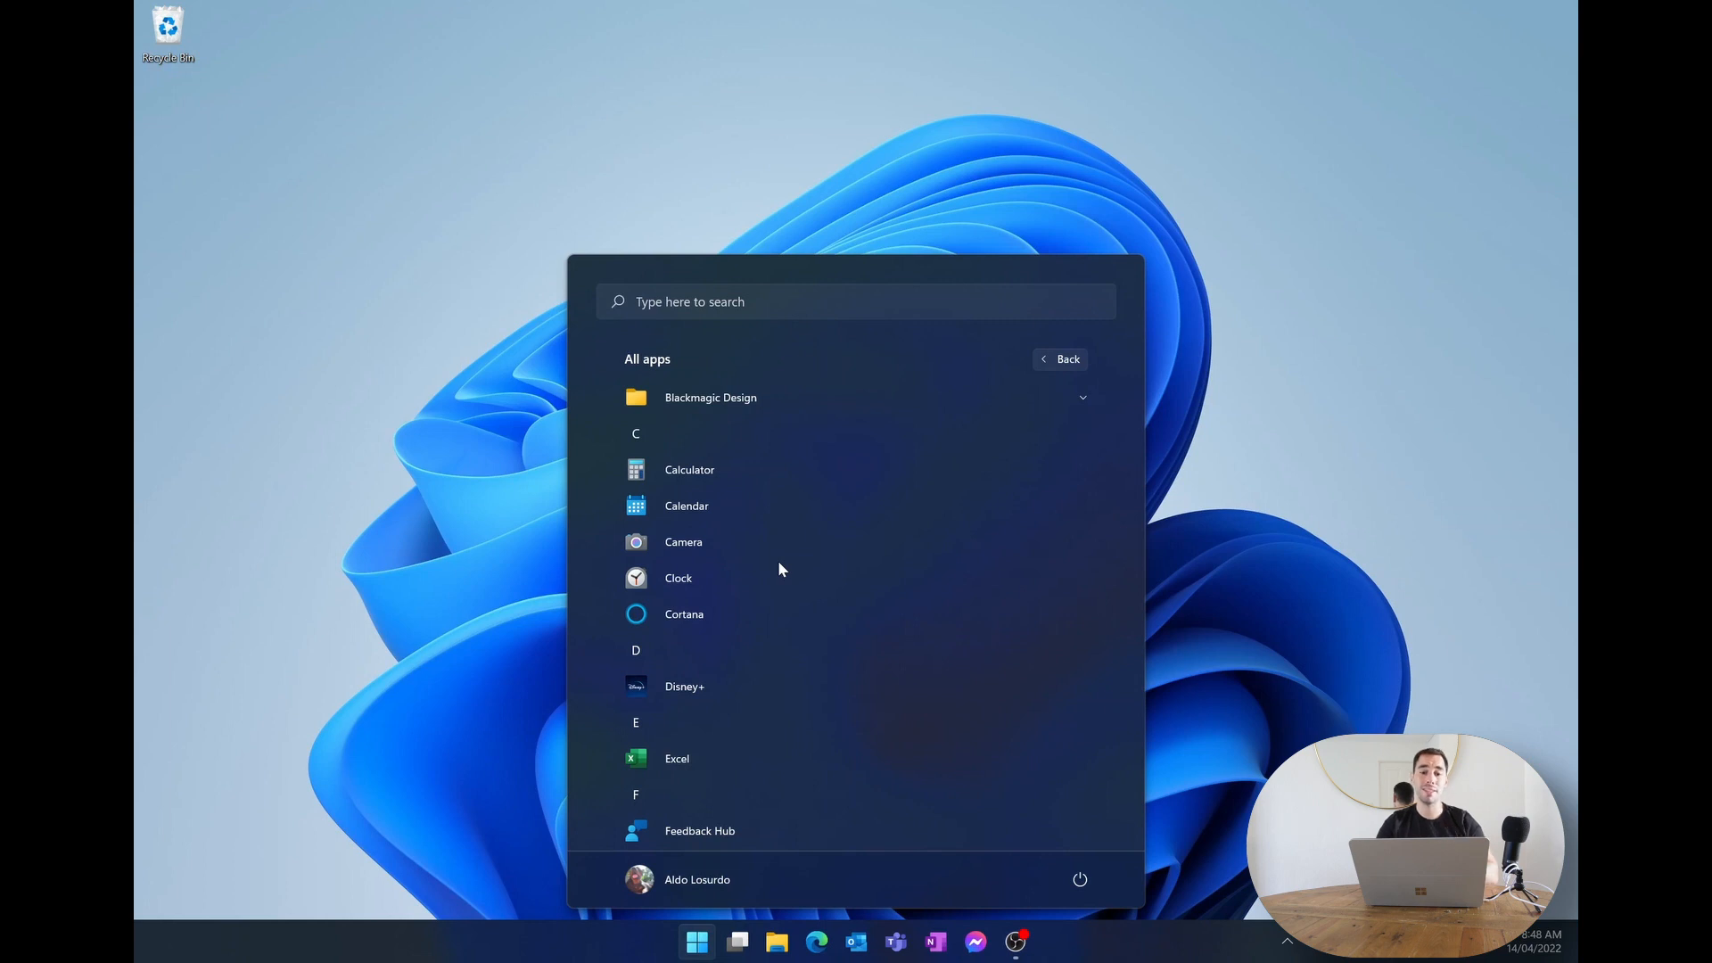
Go back from All apps to the pinned apps view.
click(1059, 359)
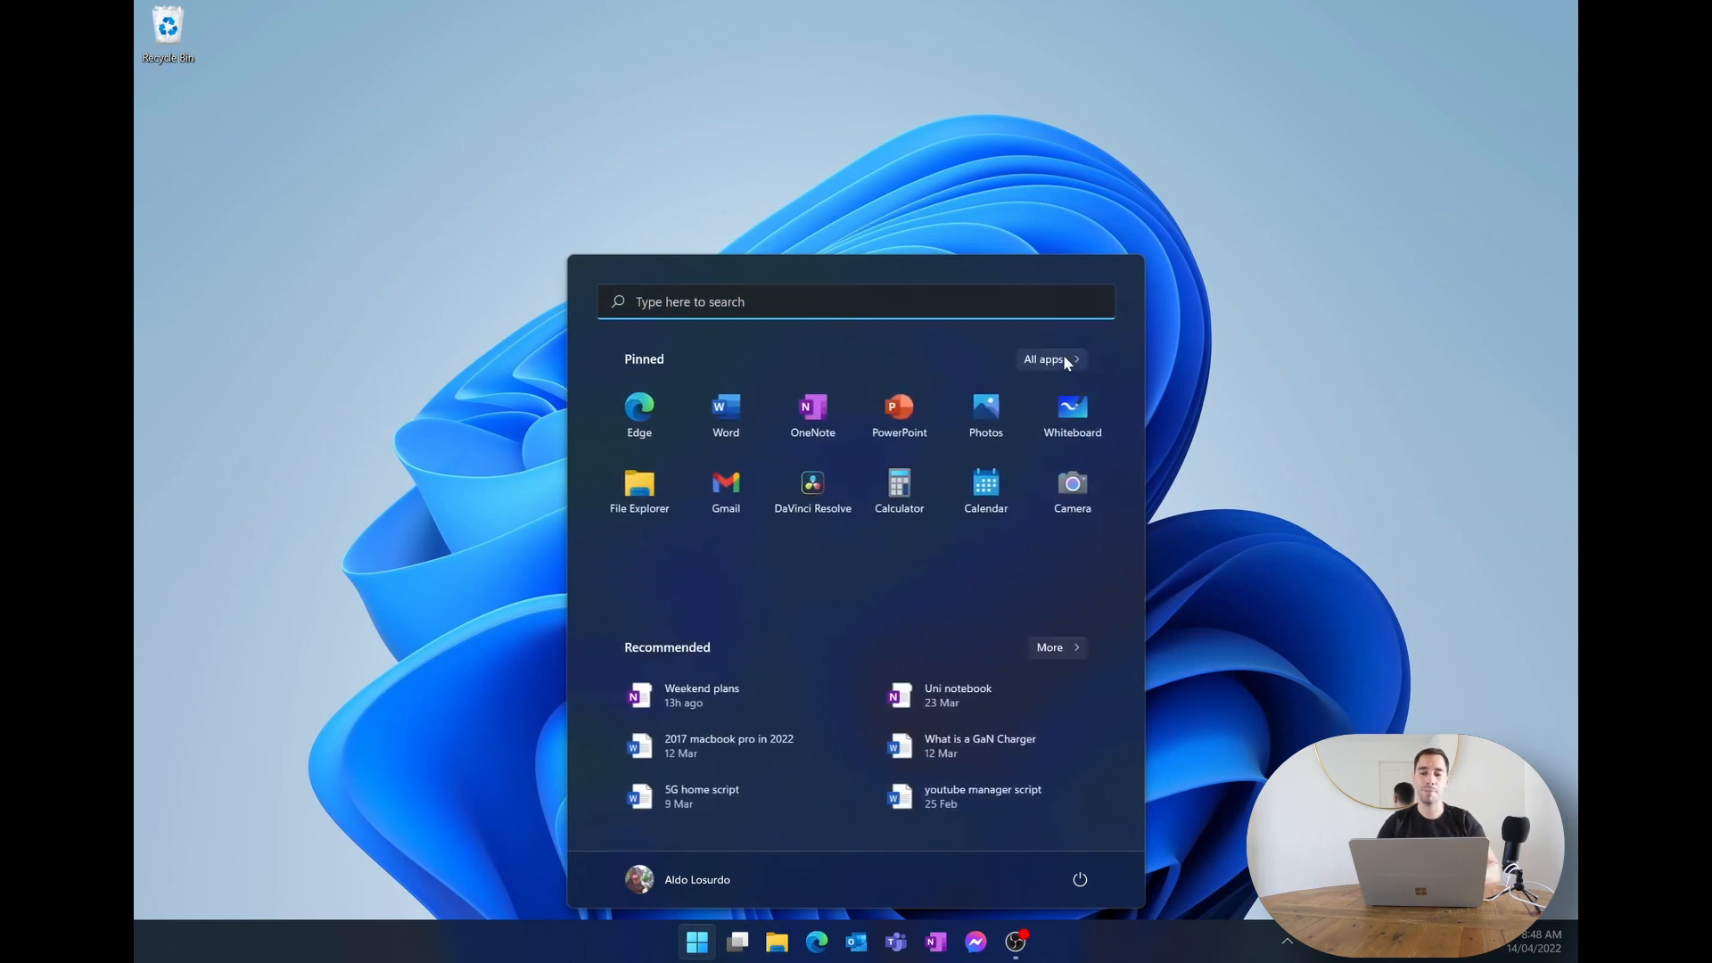
mouse_move(946, 578)
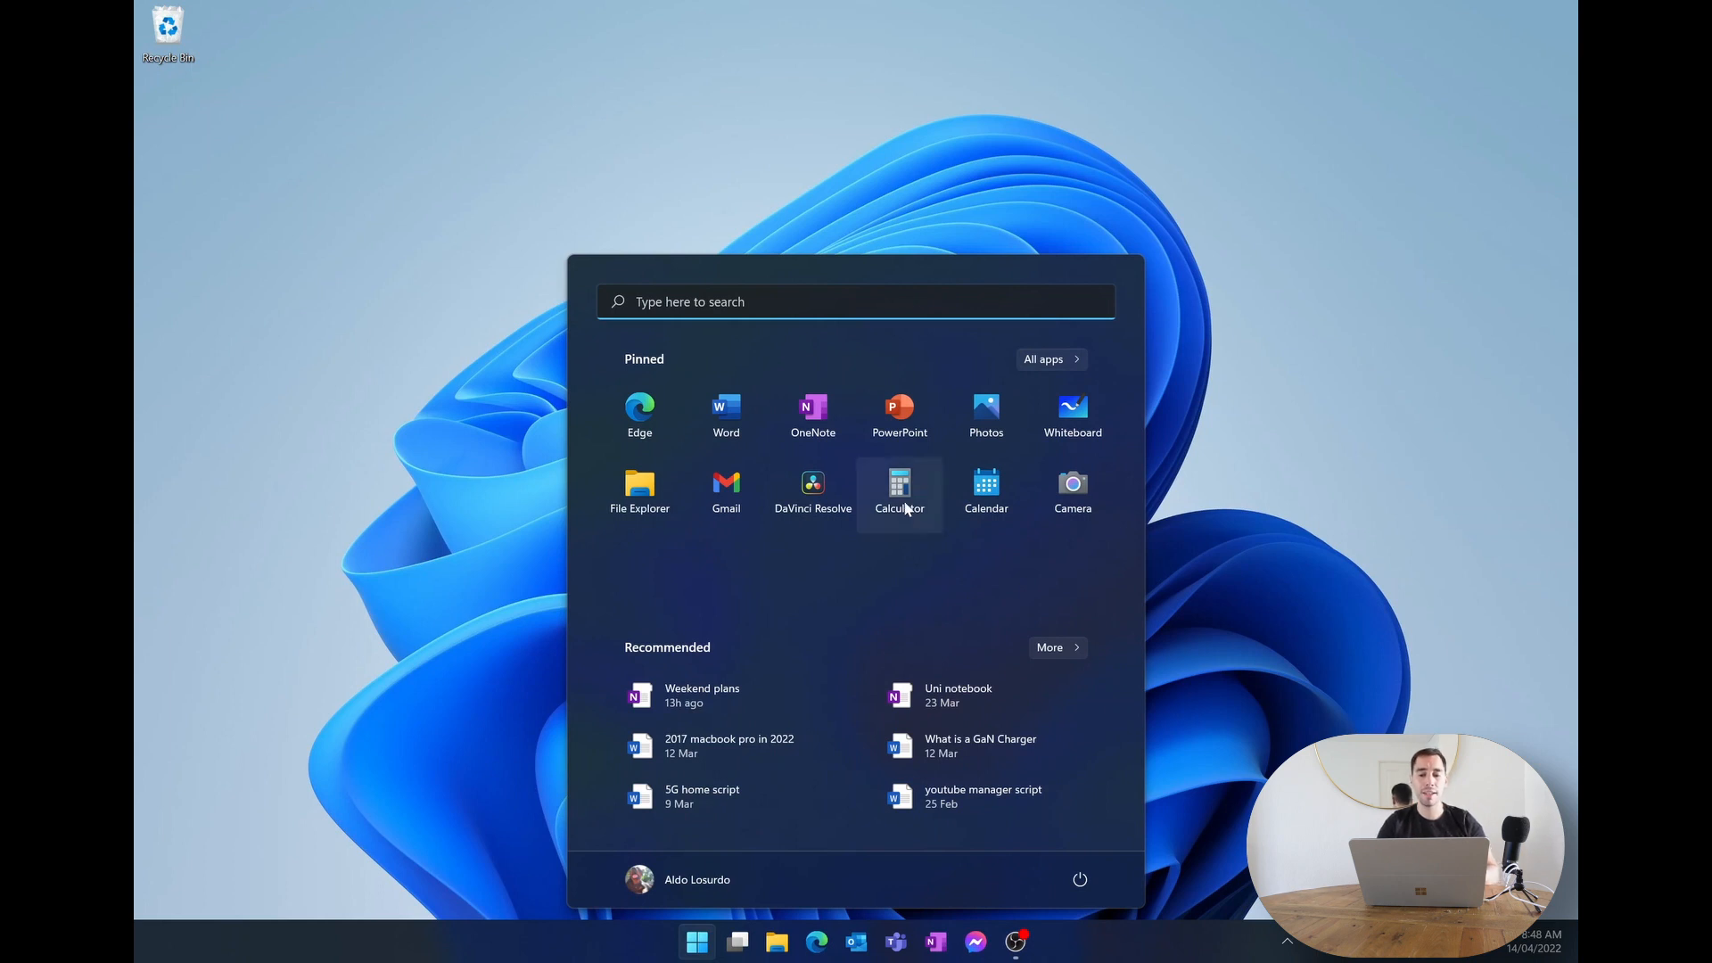
mouse_move(1033, 545)
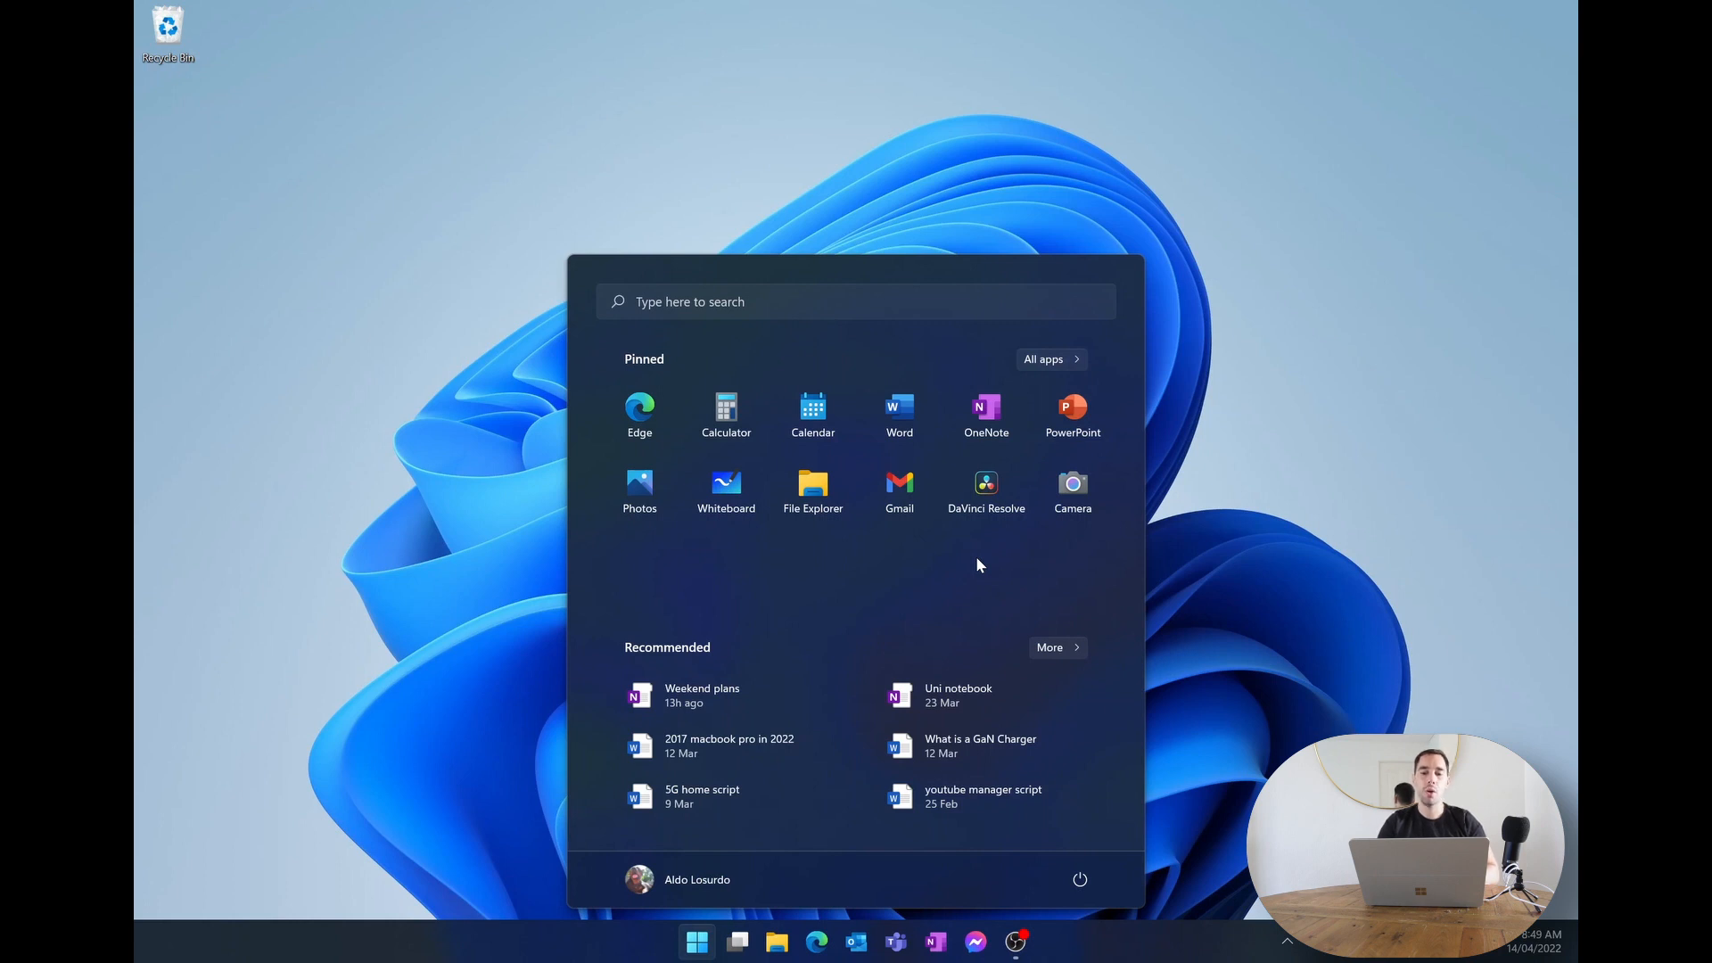
mouse_move(725, 491)
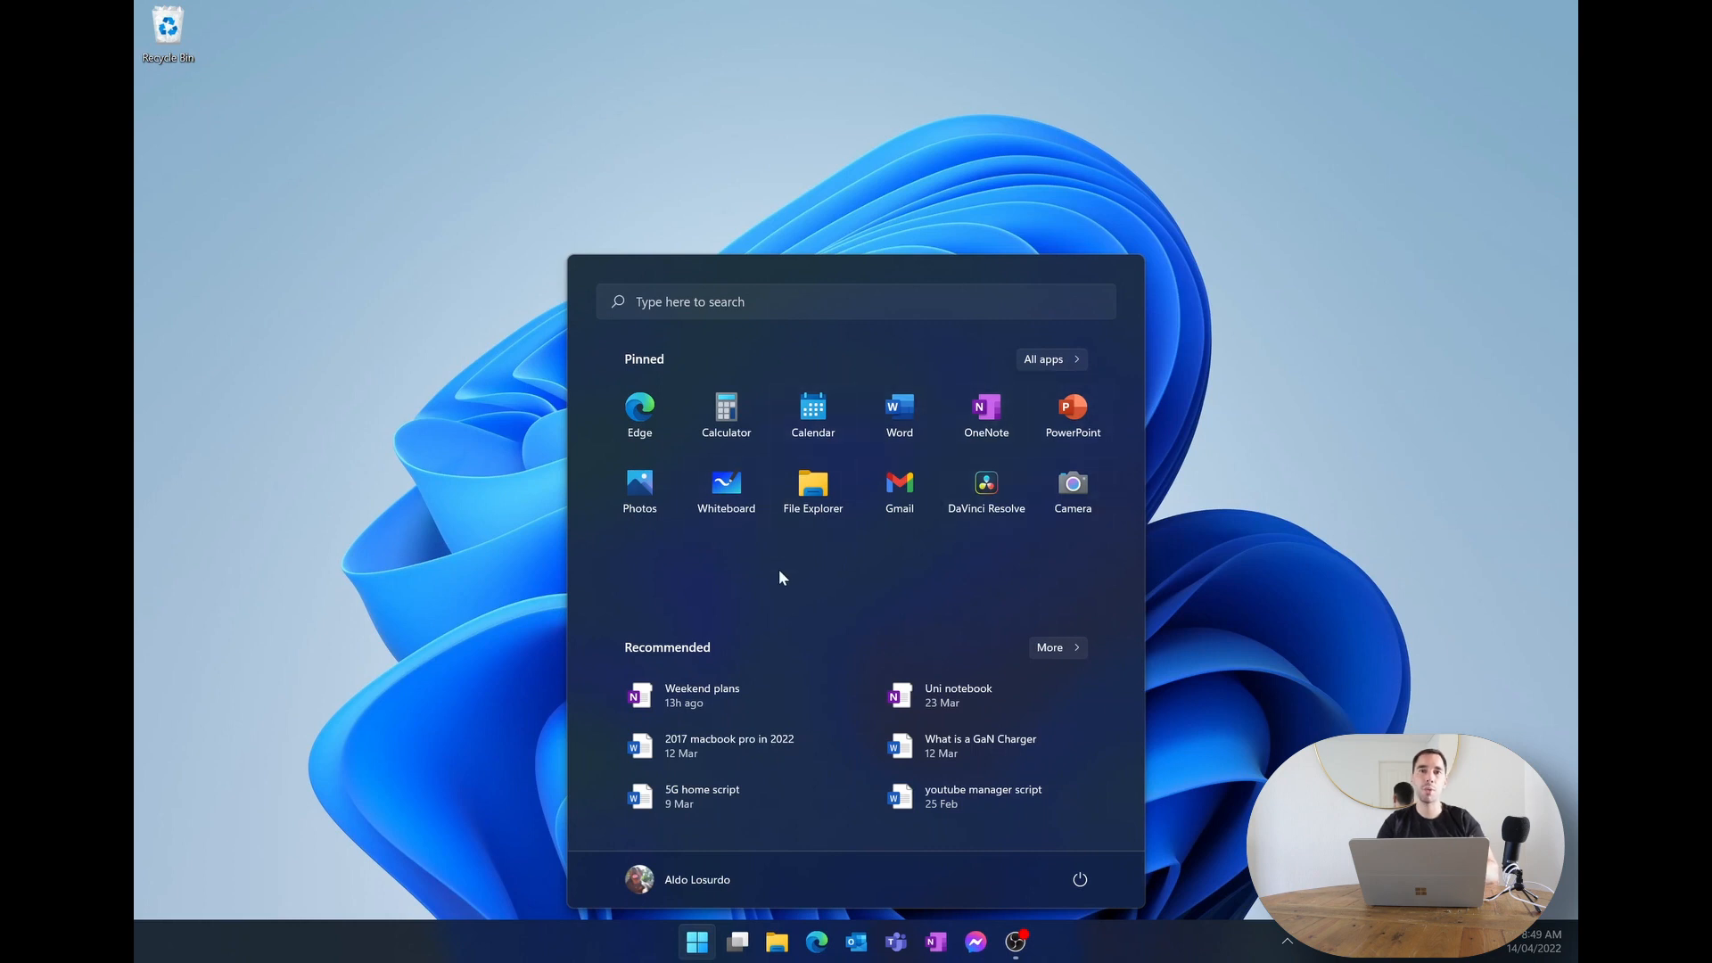
mouse_move(781, 644)
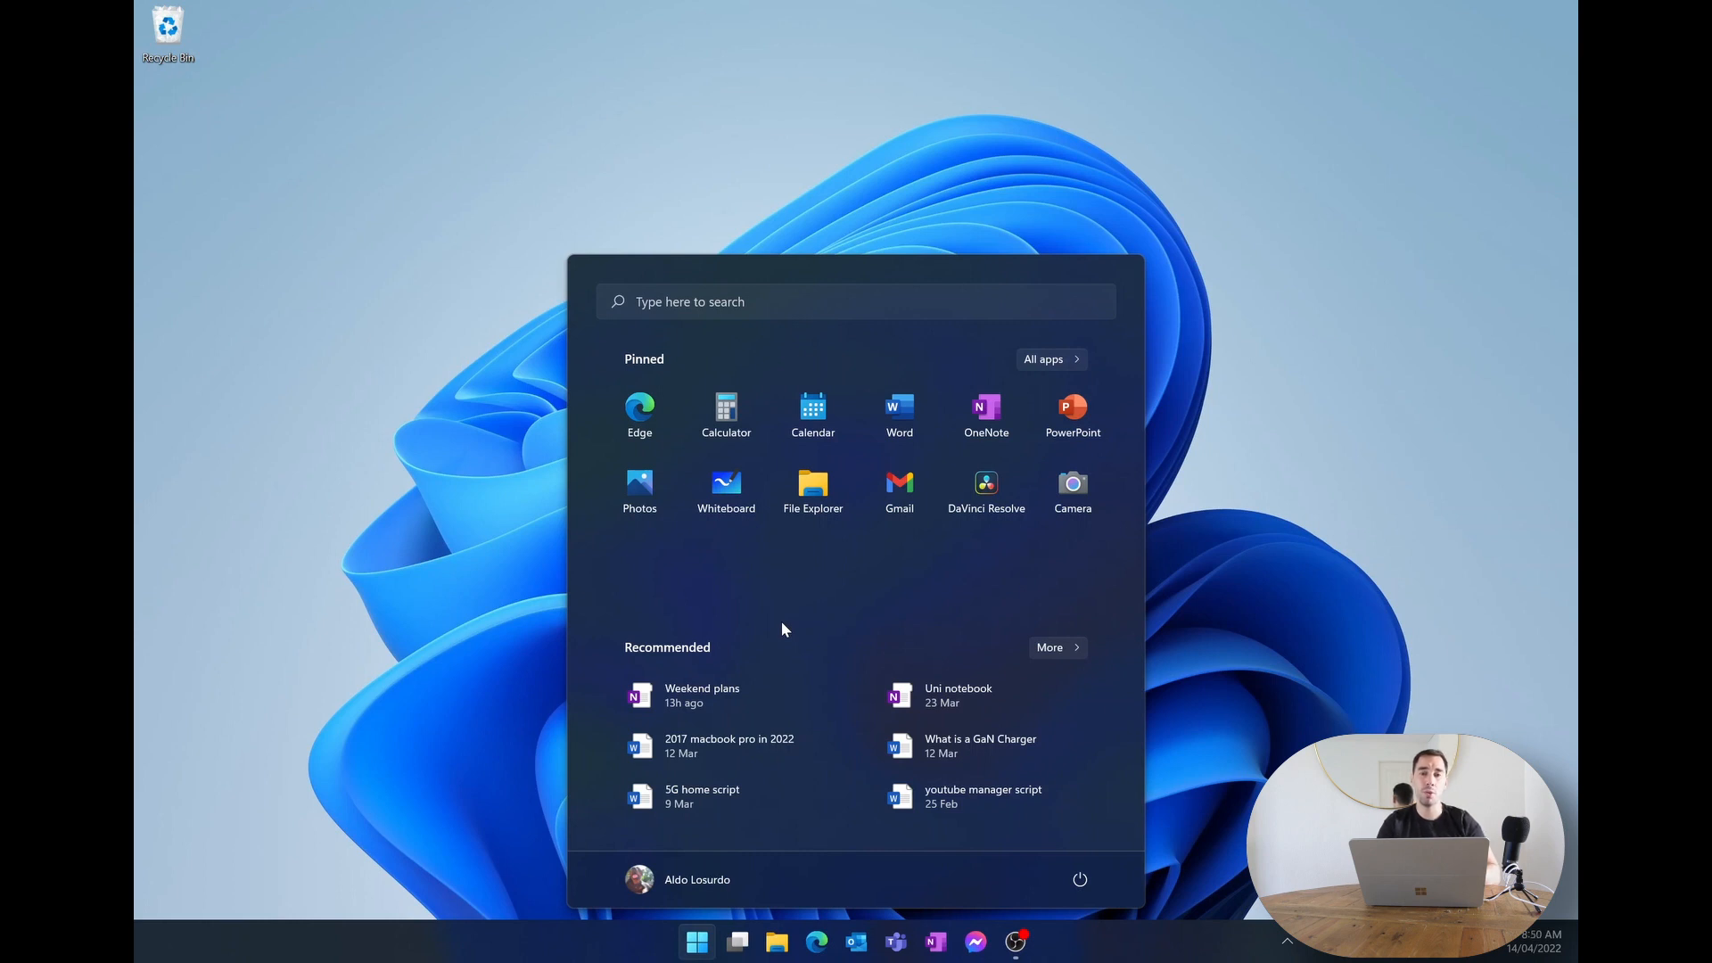
mouse_move(771, 621)
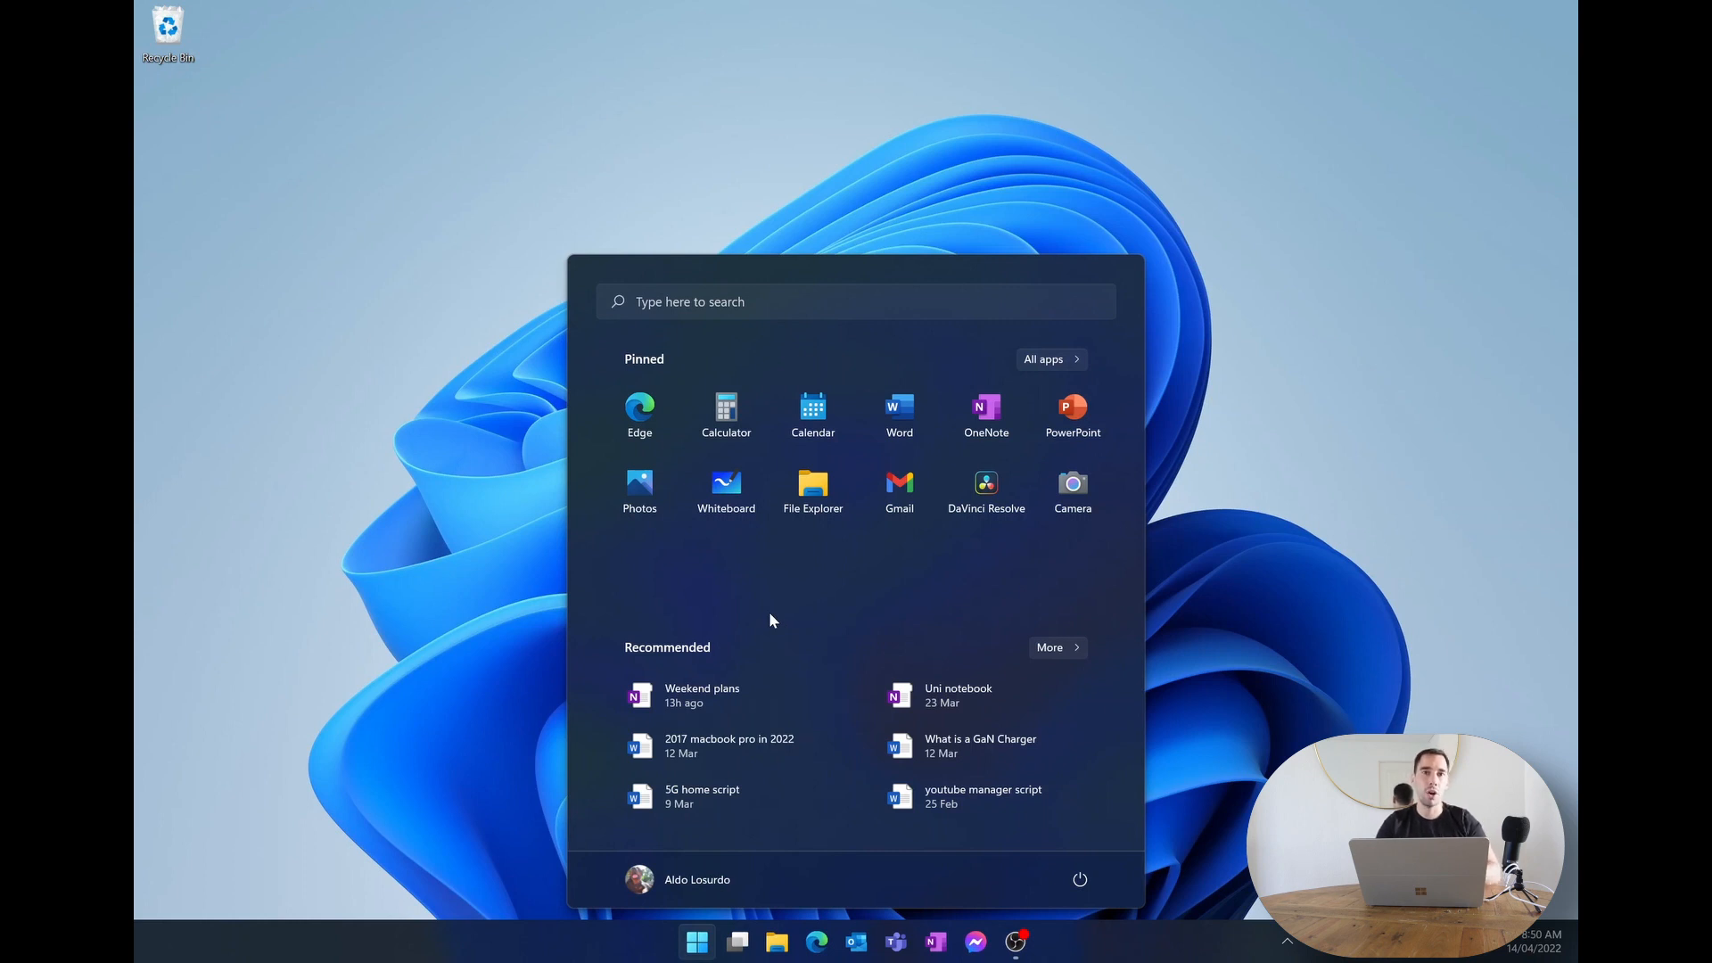
mouse_move(721, 695)
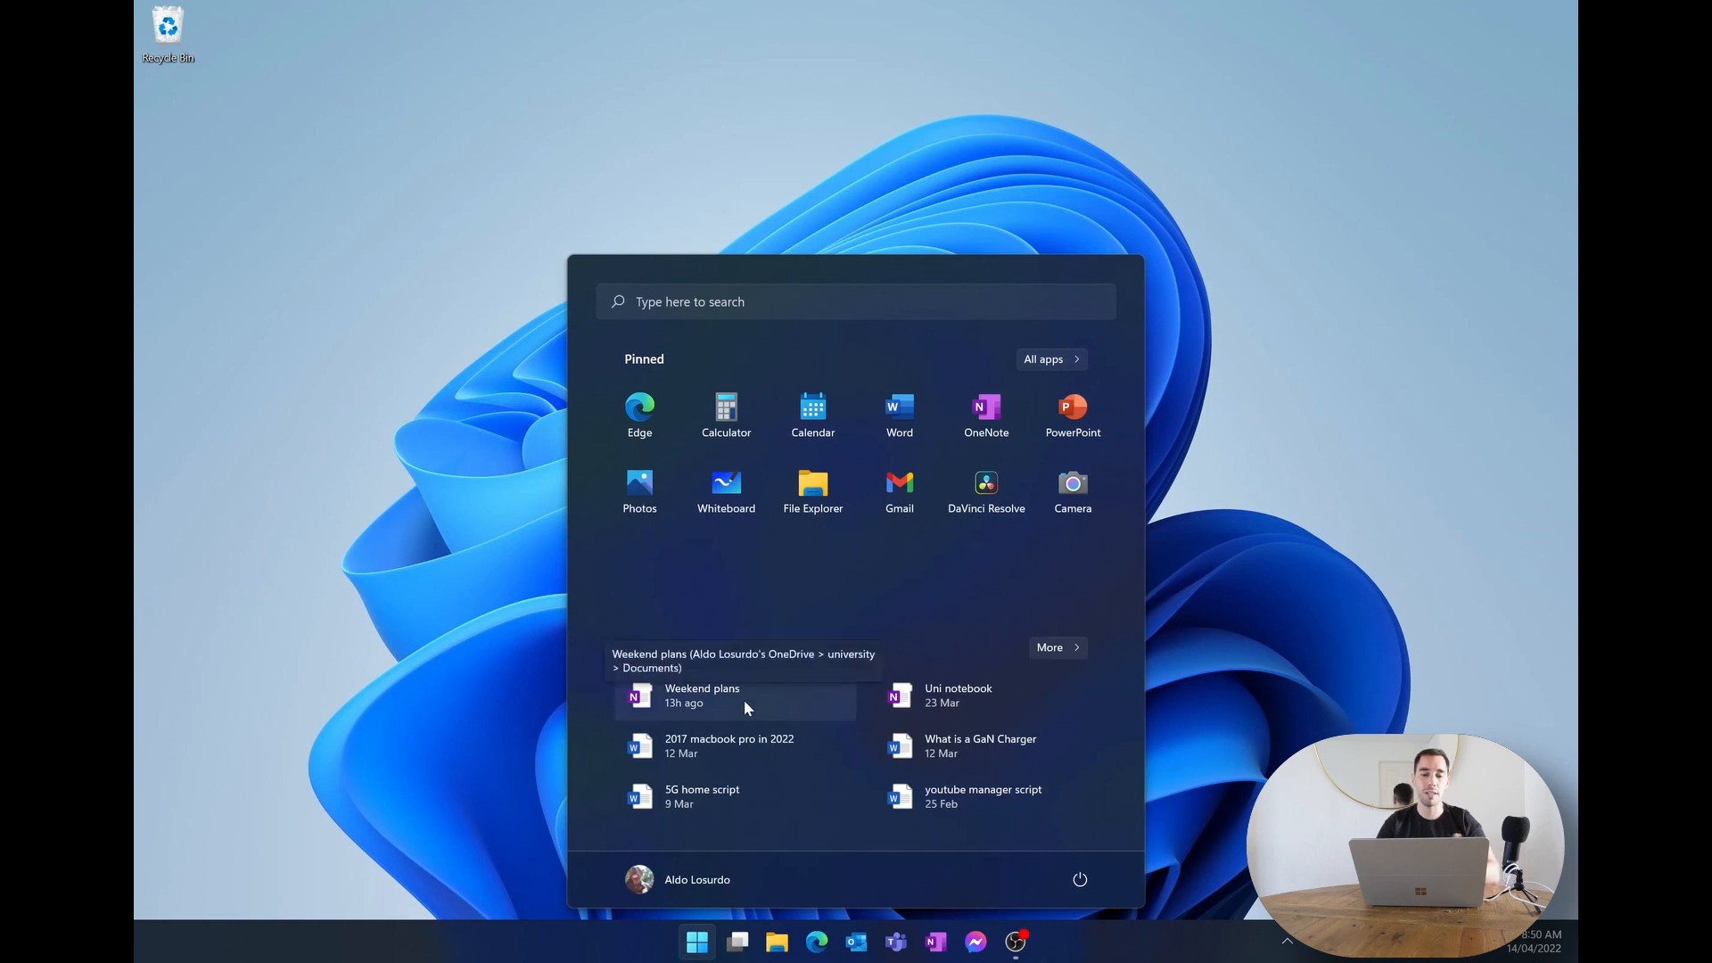
right_click(702, 695)
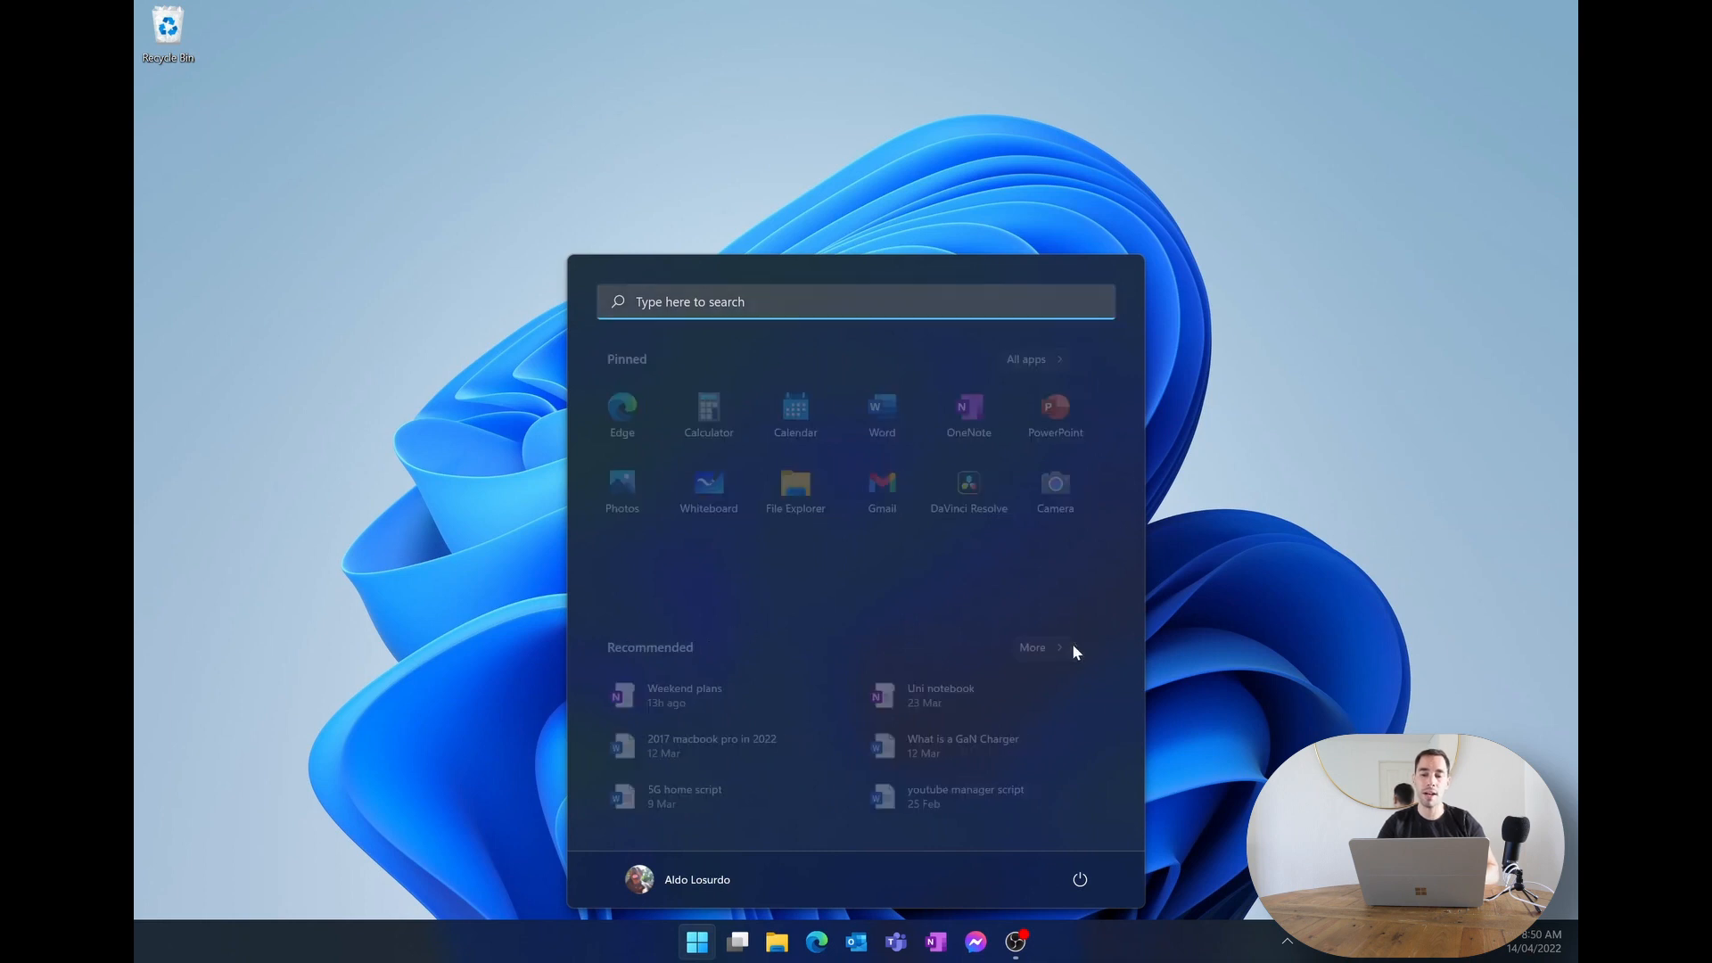
click(1031, 646)
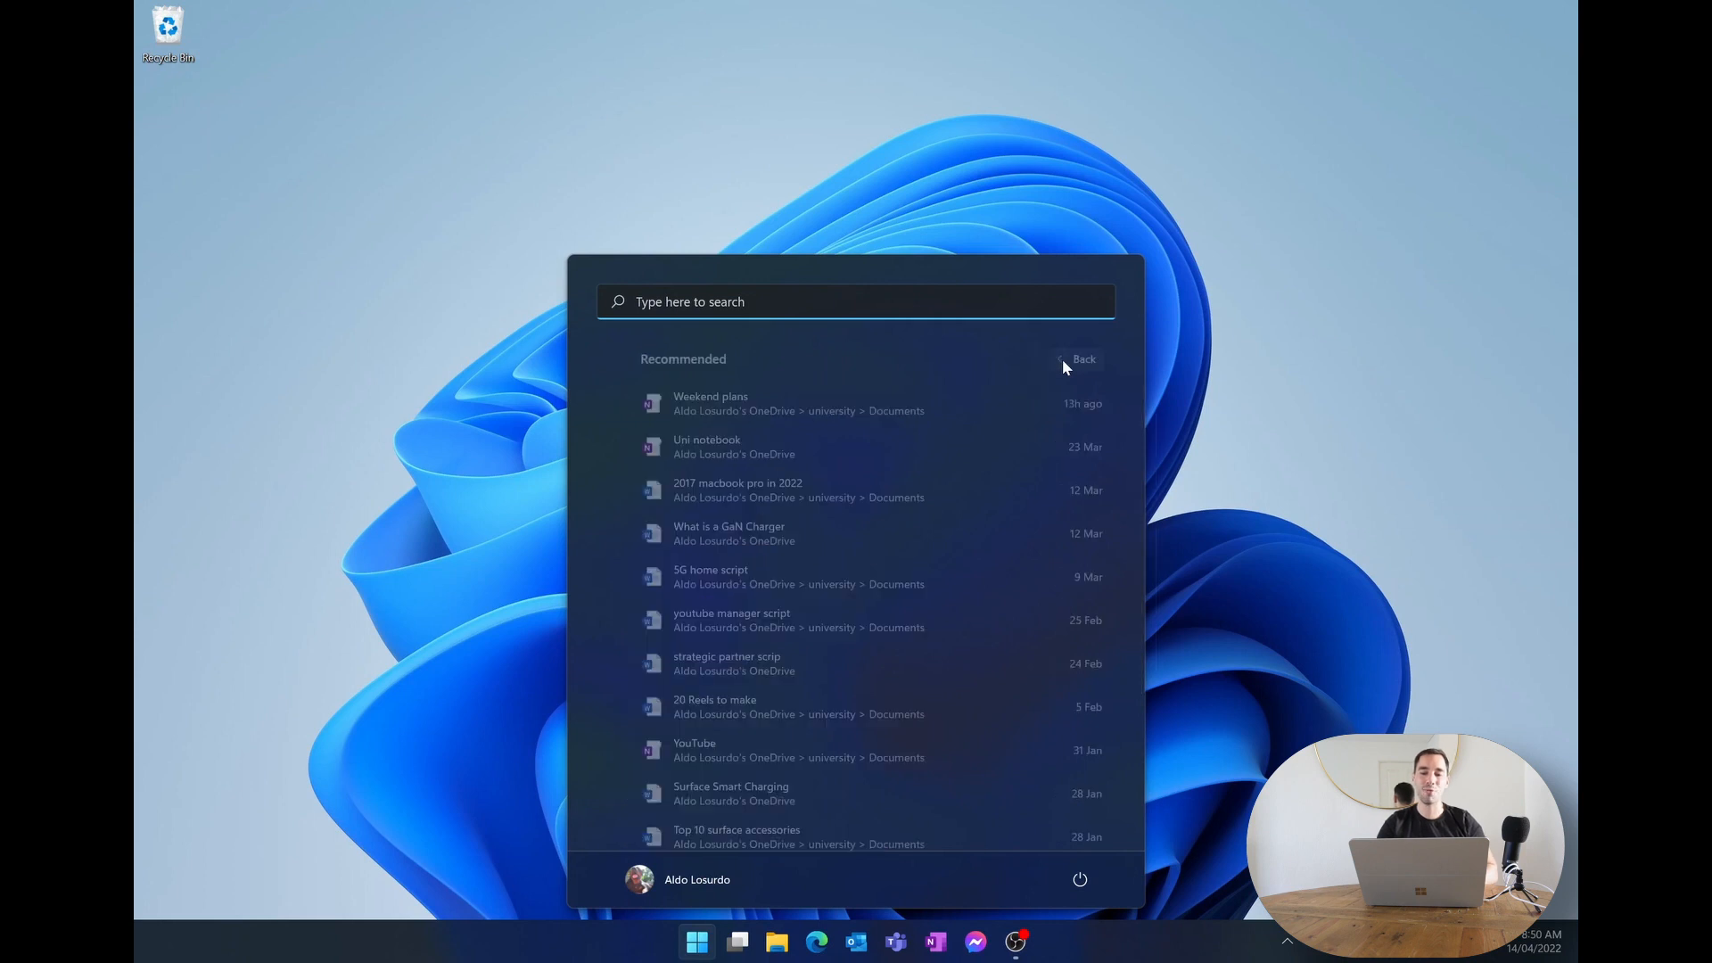
click(1084, 358)
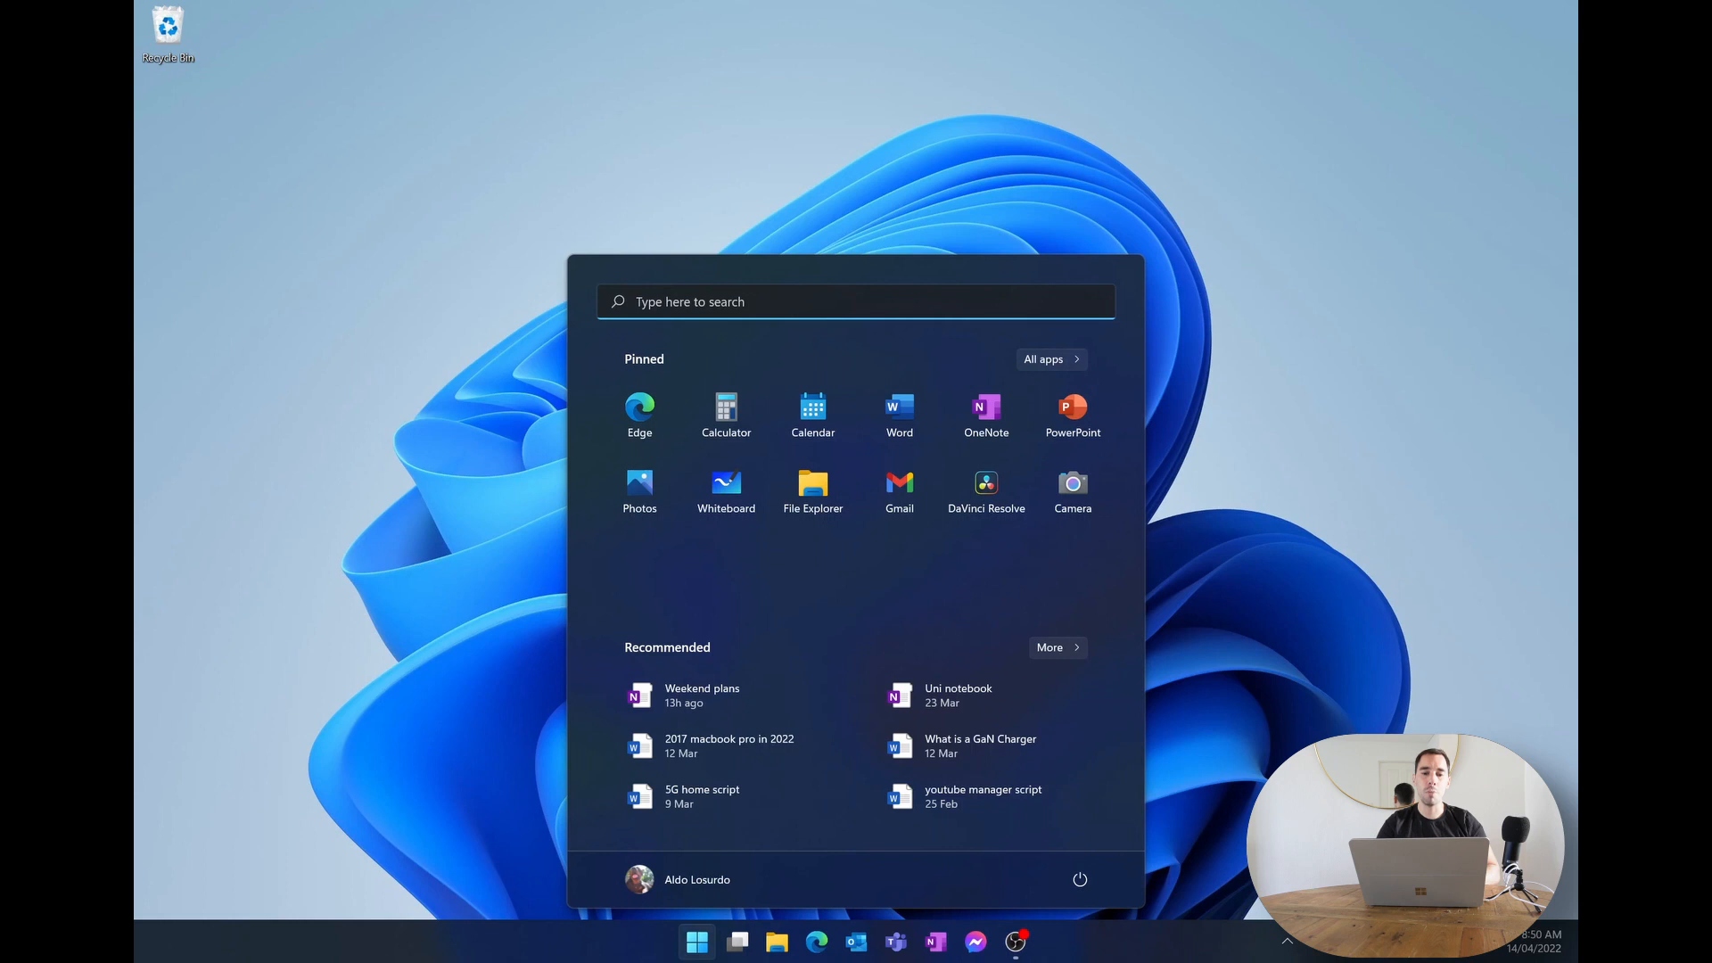
Search 'se' from Start and launch the Settings app from the results.
click(855, 301)
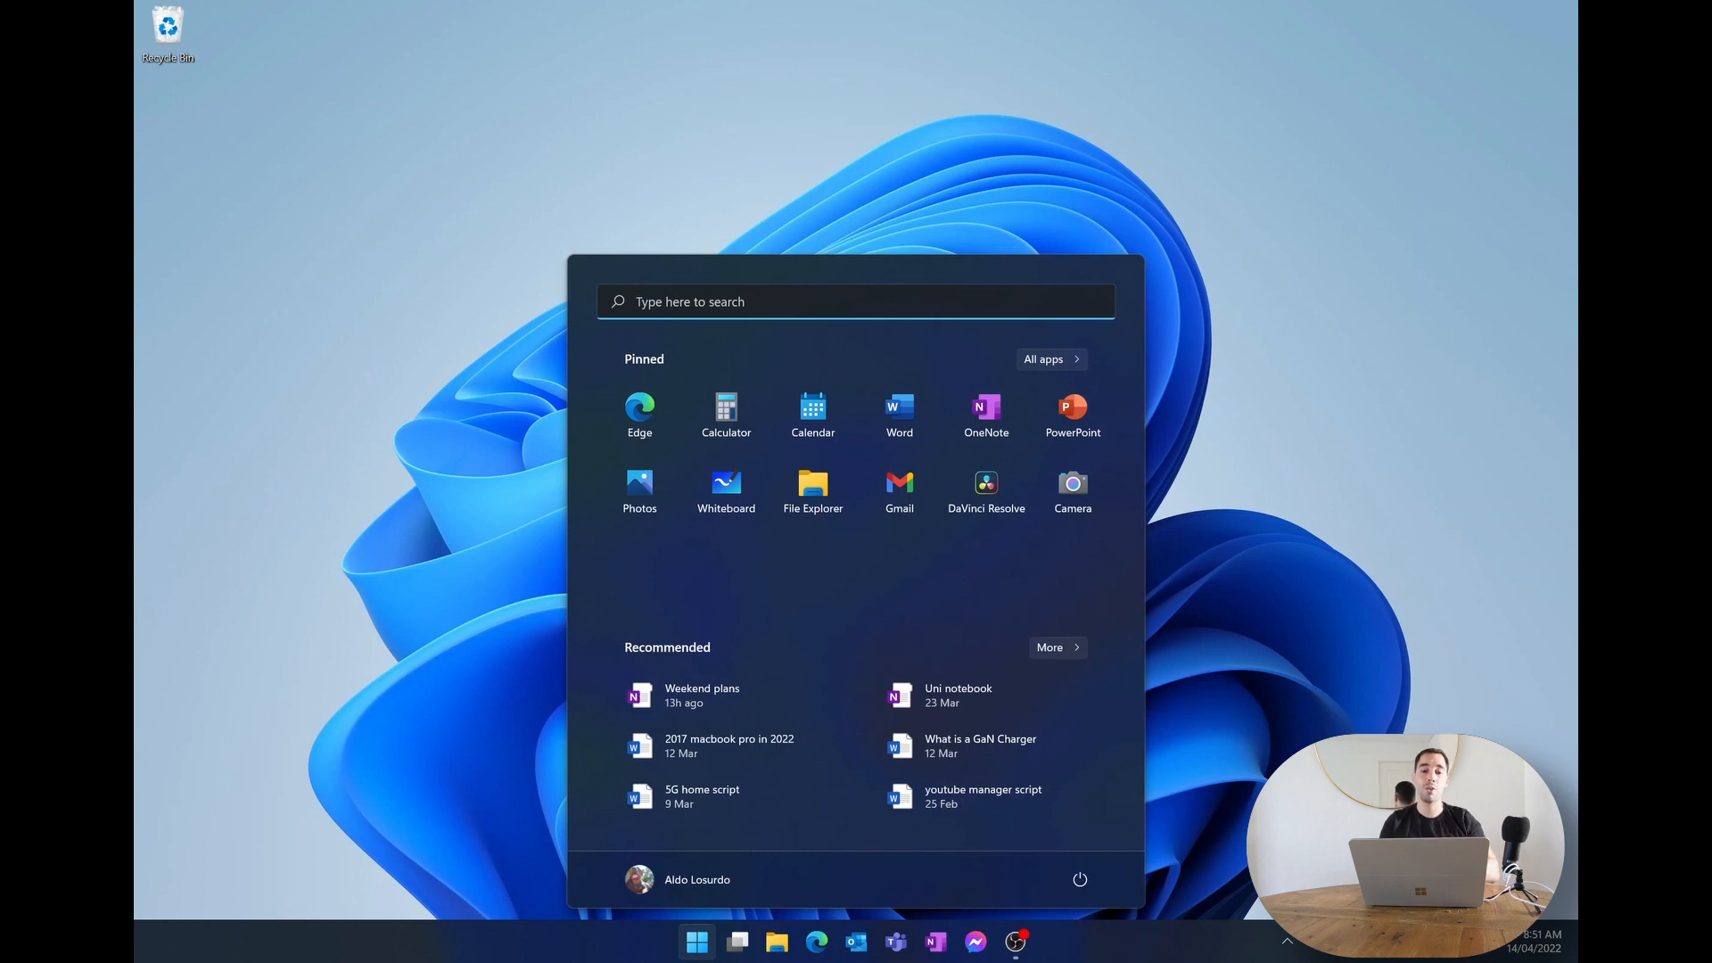
text(setting)
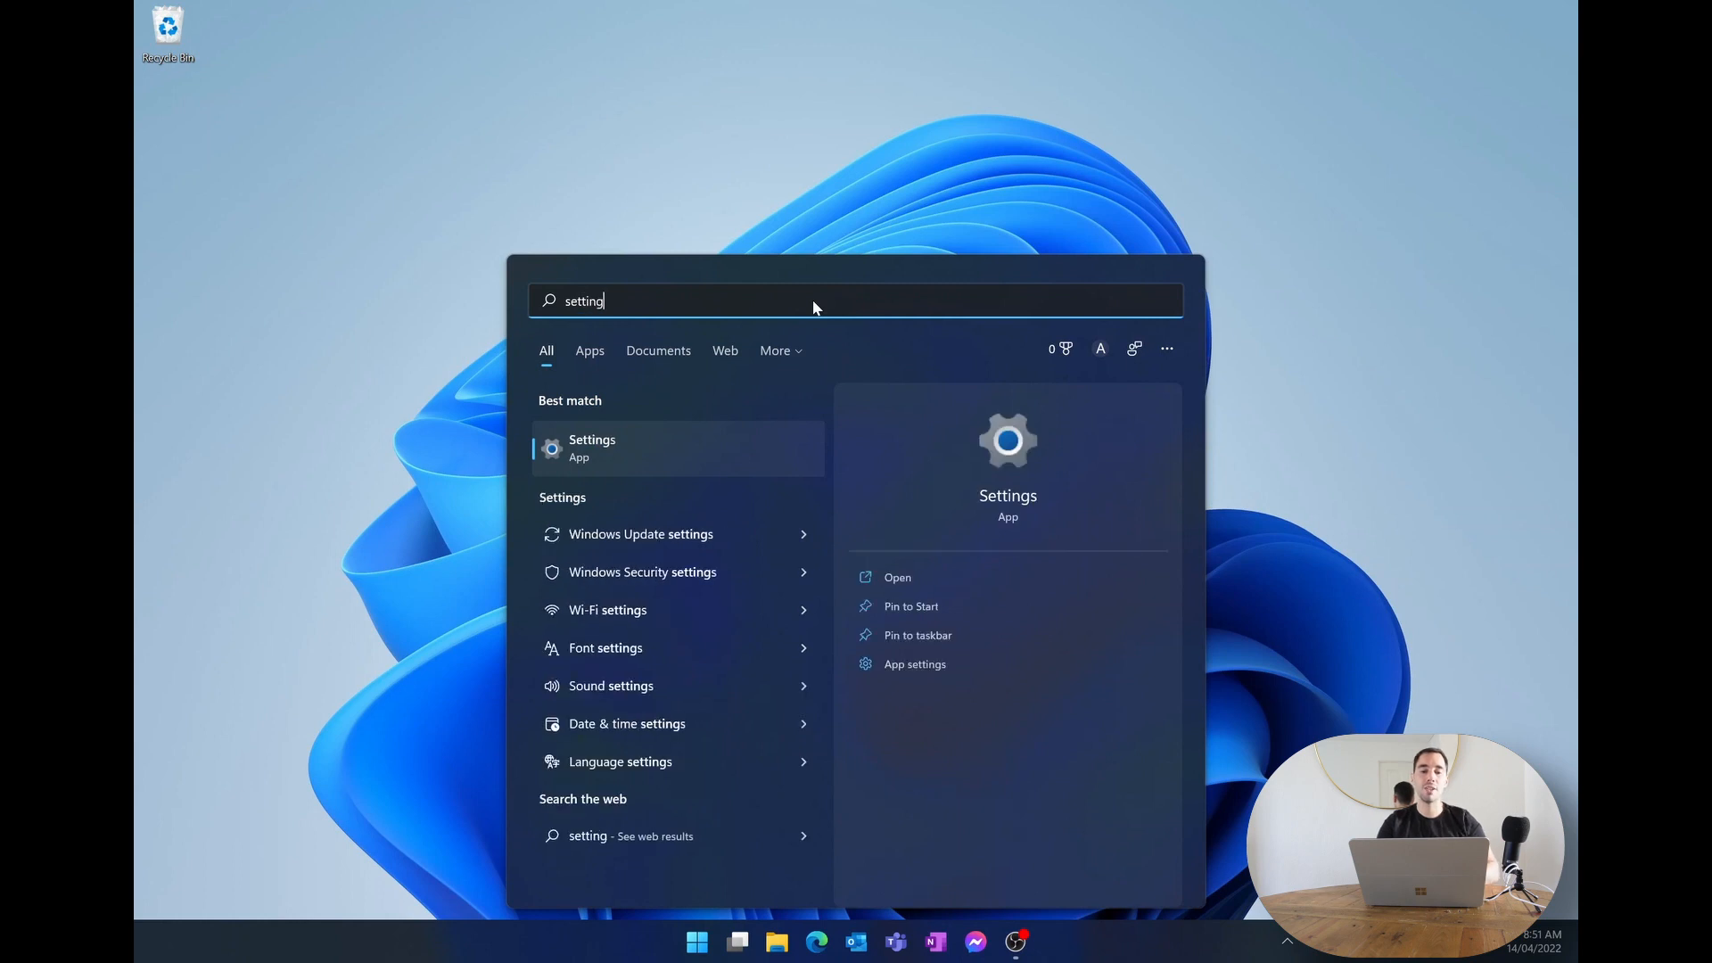
mouse_move(650, 452)
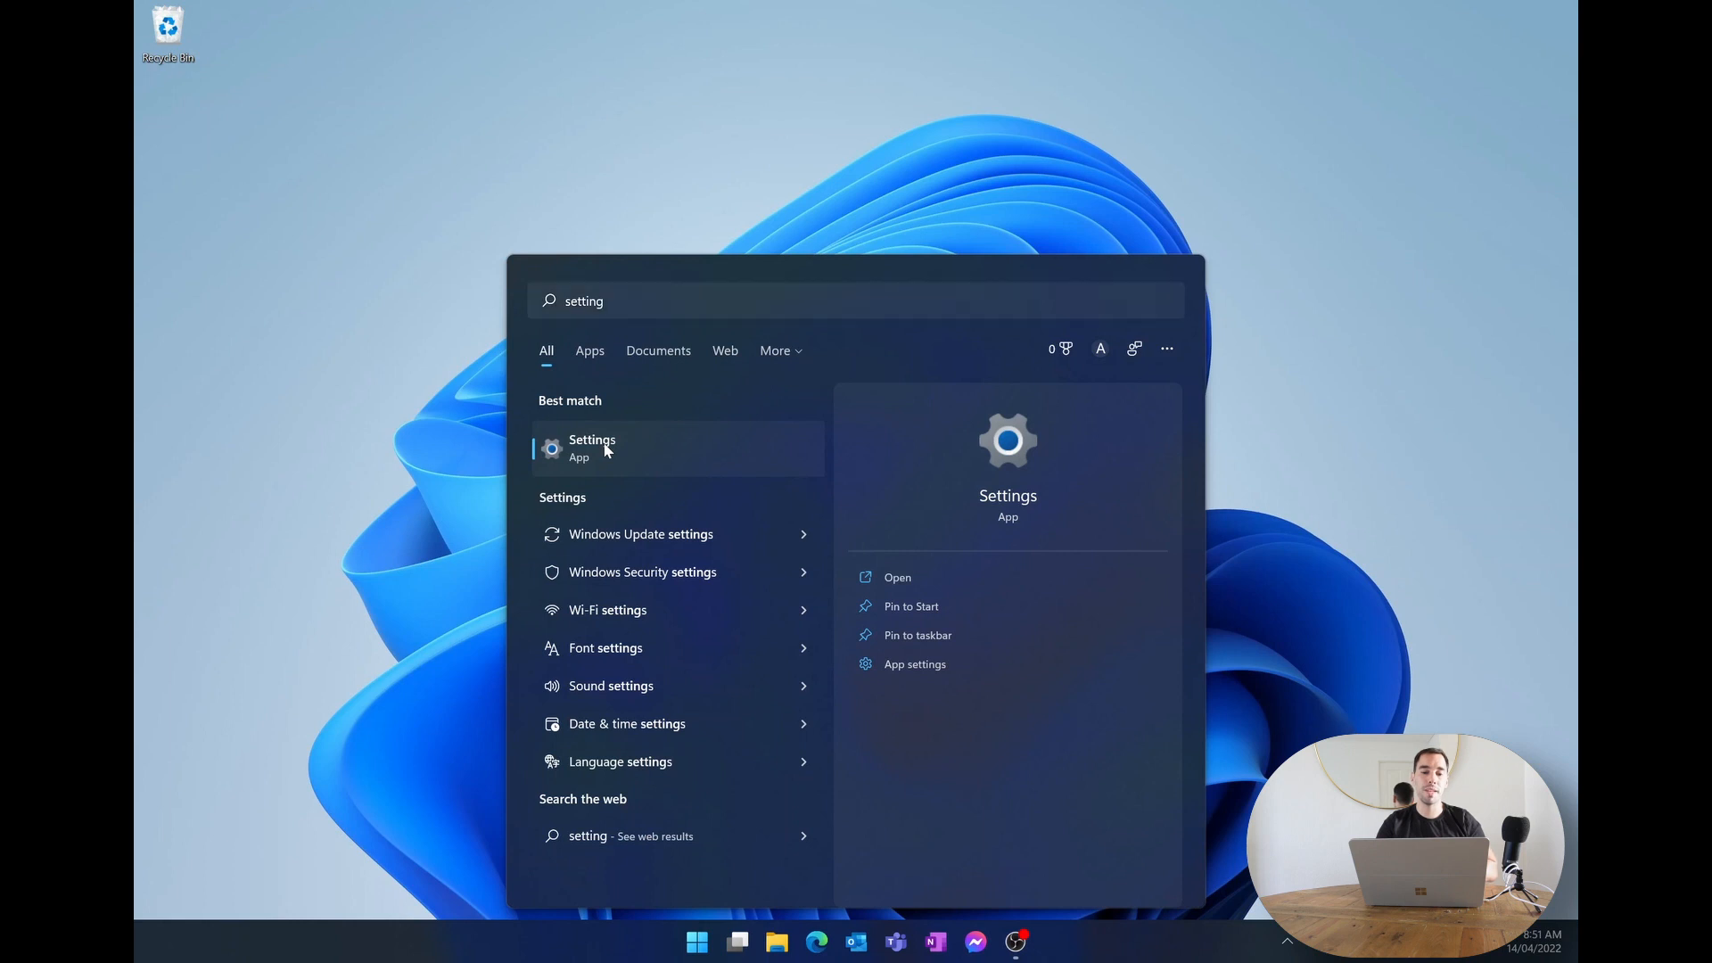
click(592, 448)
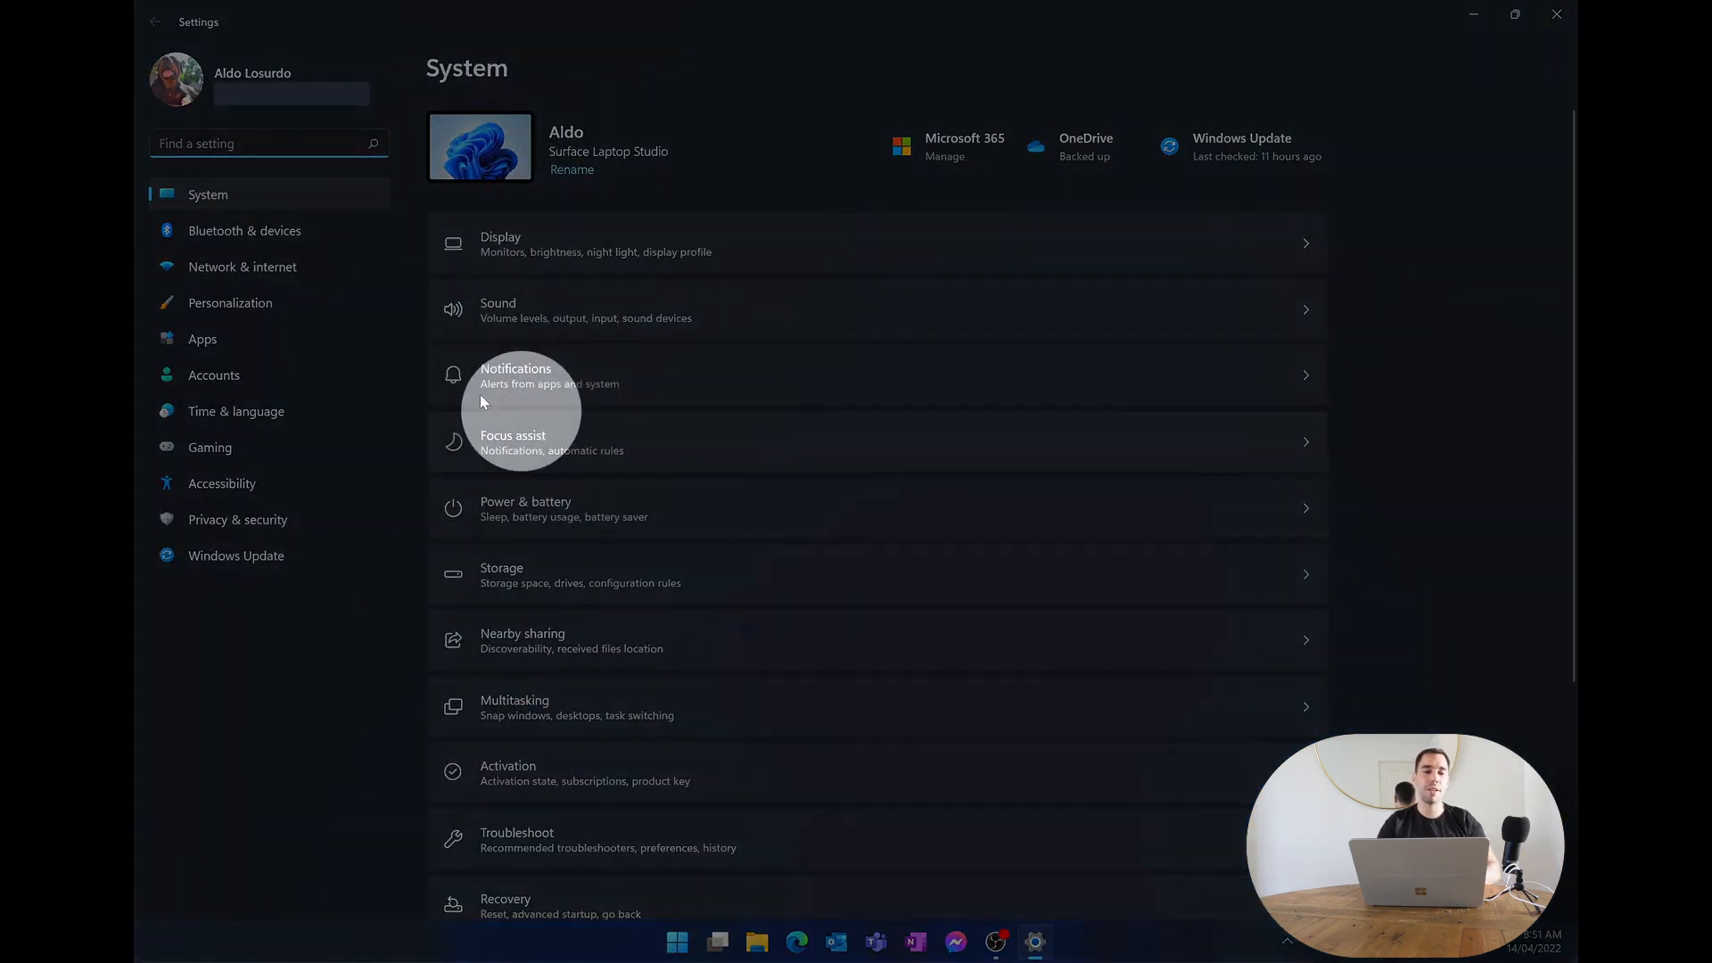
mouse_move(246, 317)
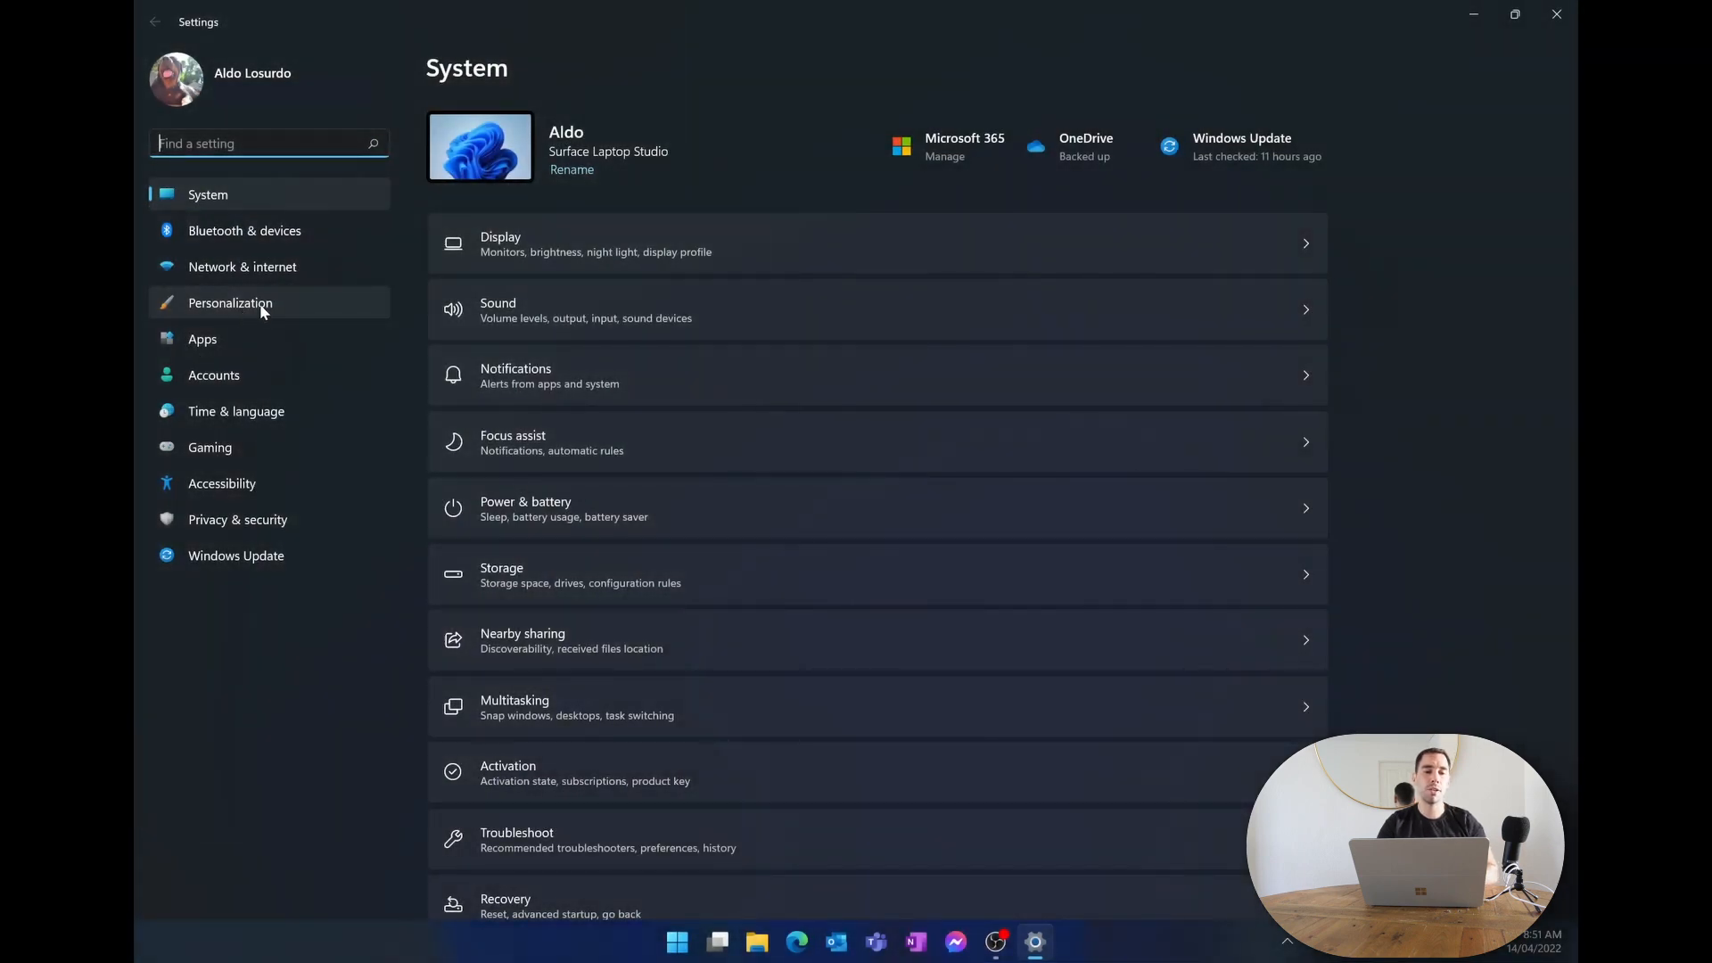
Go to the Personalization page in Settings.
click(230, 302)
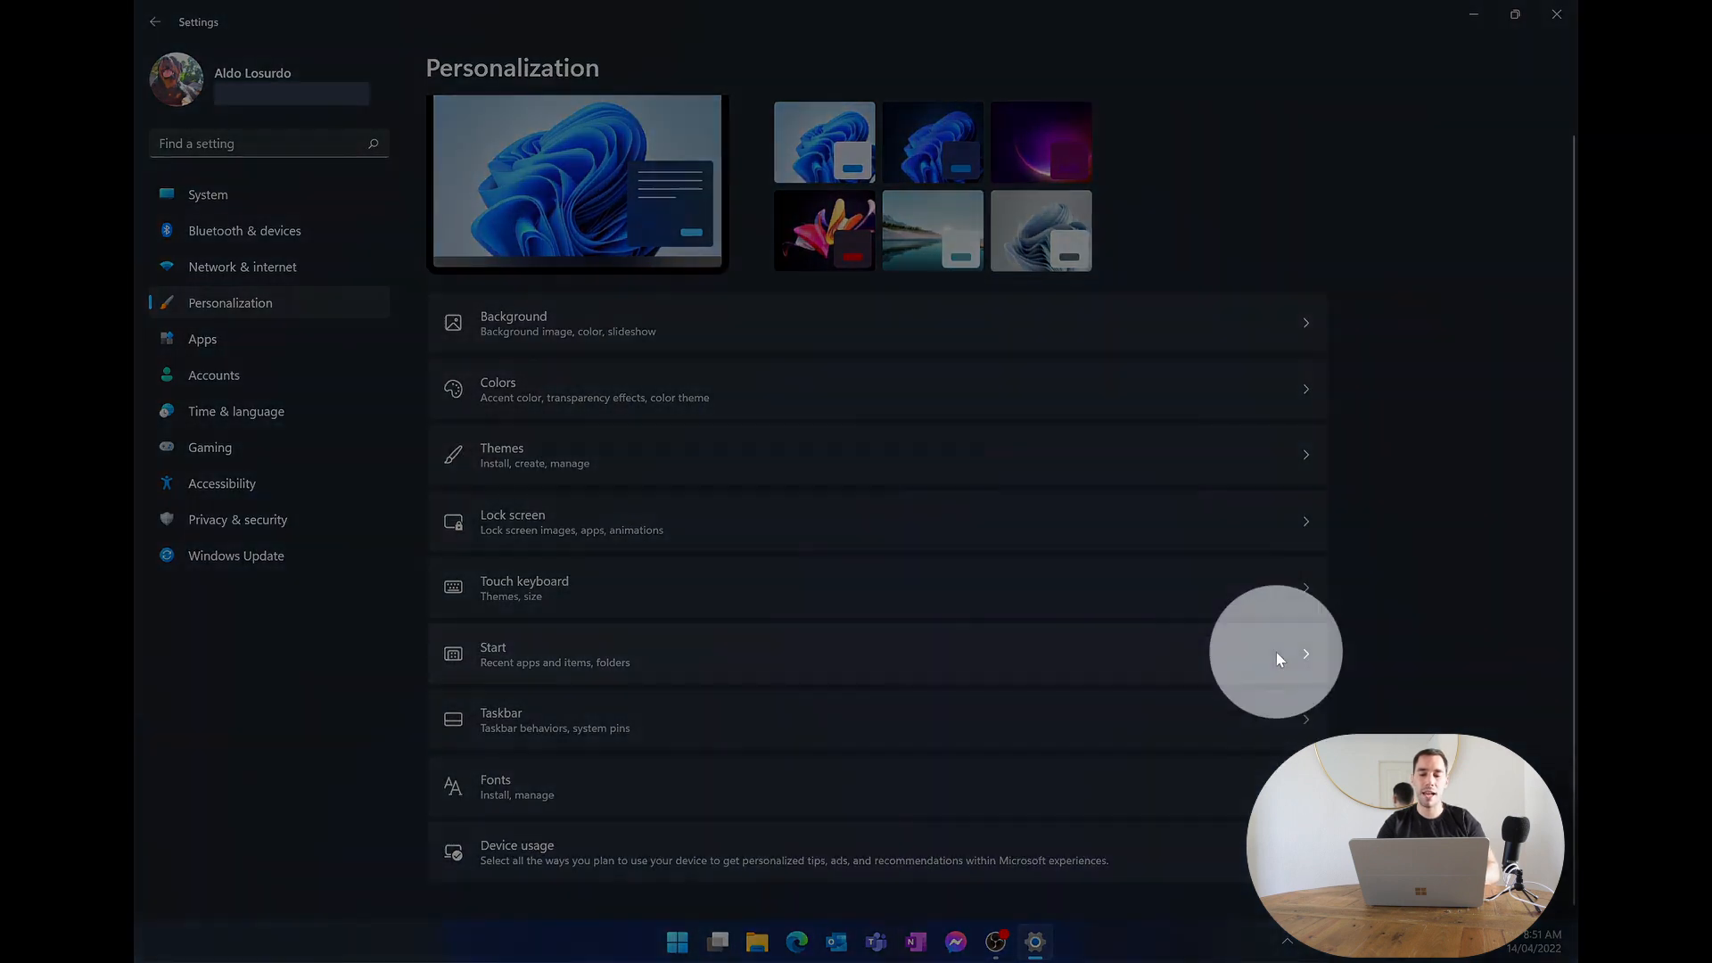
mouse_move(510, 653)
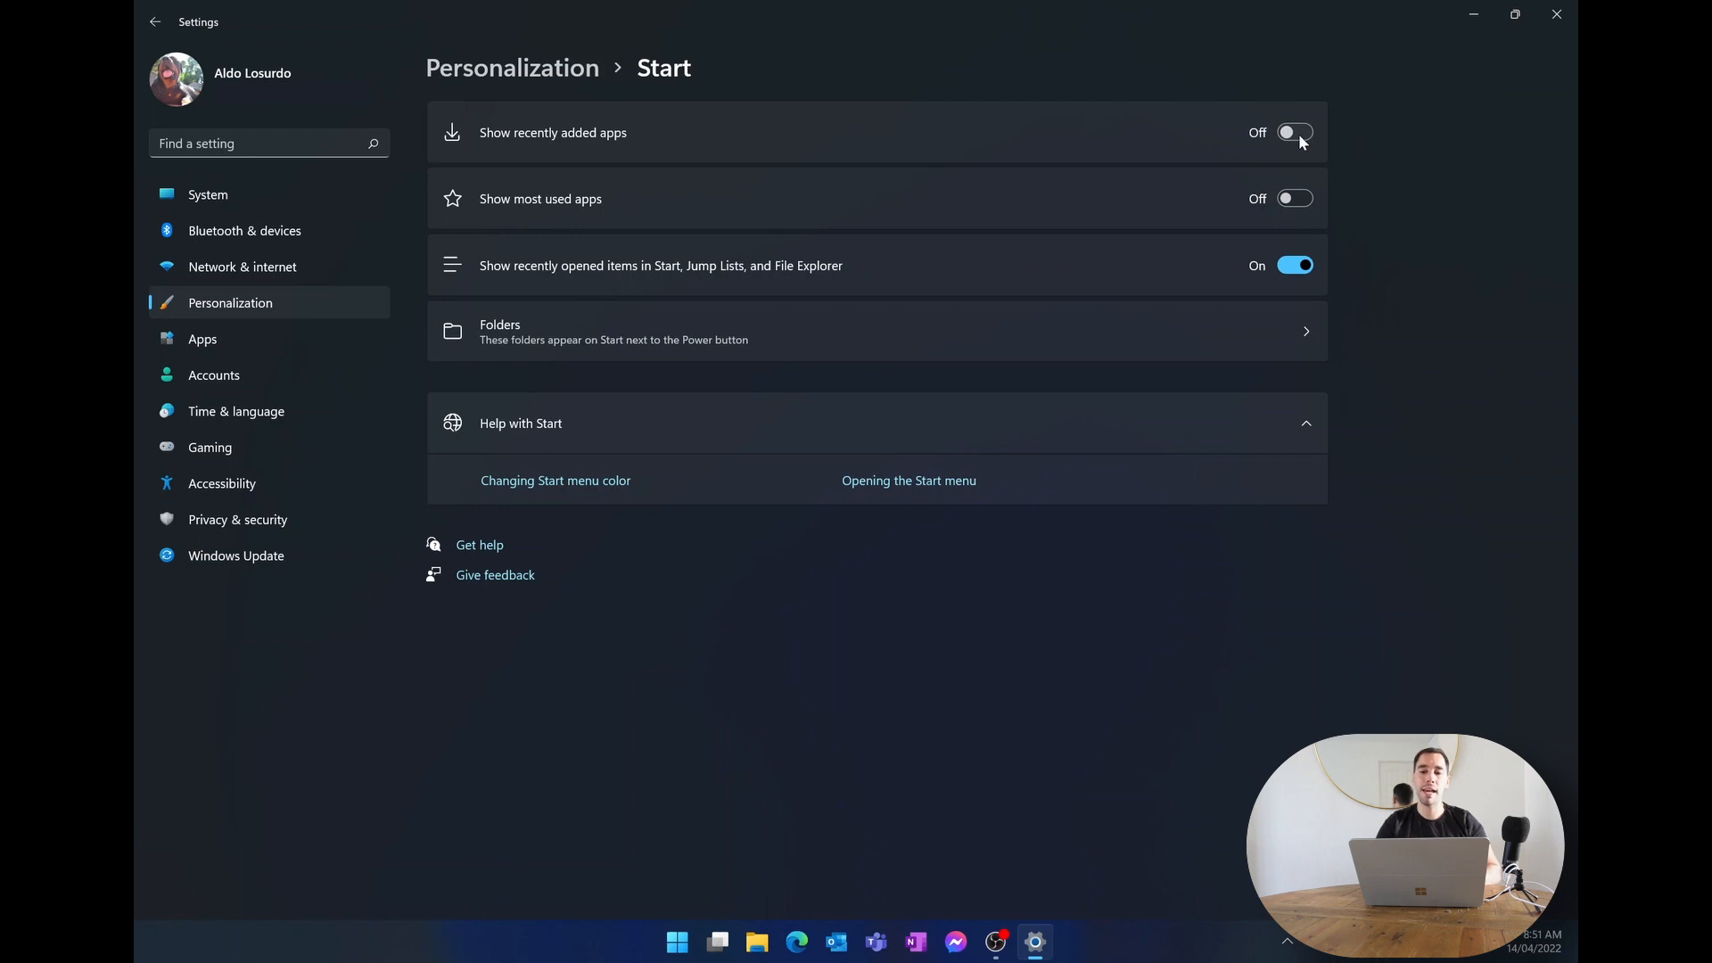
Turn on recently added apps, turn off recently opened items, and preview Start.
click(1294, 132)
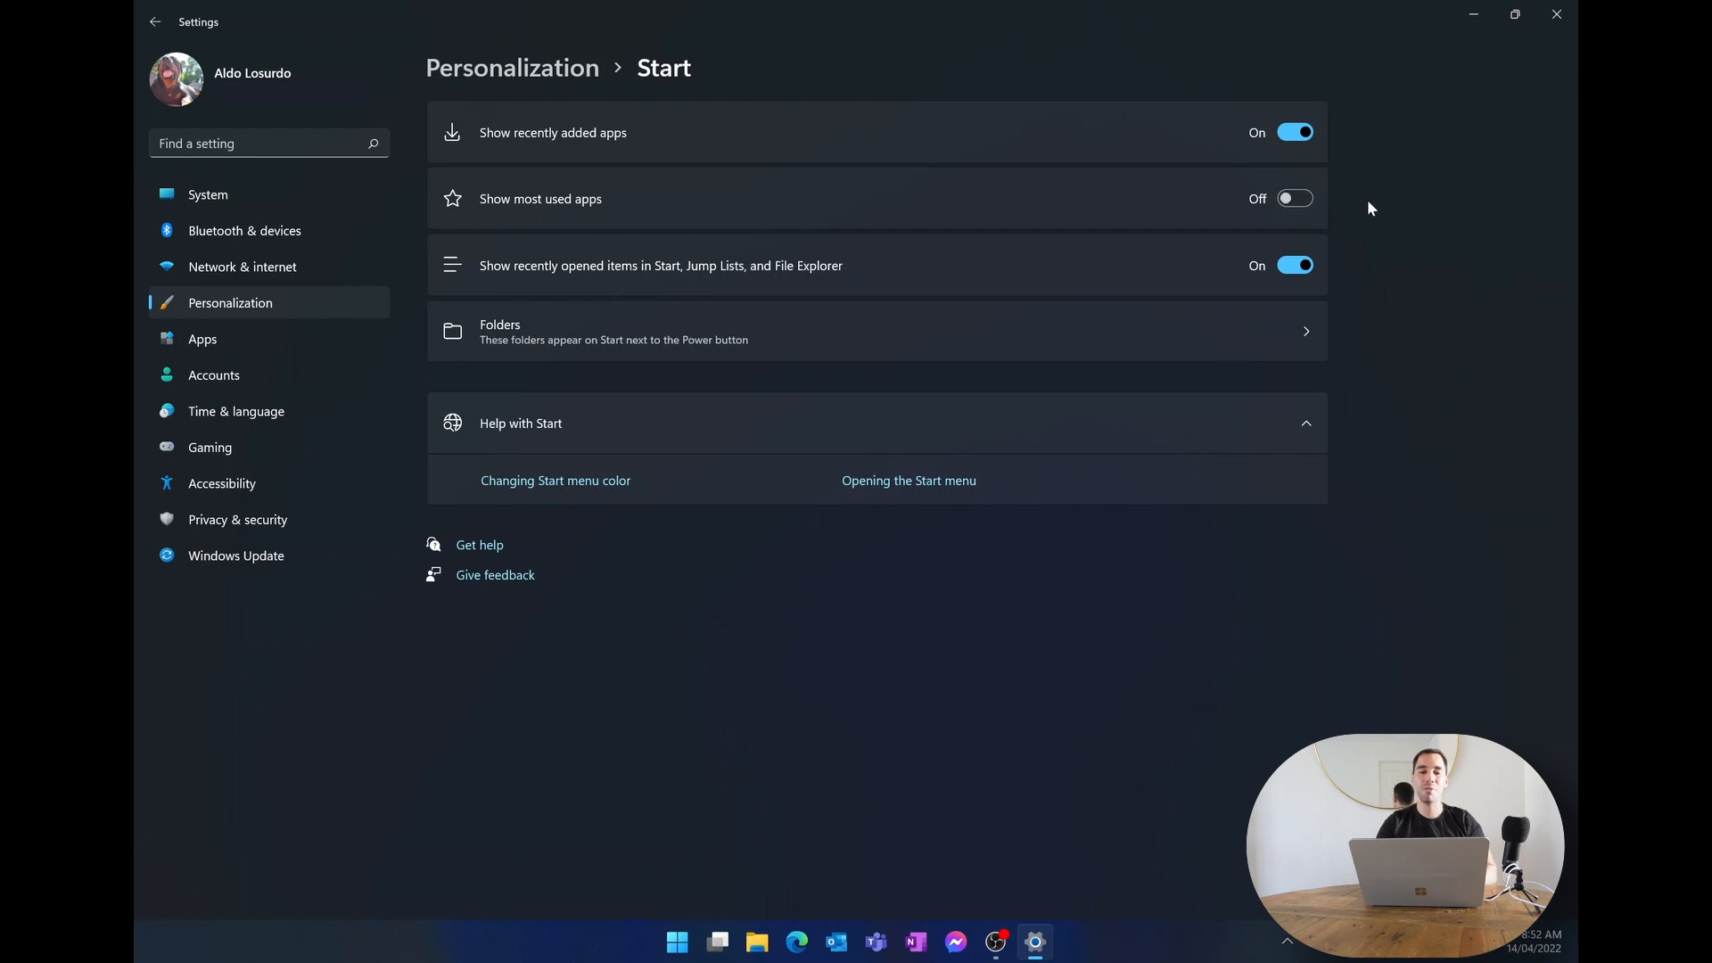
click(677, 941)
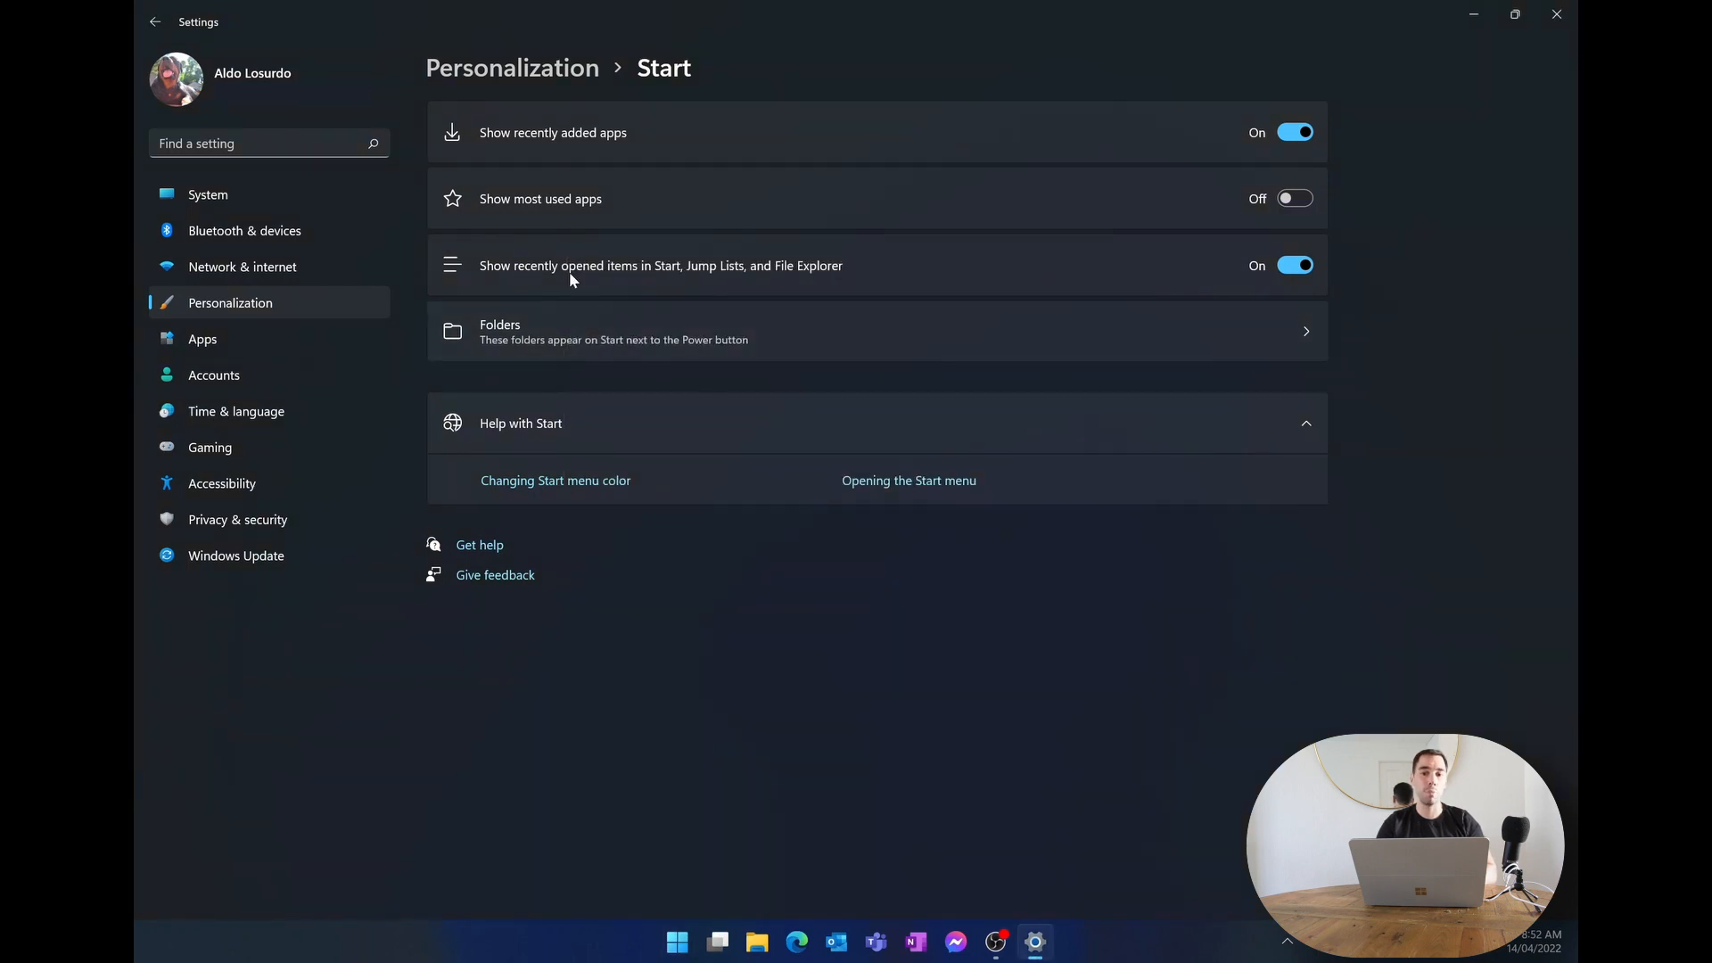
click(1295, 266)
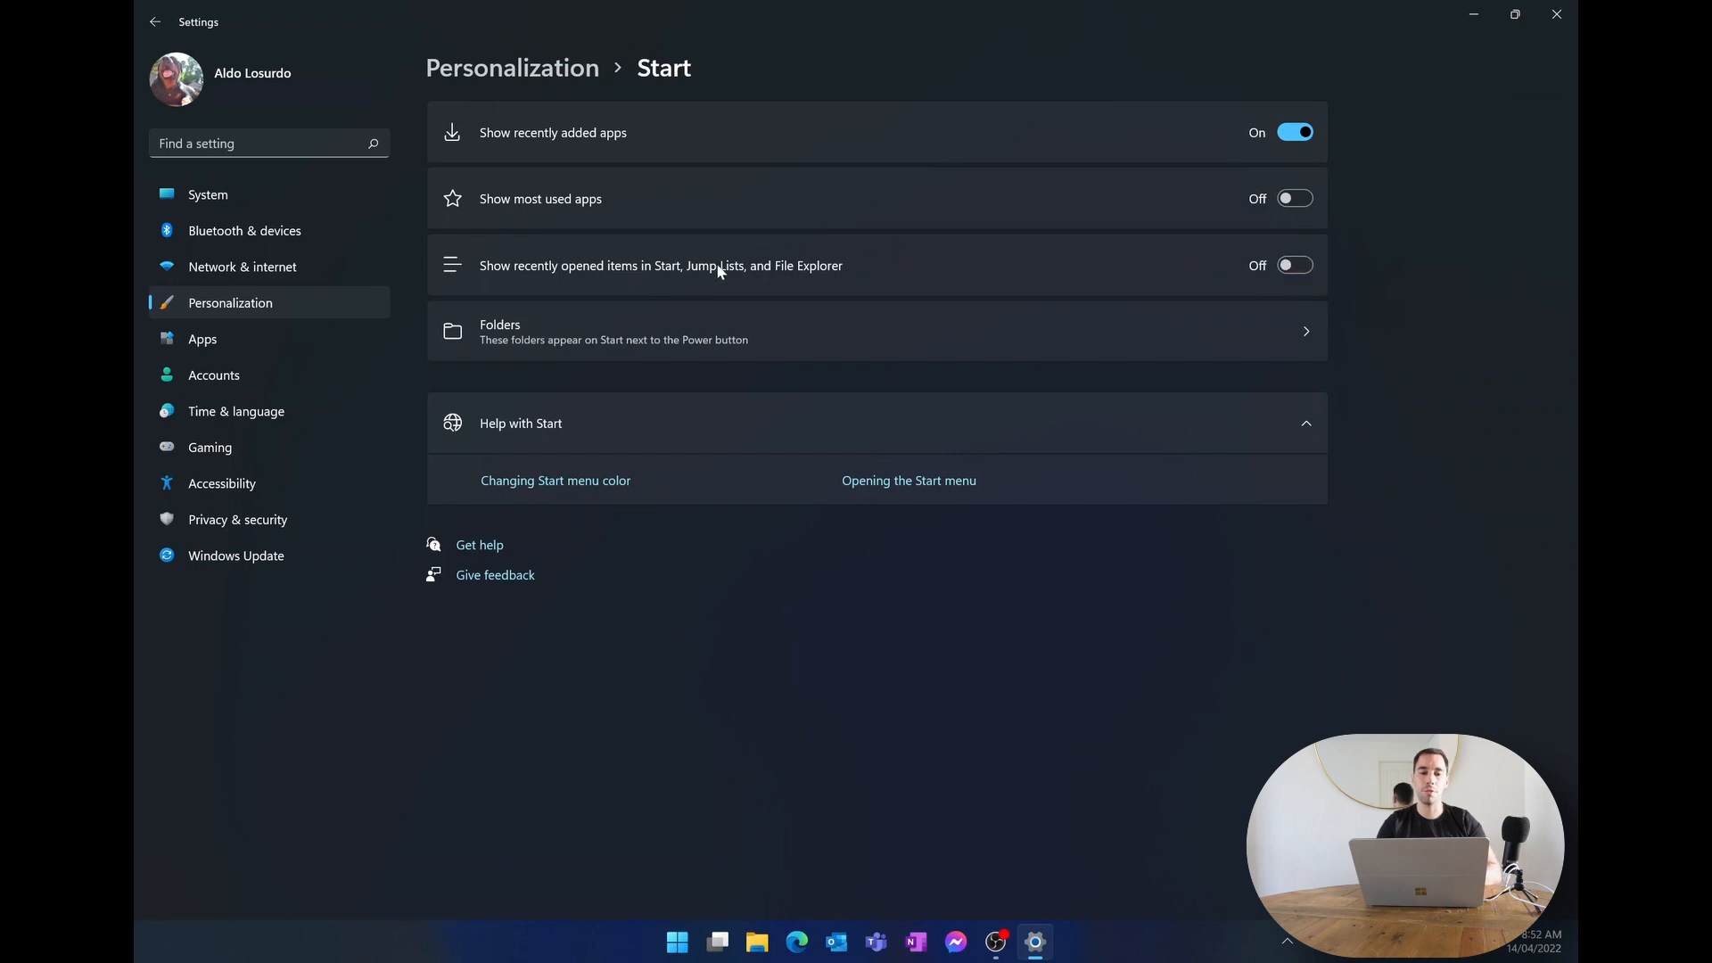
click(676, 942)
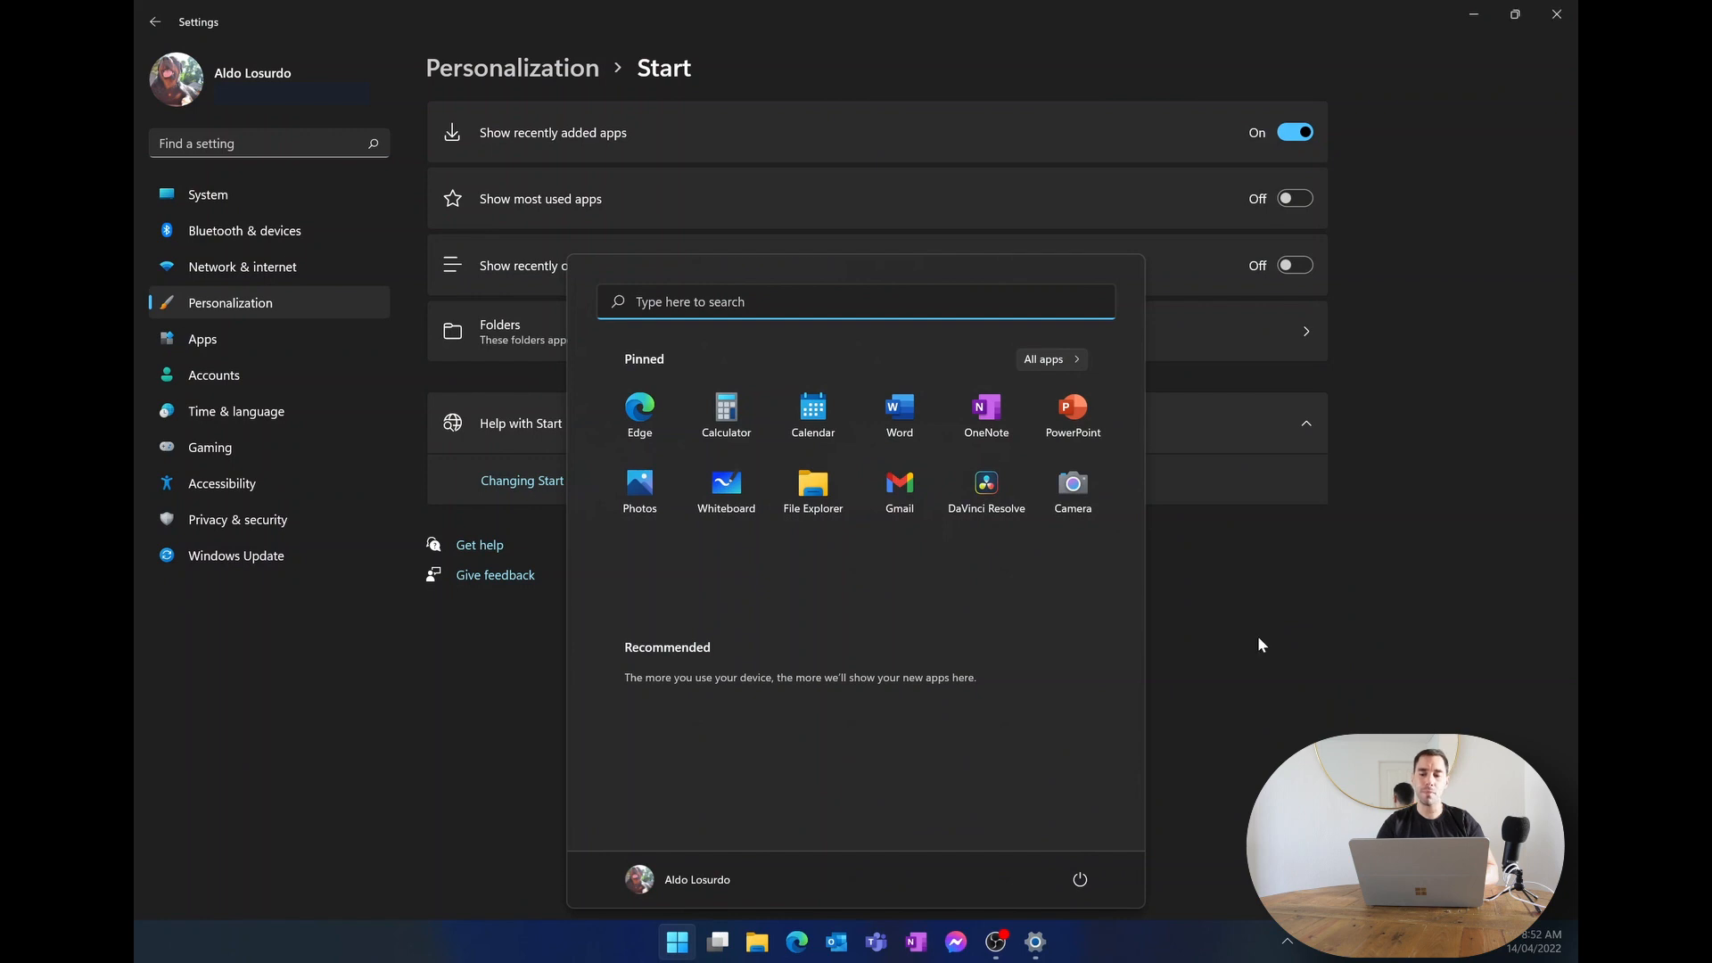
Switch 'Show recently opened items' back on in Start settings.
click(1294, 265)
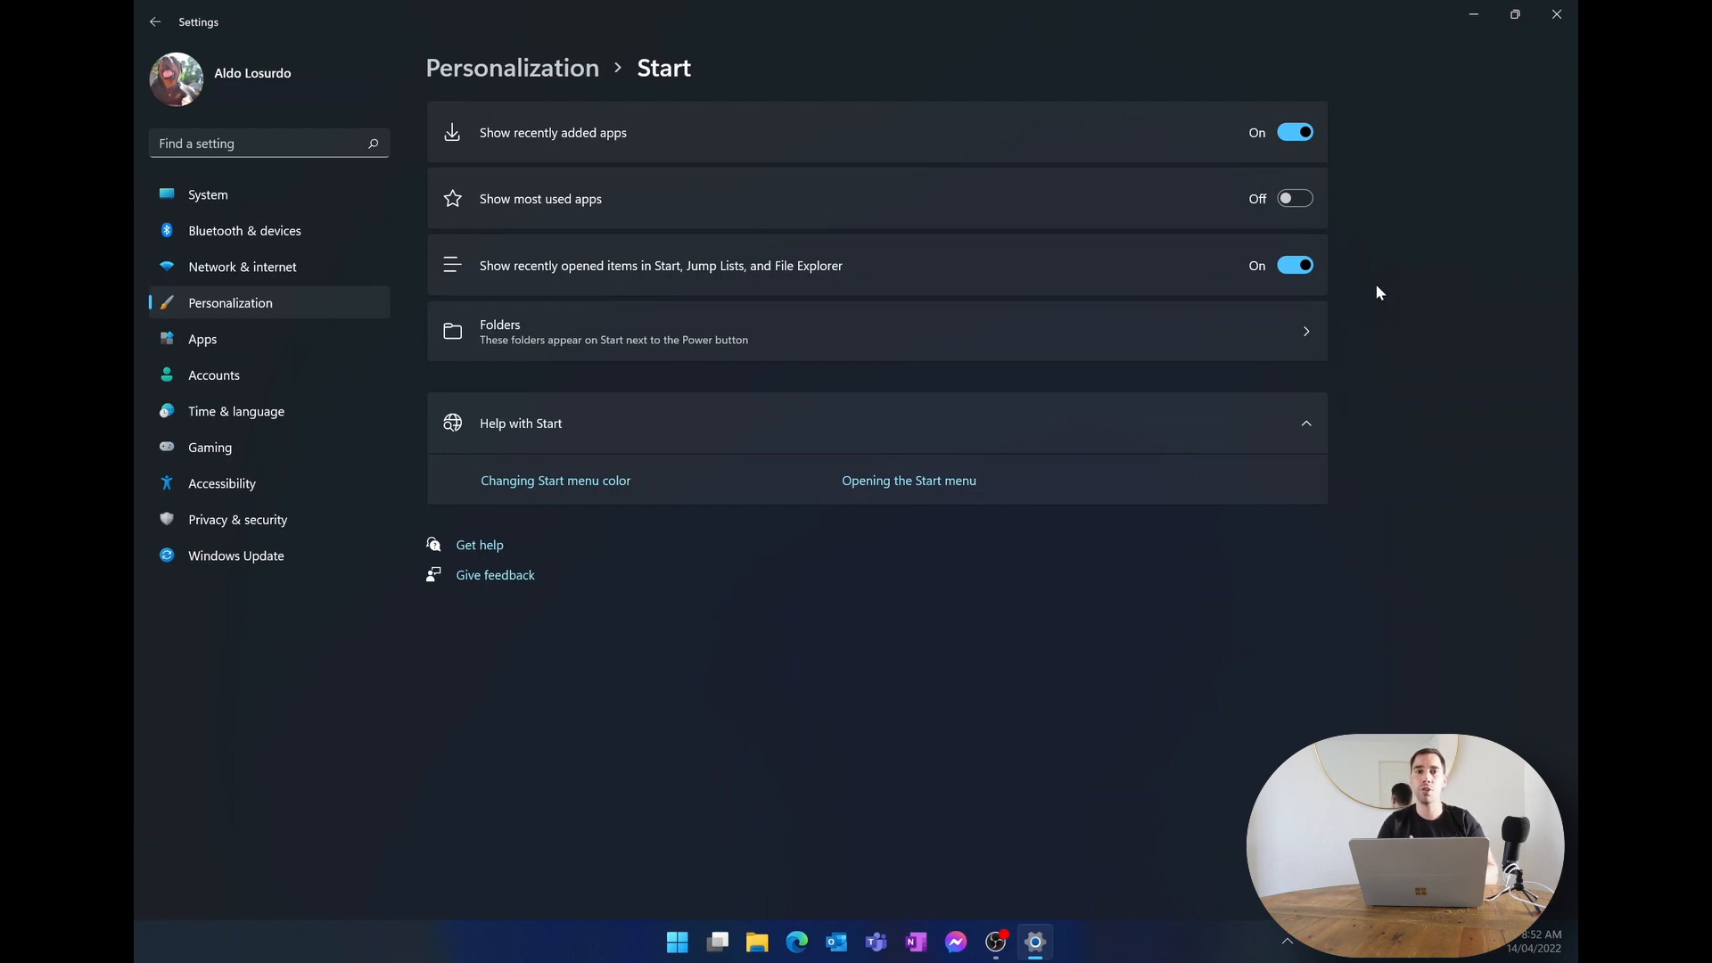
mouse_move(1278, 344)
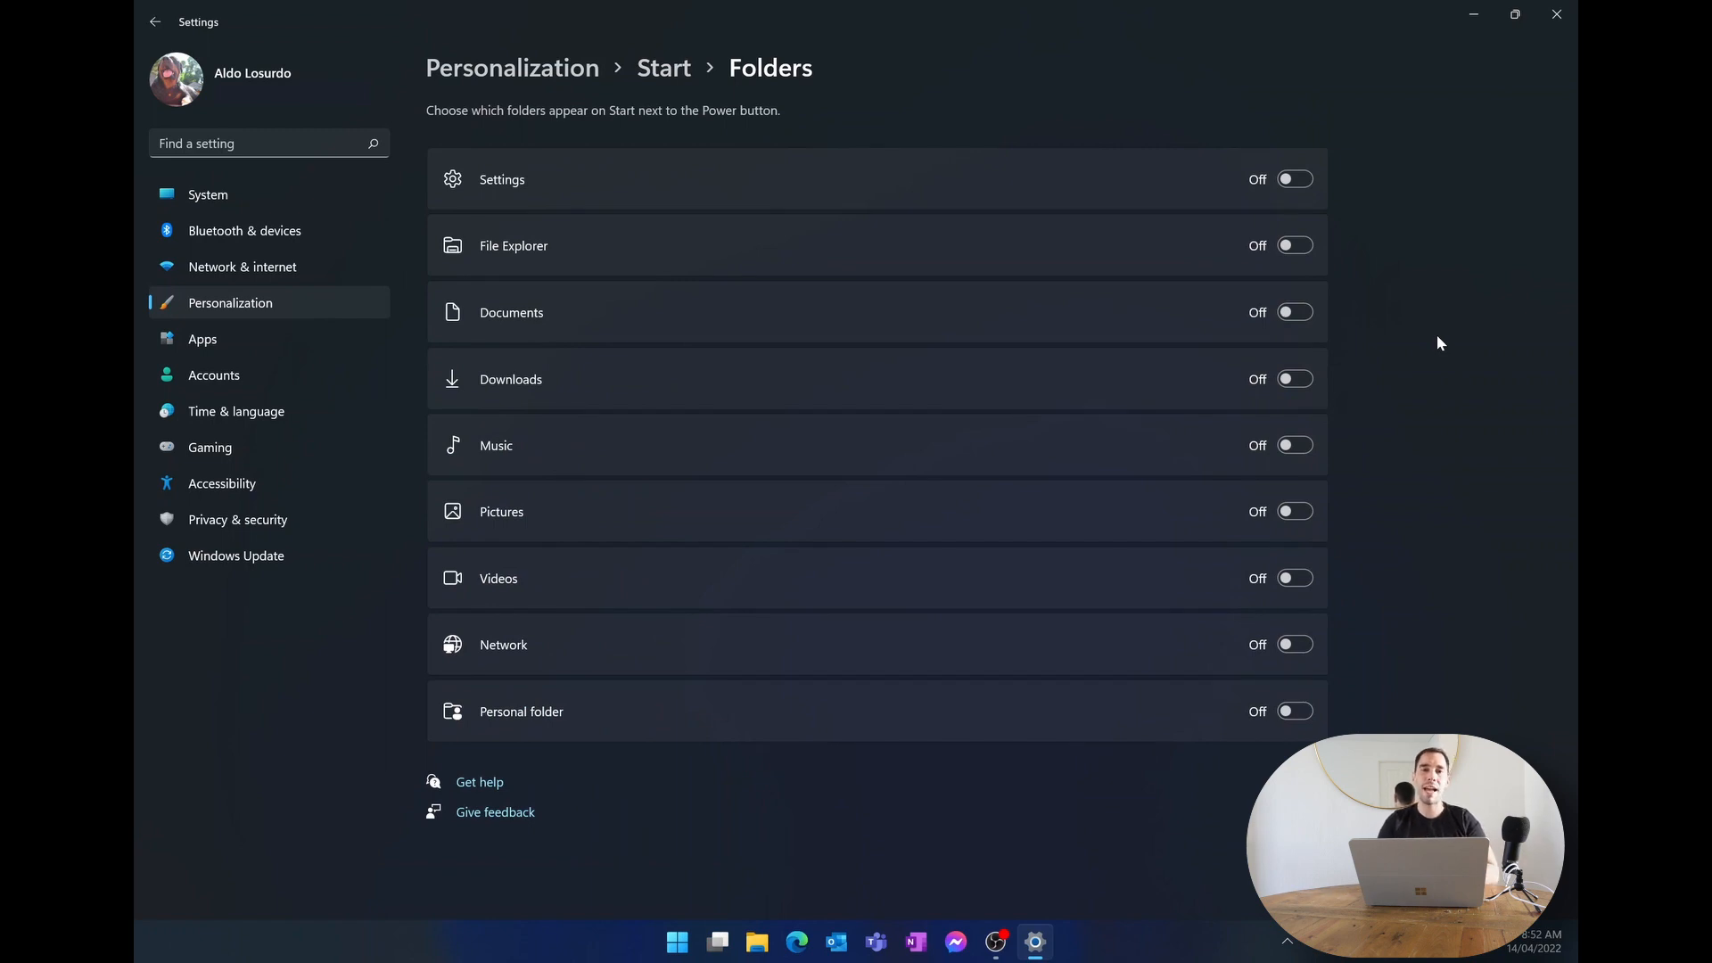
mouse_move(1420, 323)
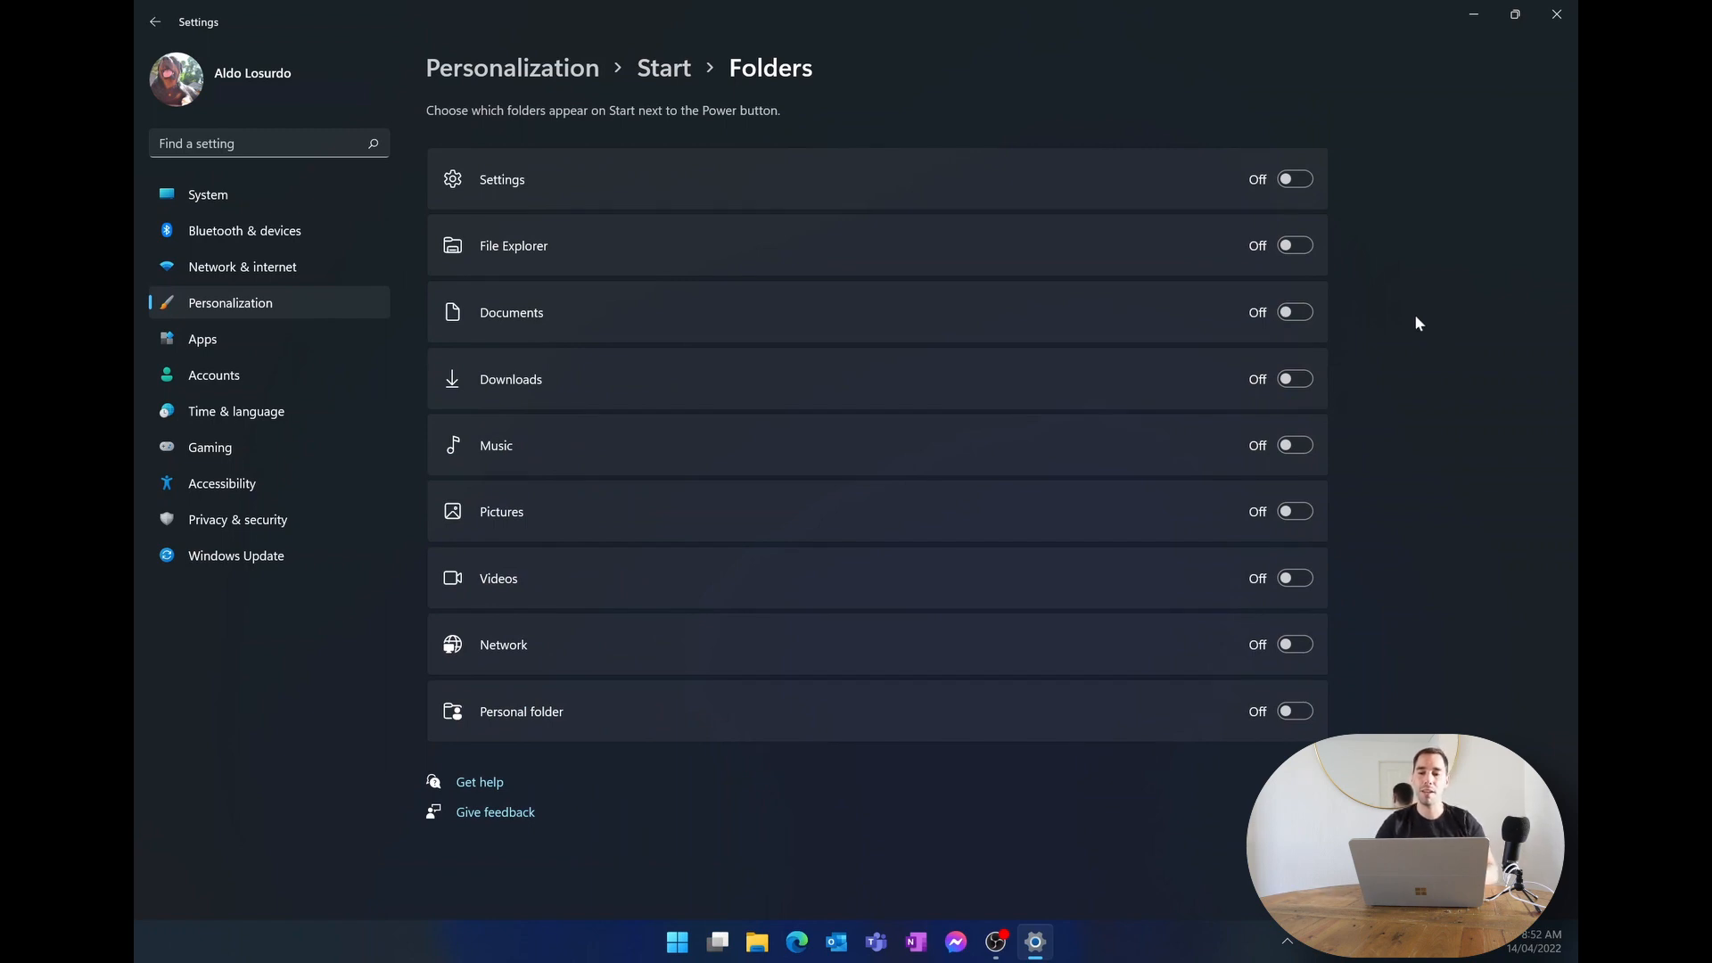
Switch on the Settings, Downloads and Pictures folder toggles for Start.
click(1295, 179)
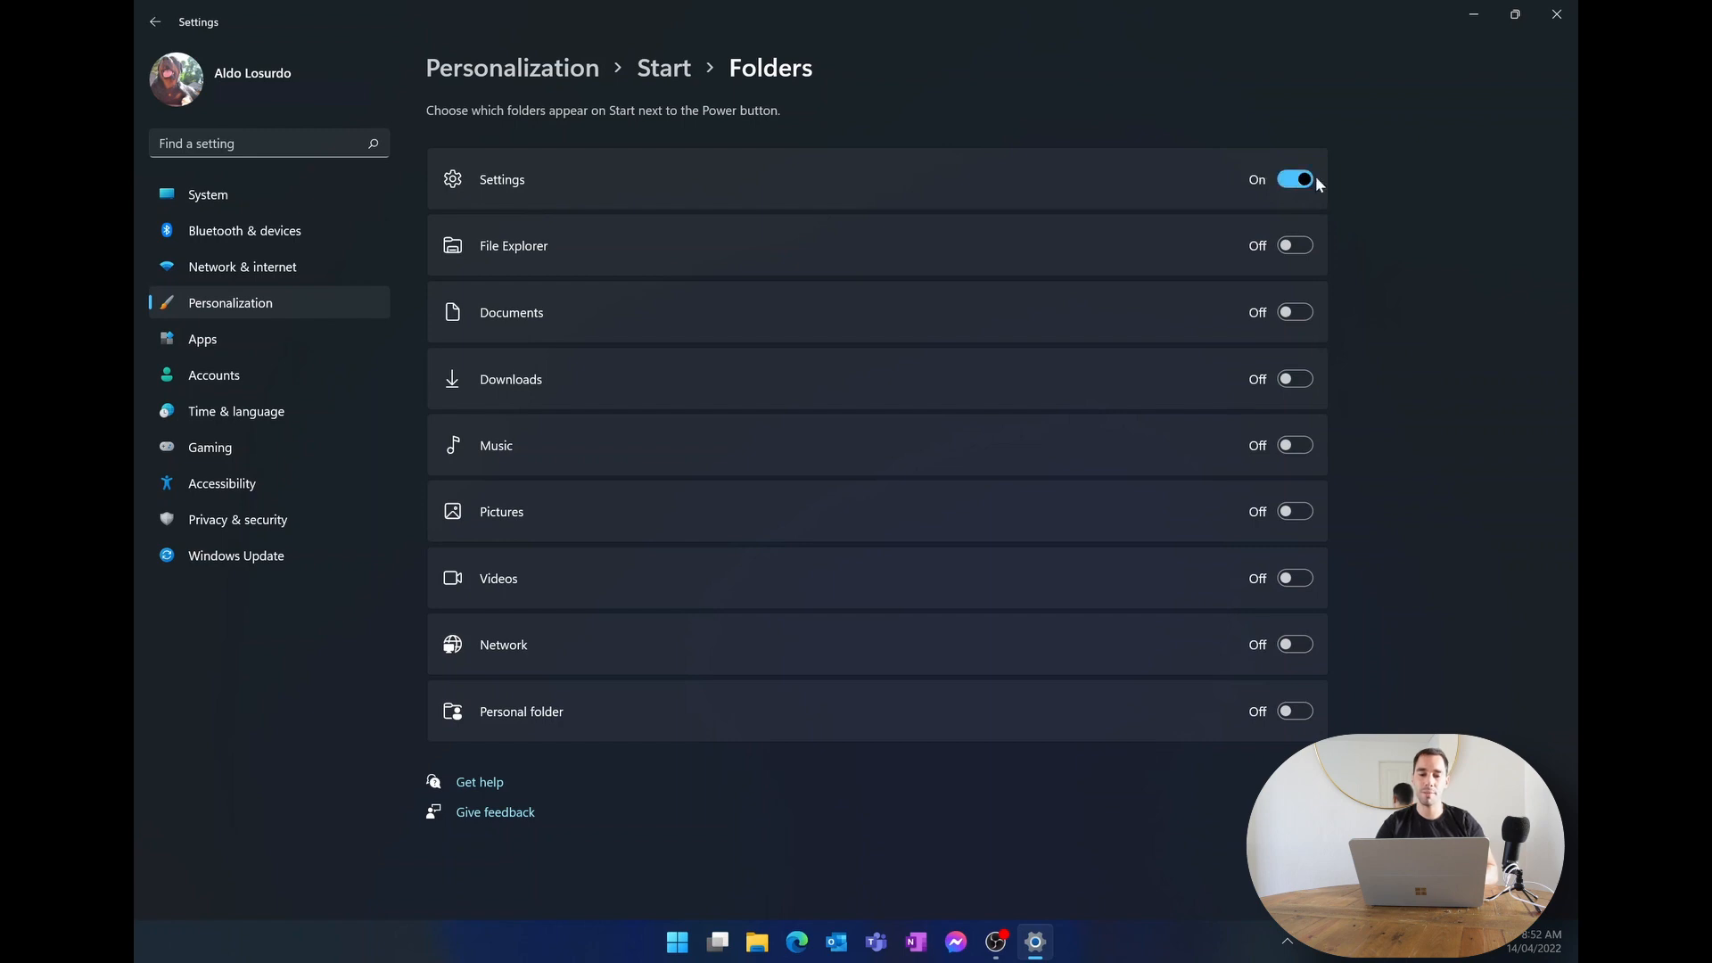
click(1295, 379)
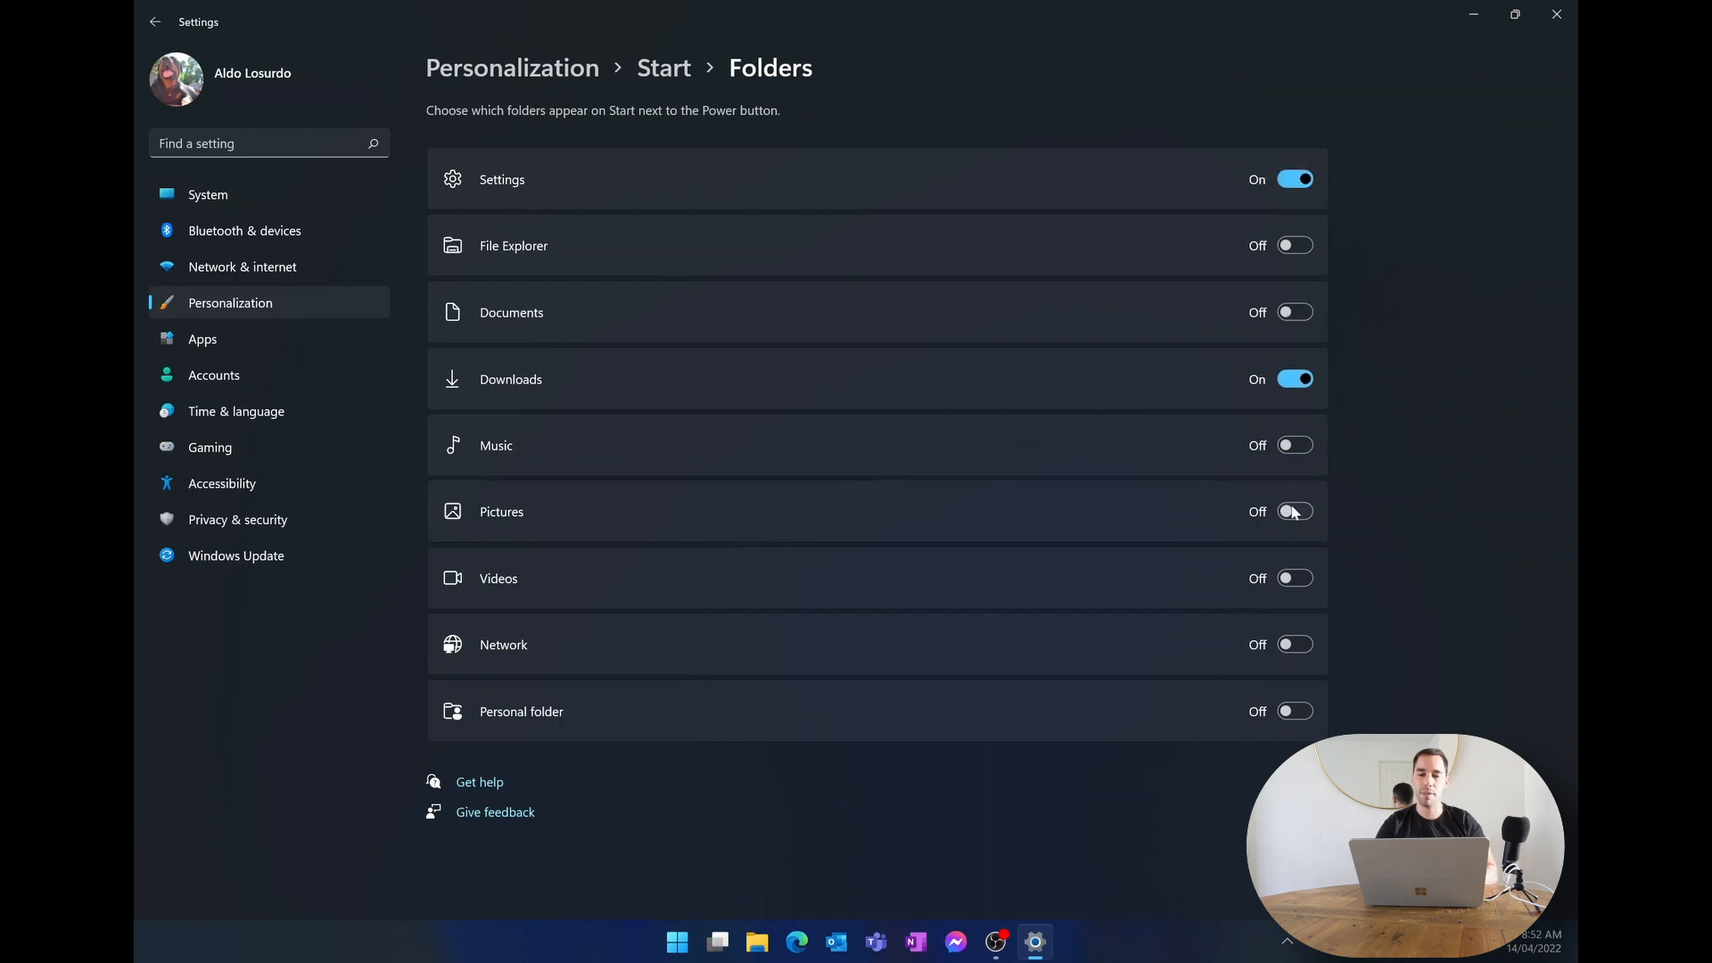
click(1294, 511)
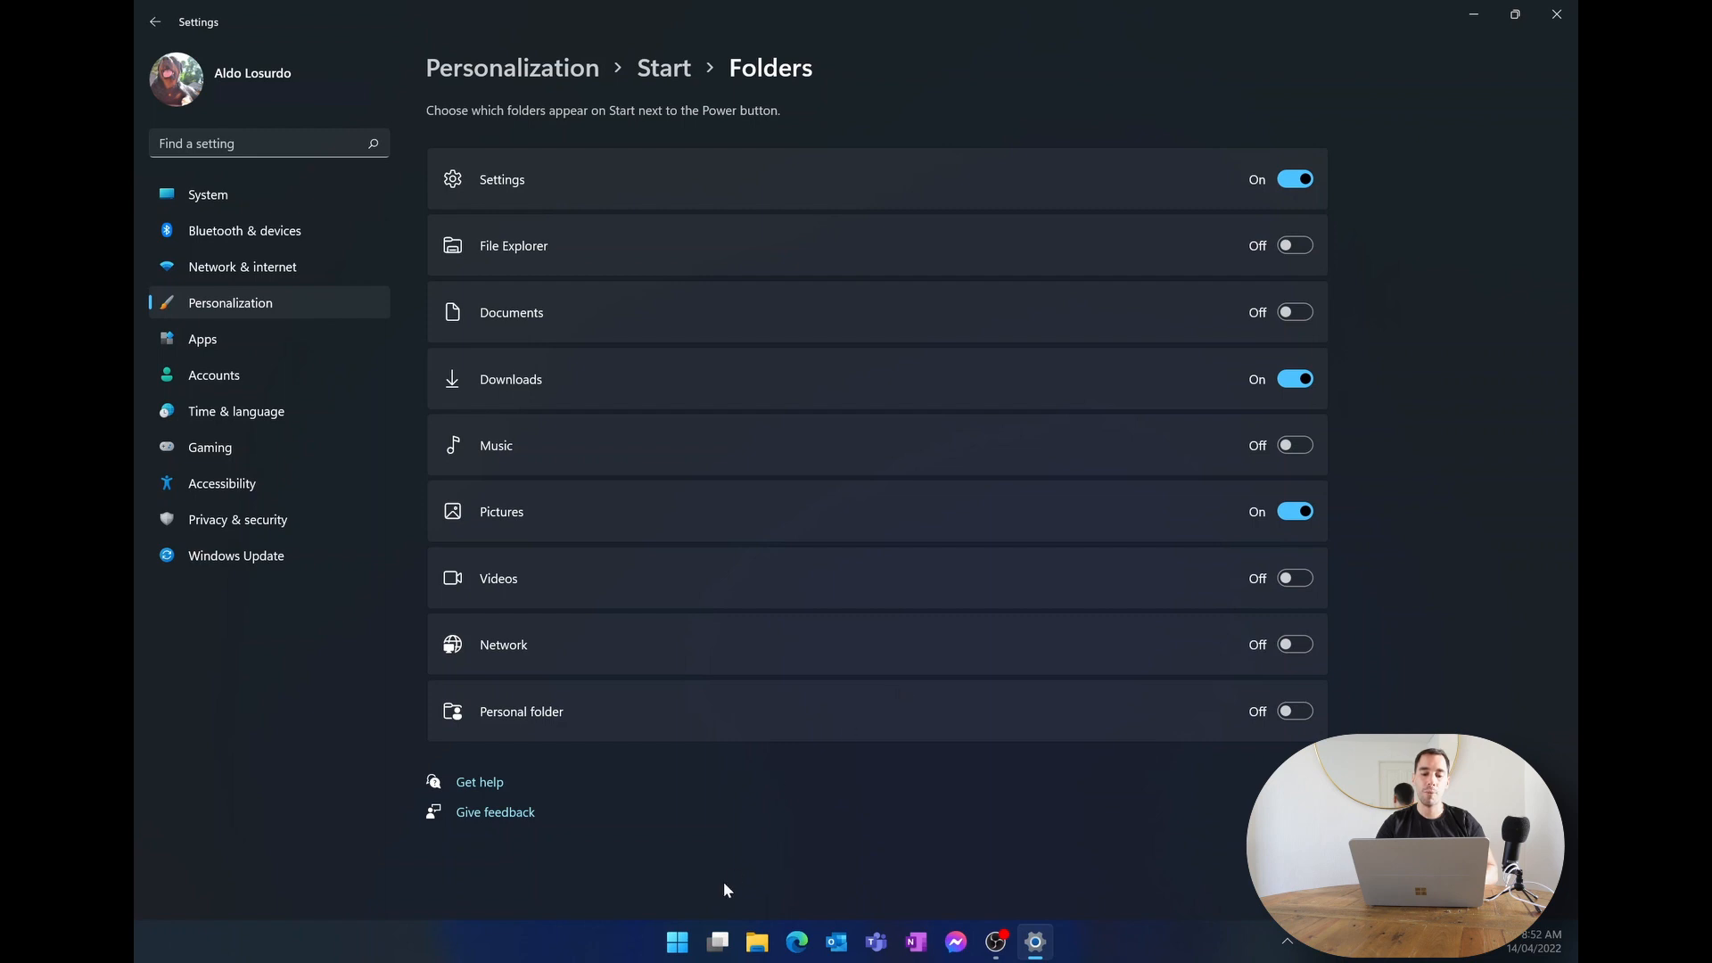
click(676, 942)
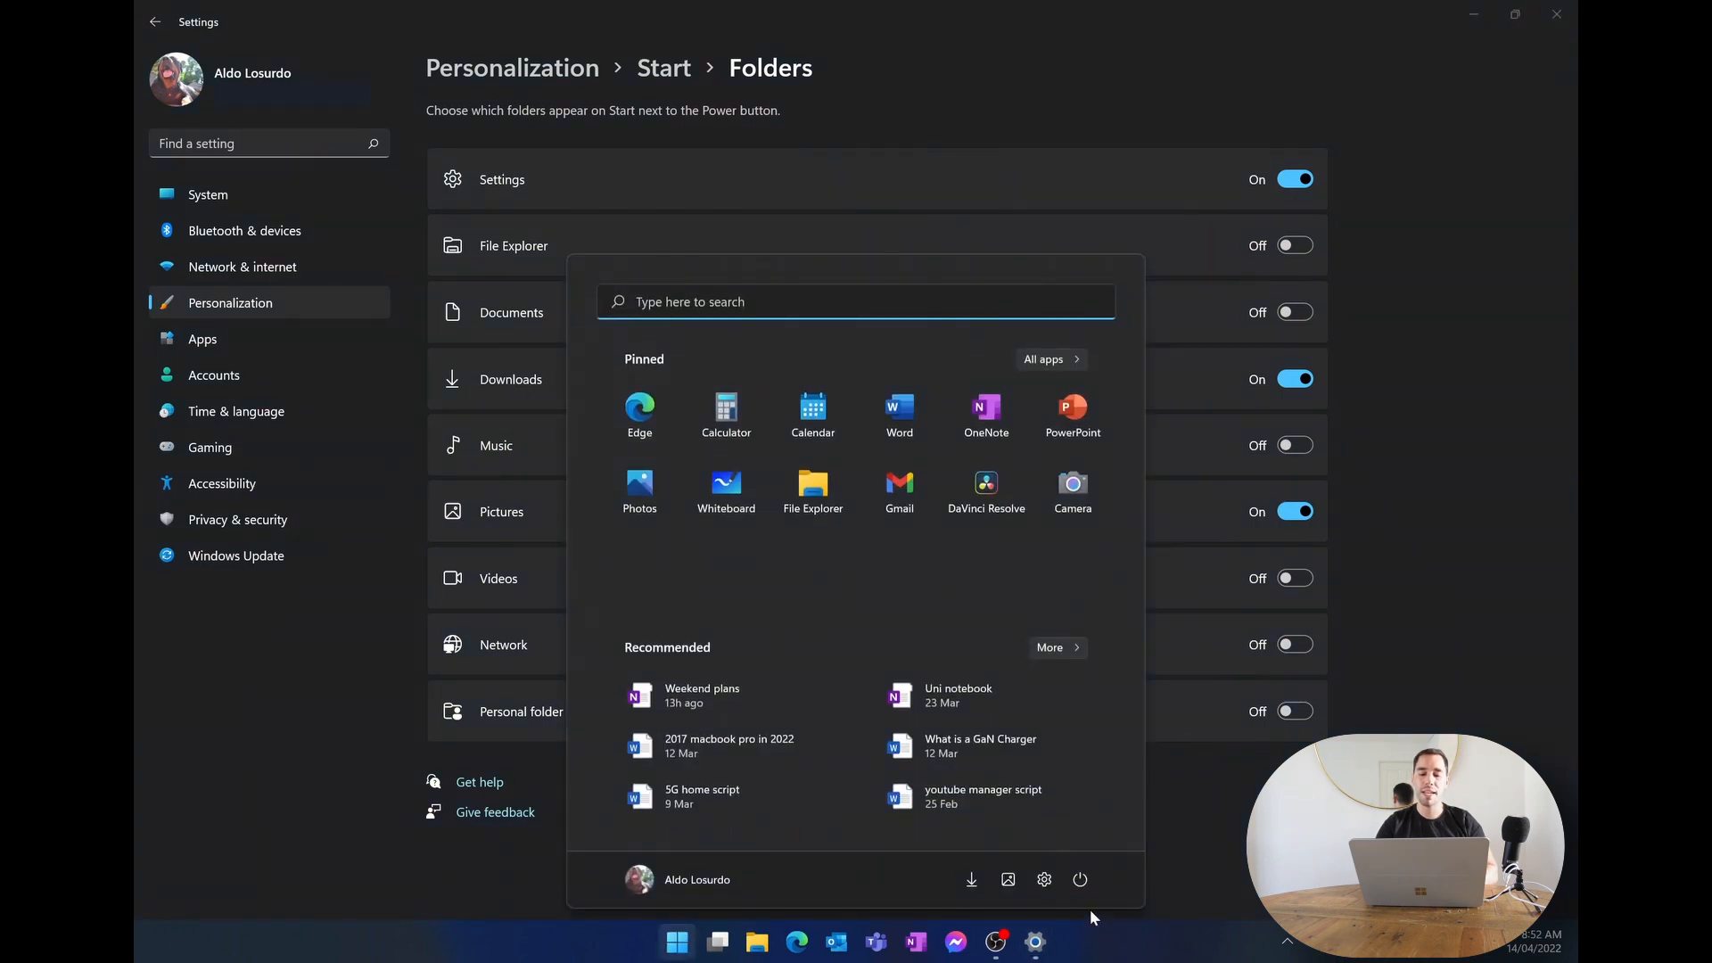
mouse_move(1046, 915)
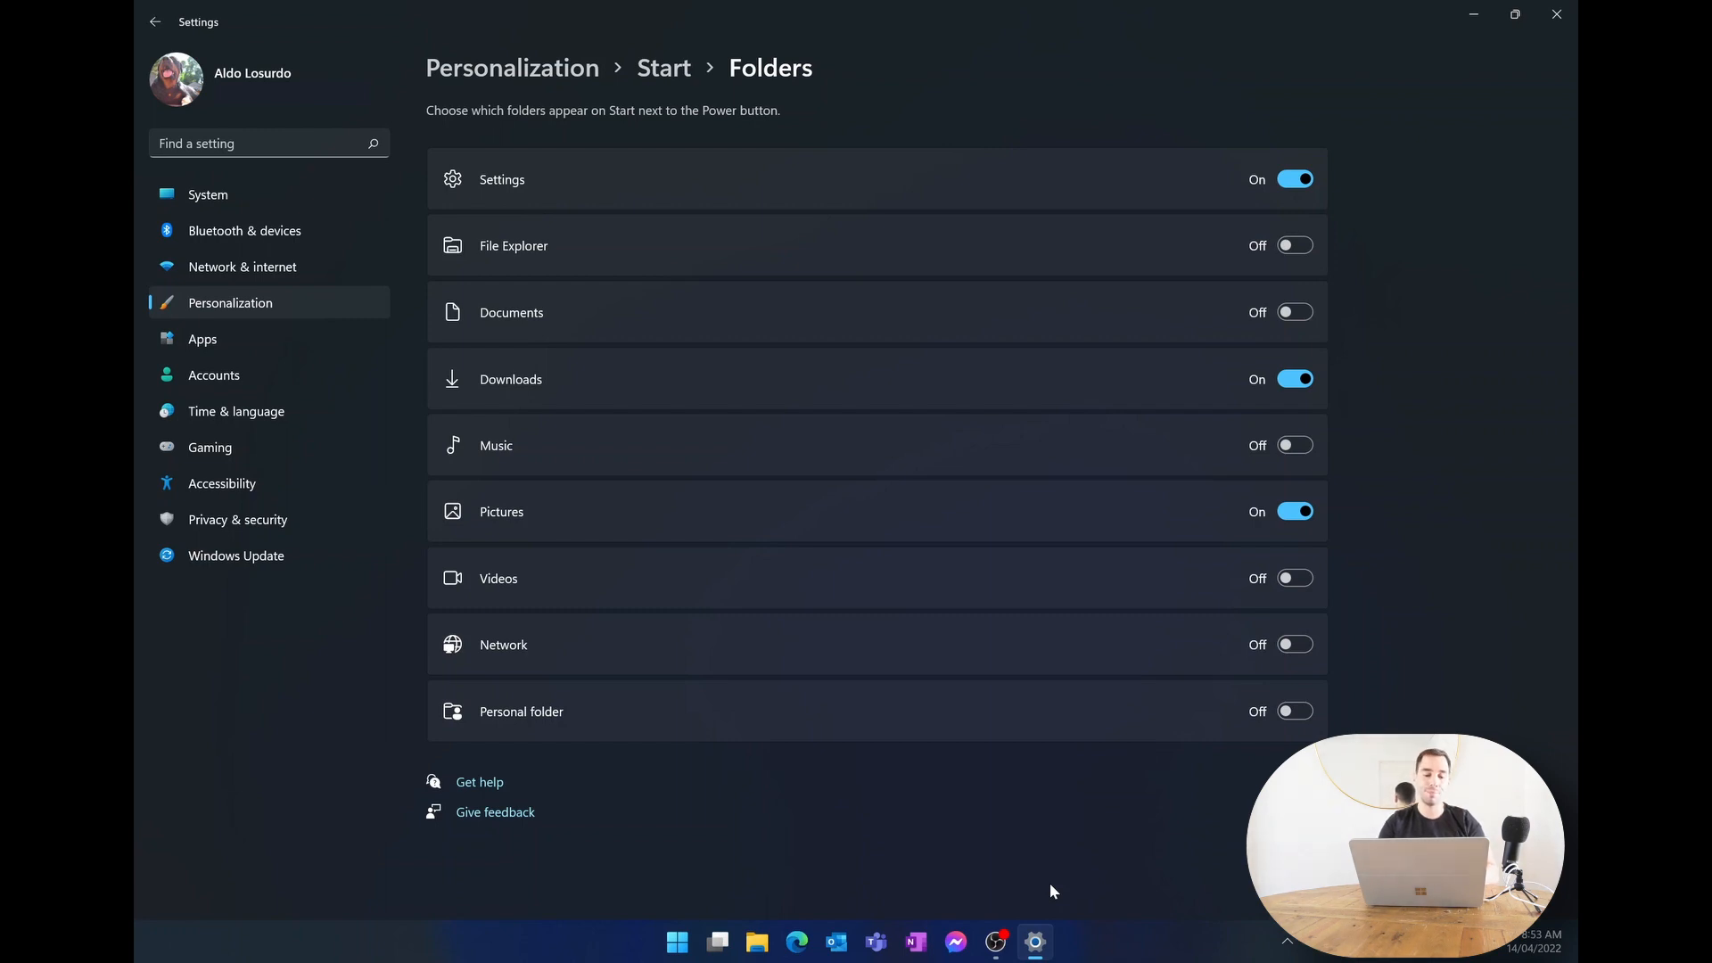
mouse_move(1317, 483)
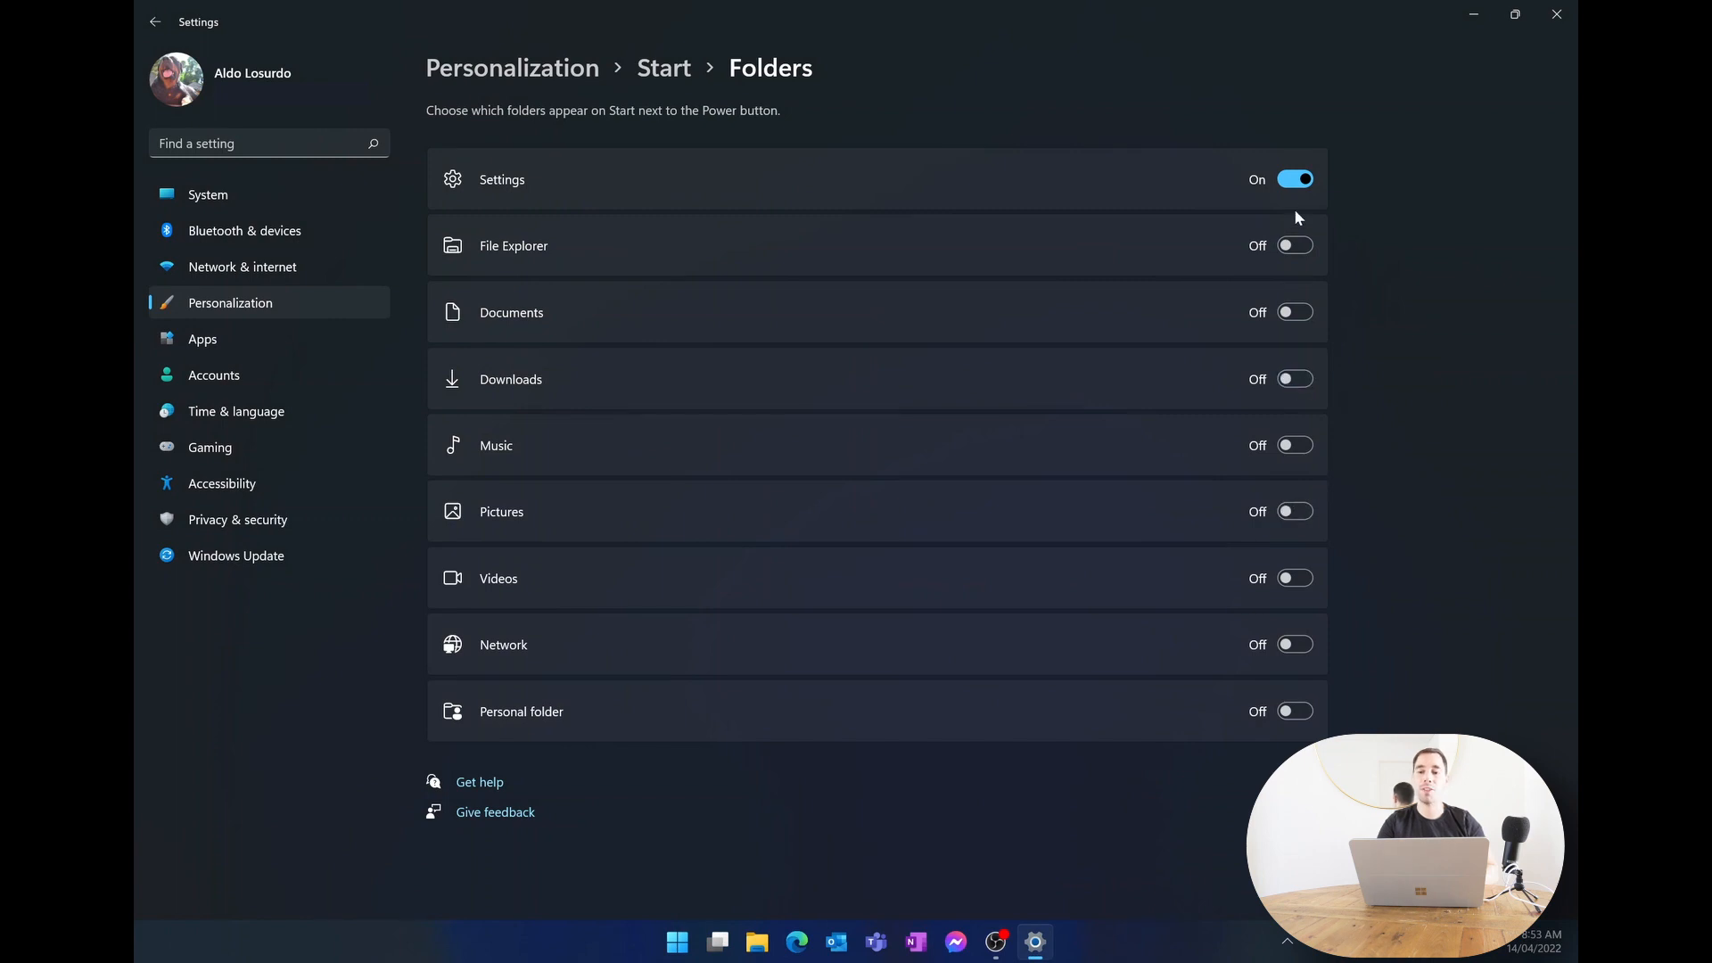
Switch the Settings folder toggle off on the Start Folders page.
click(1296, 179)
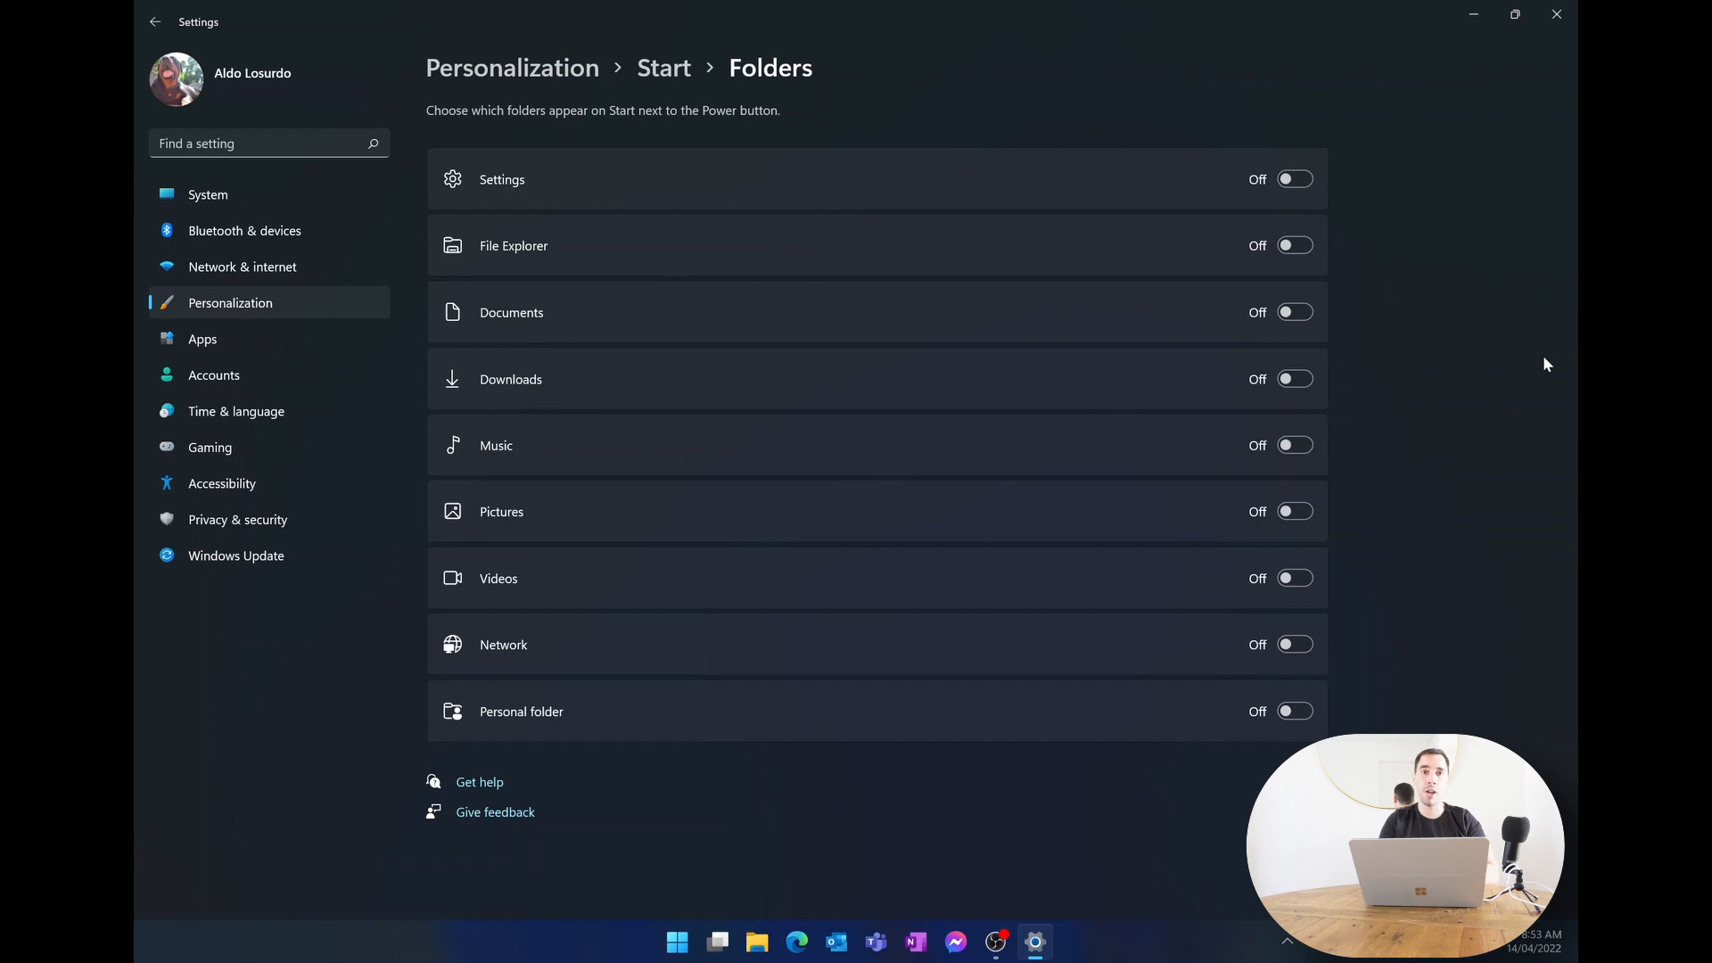
mouse_move(1413, 454)
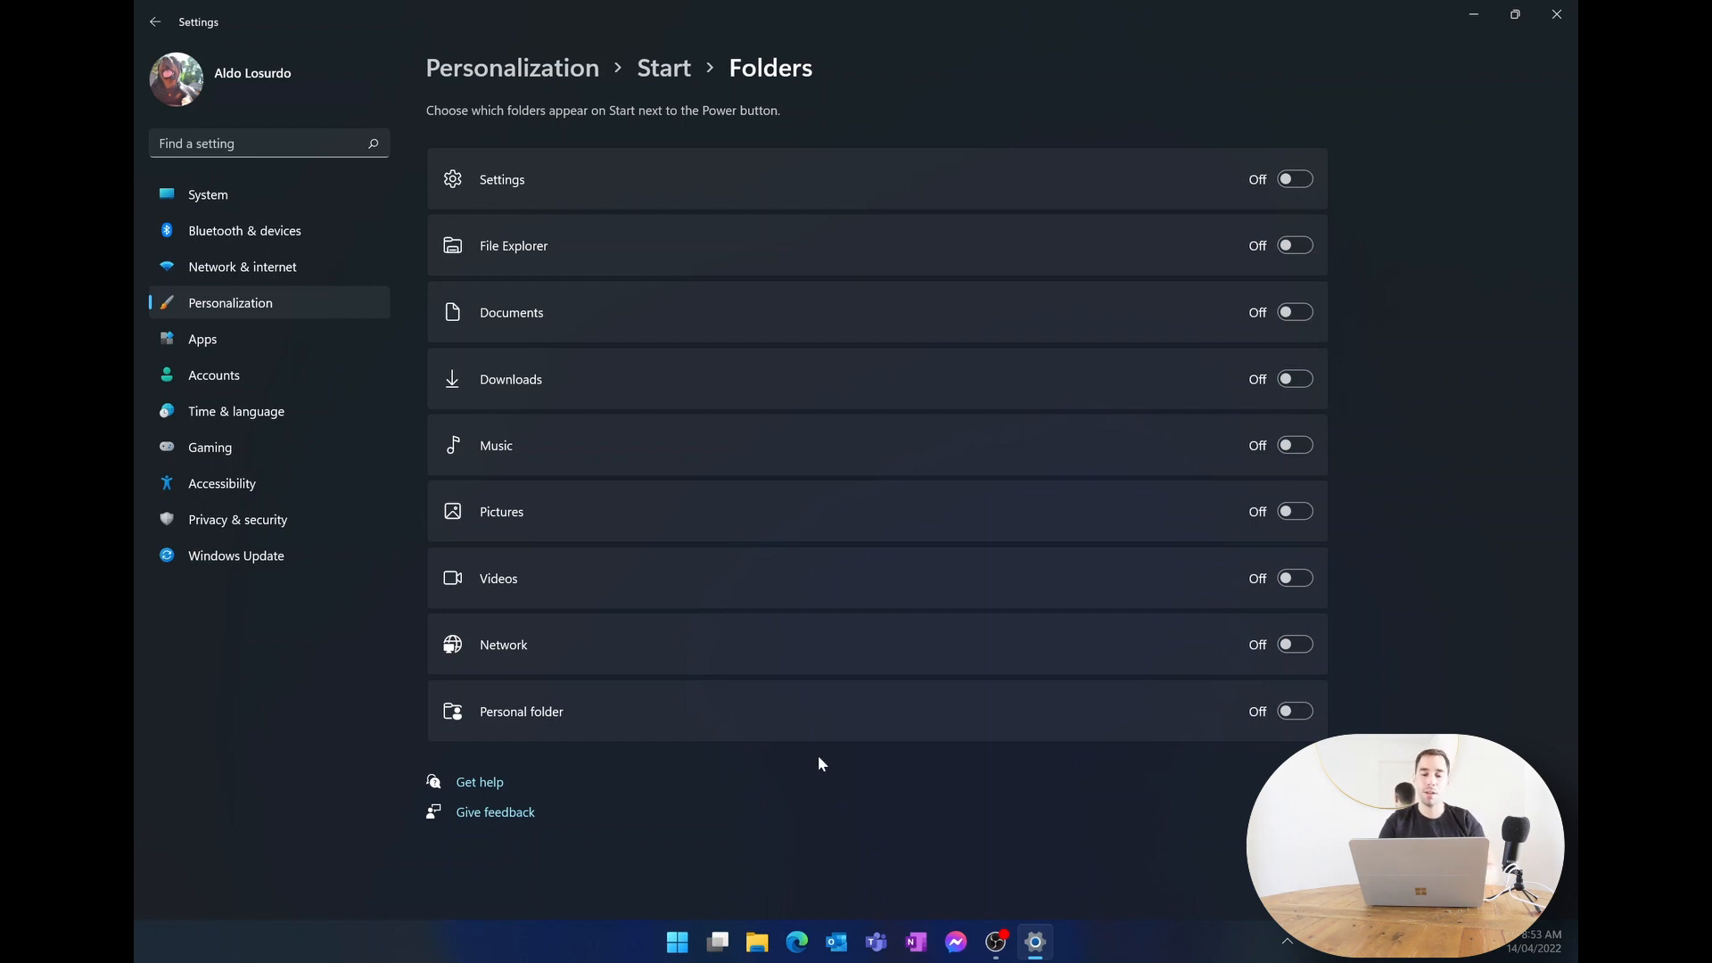
mouse_move(536, 949)
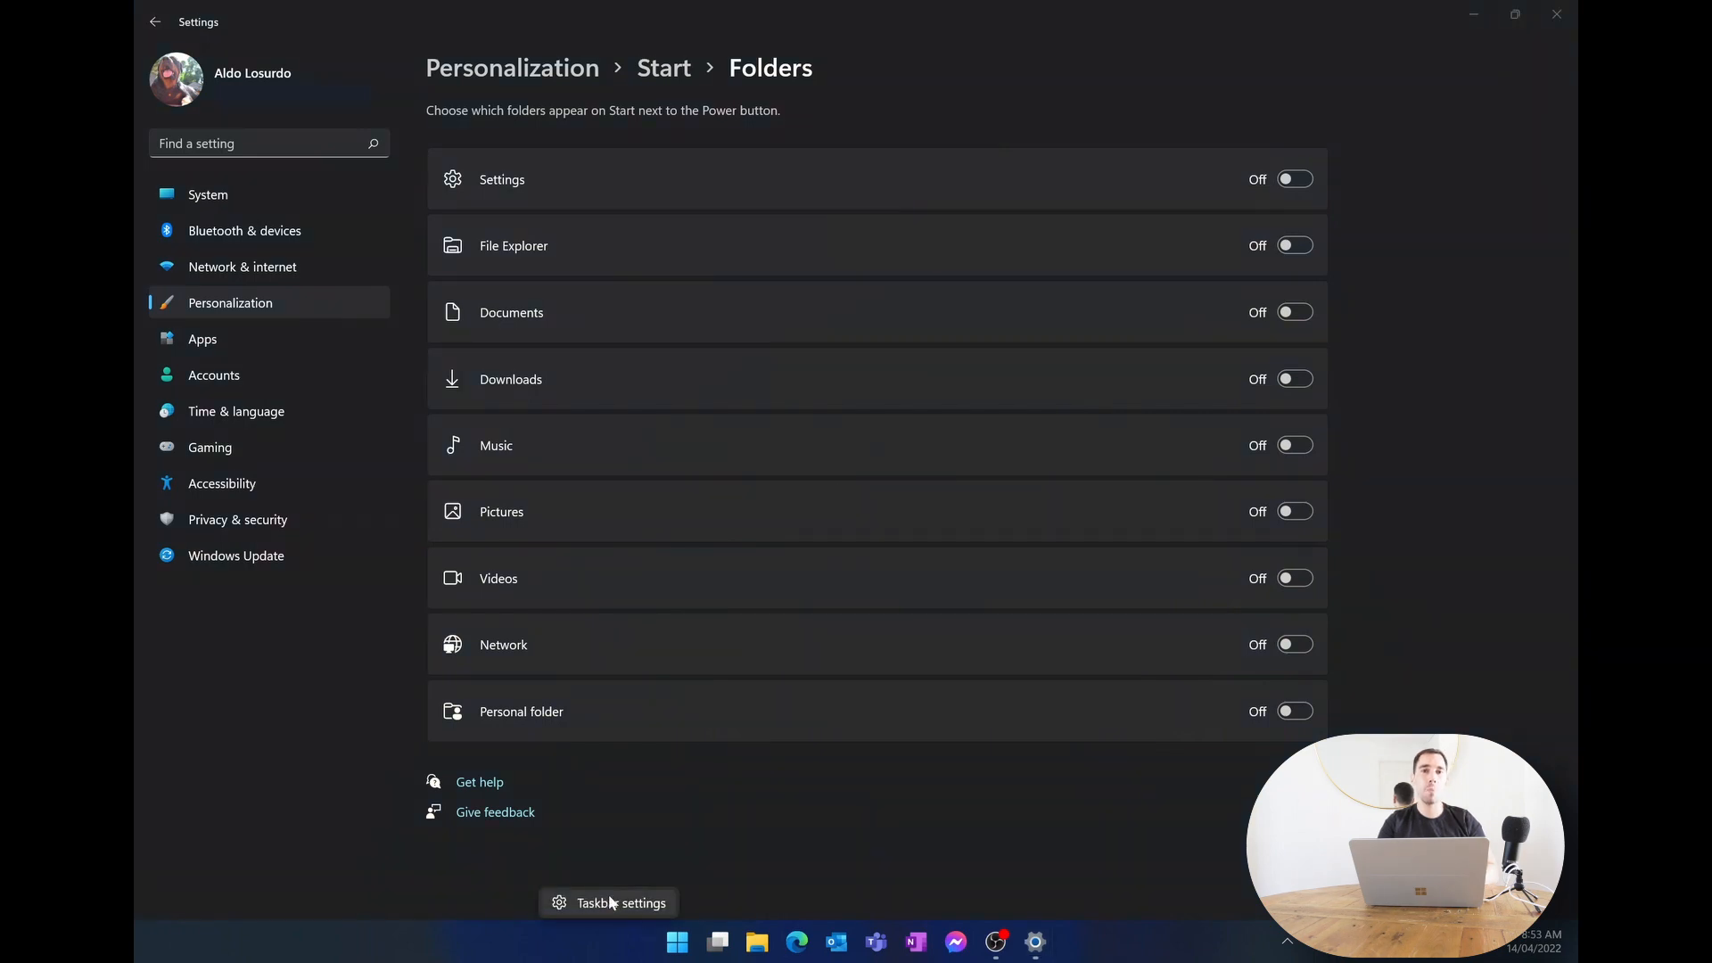
Open Taskbar settings and scroll to the Taskbar behaviors section showing alignment Center.
click(619, 904)
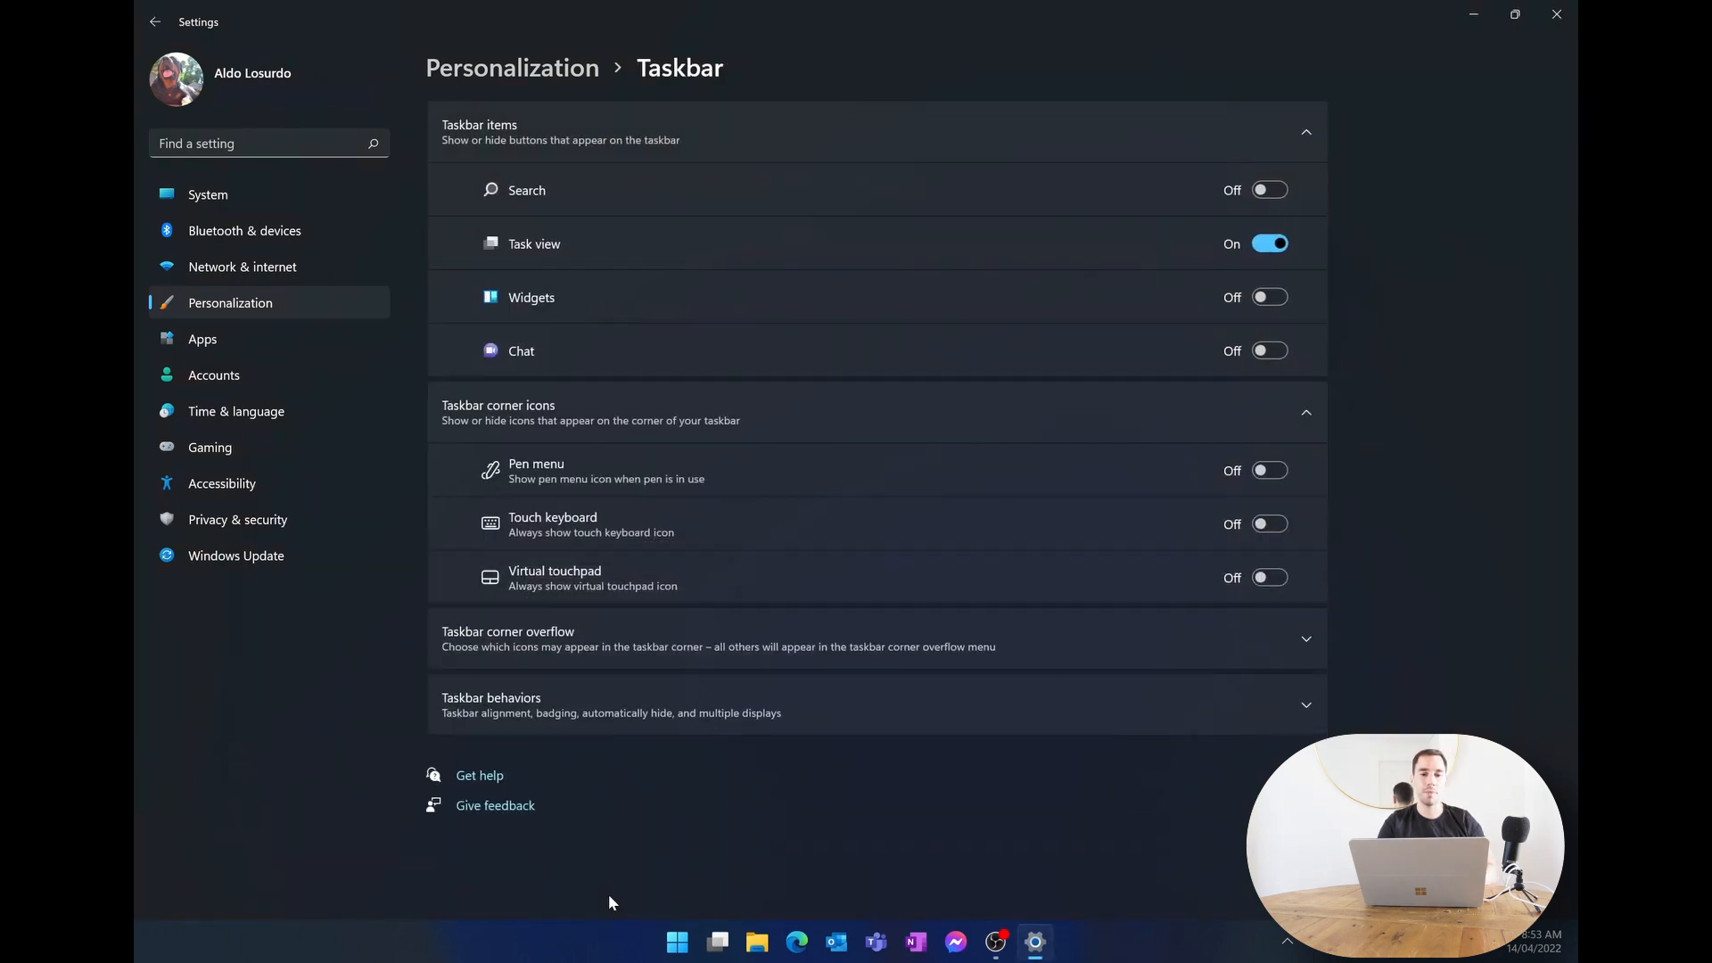
mouse_move(732, 579)
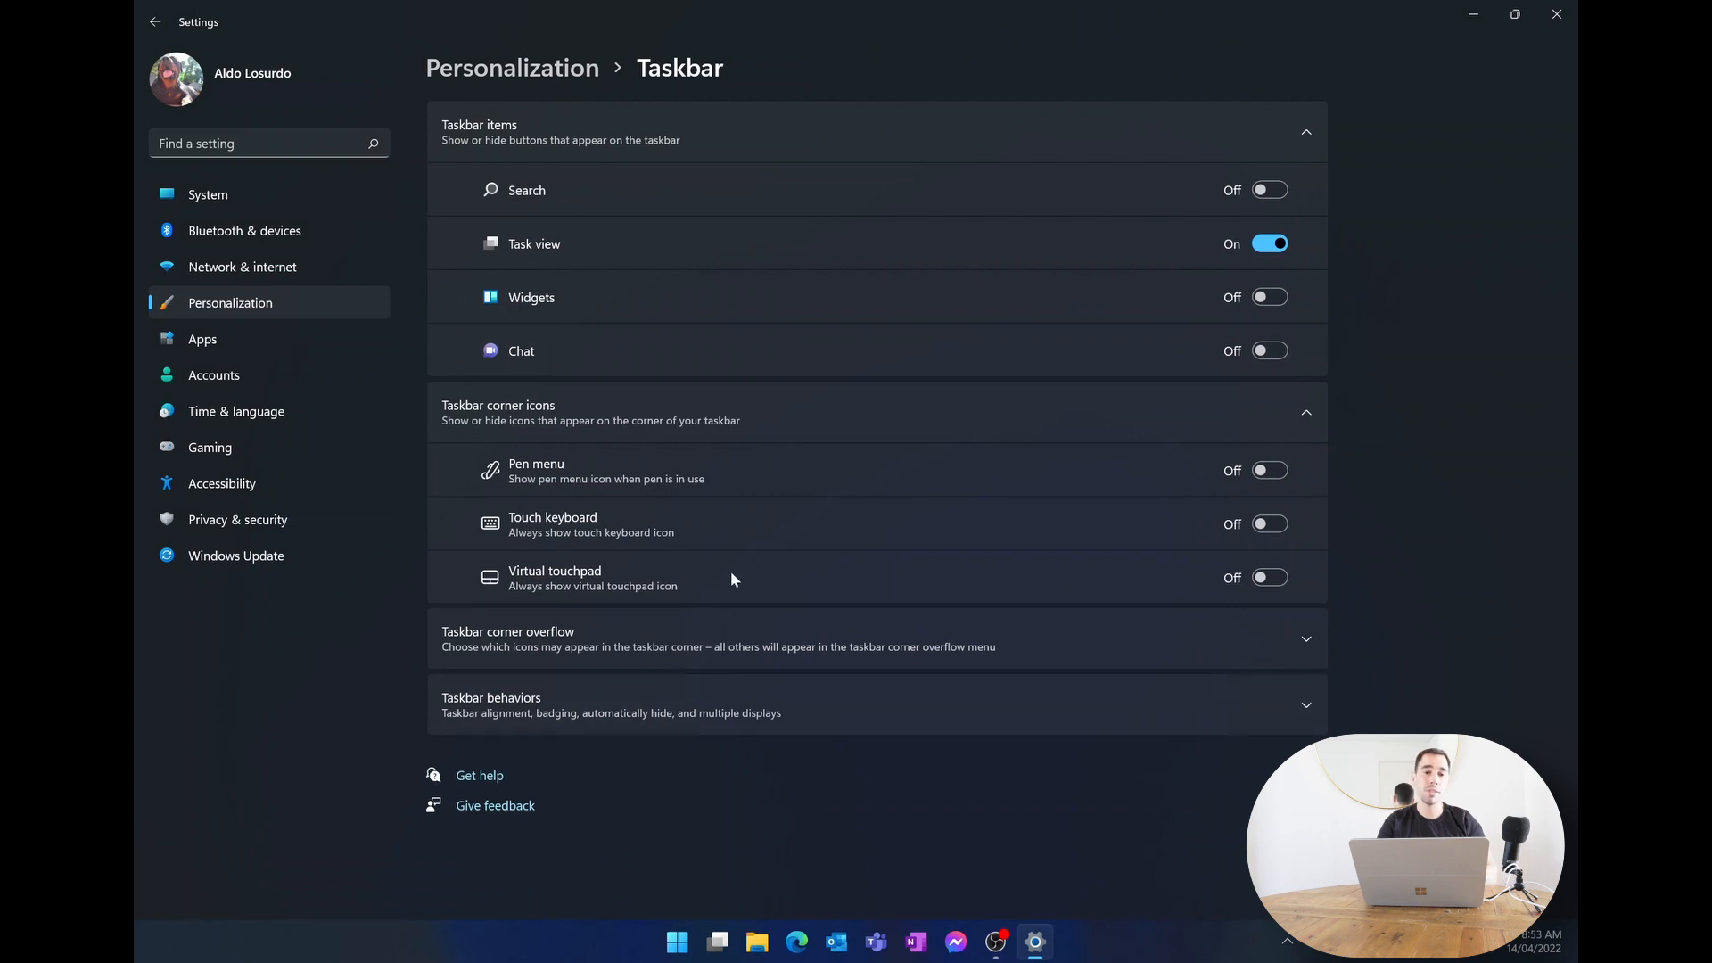
mouse_move(1412, 382)
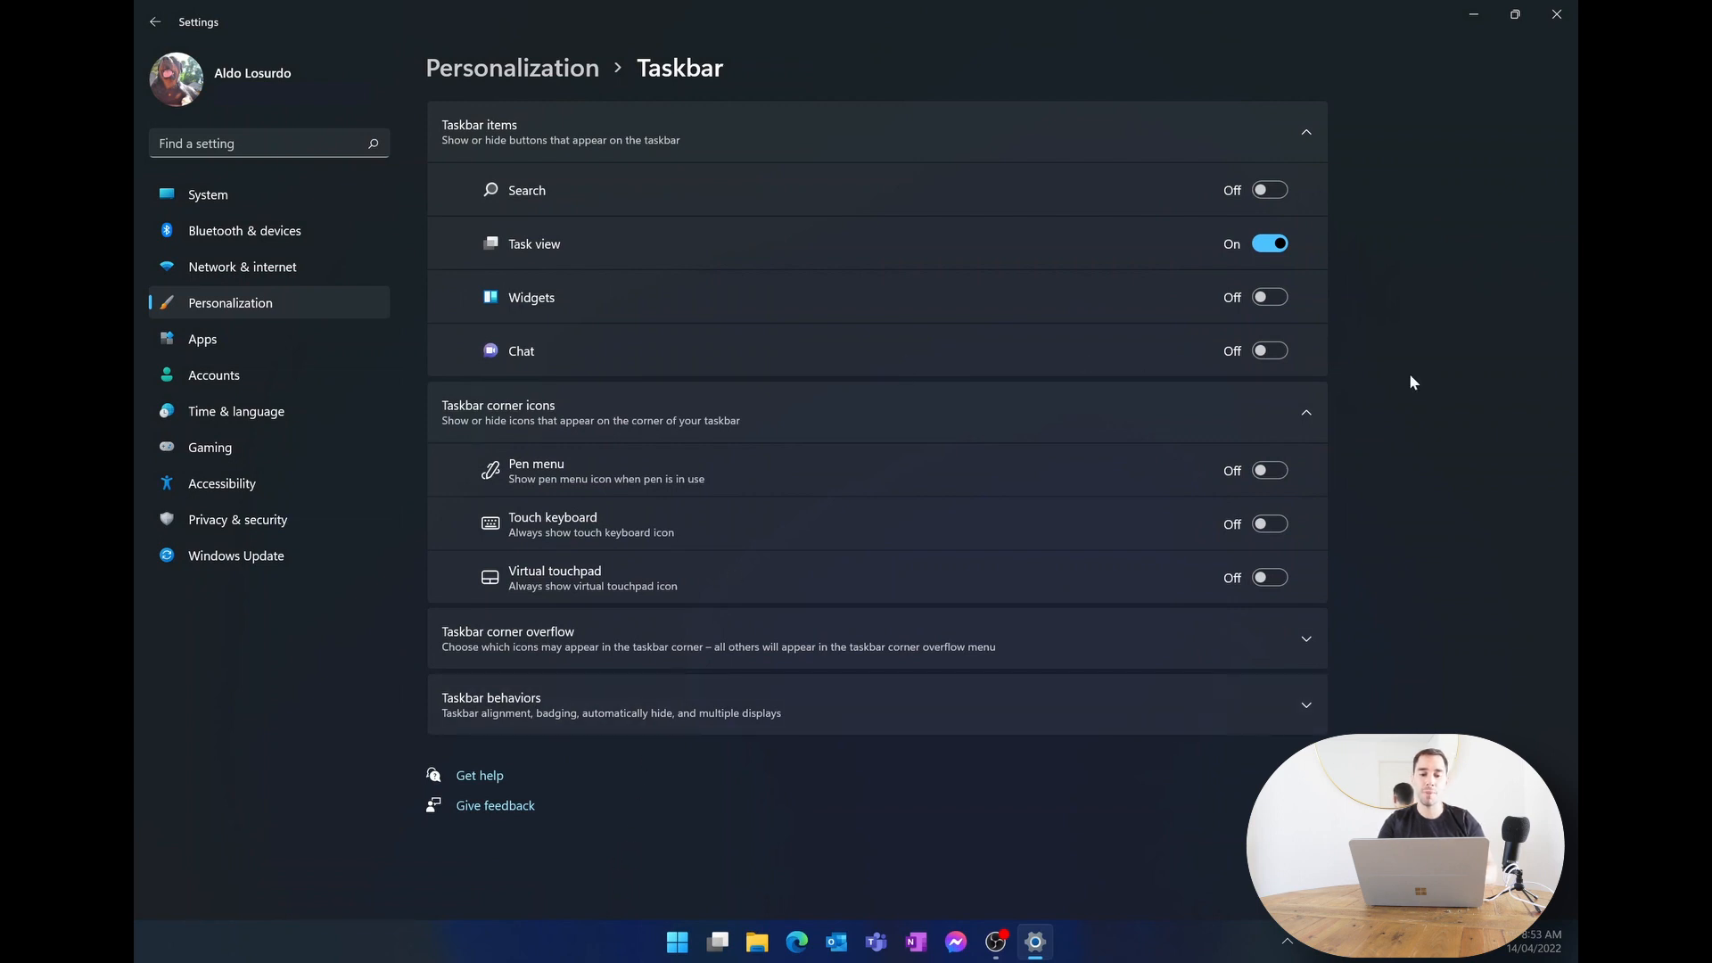
mouse_move(1381, 711)
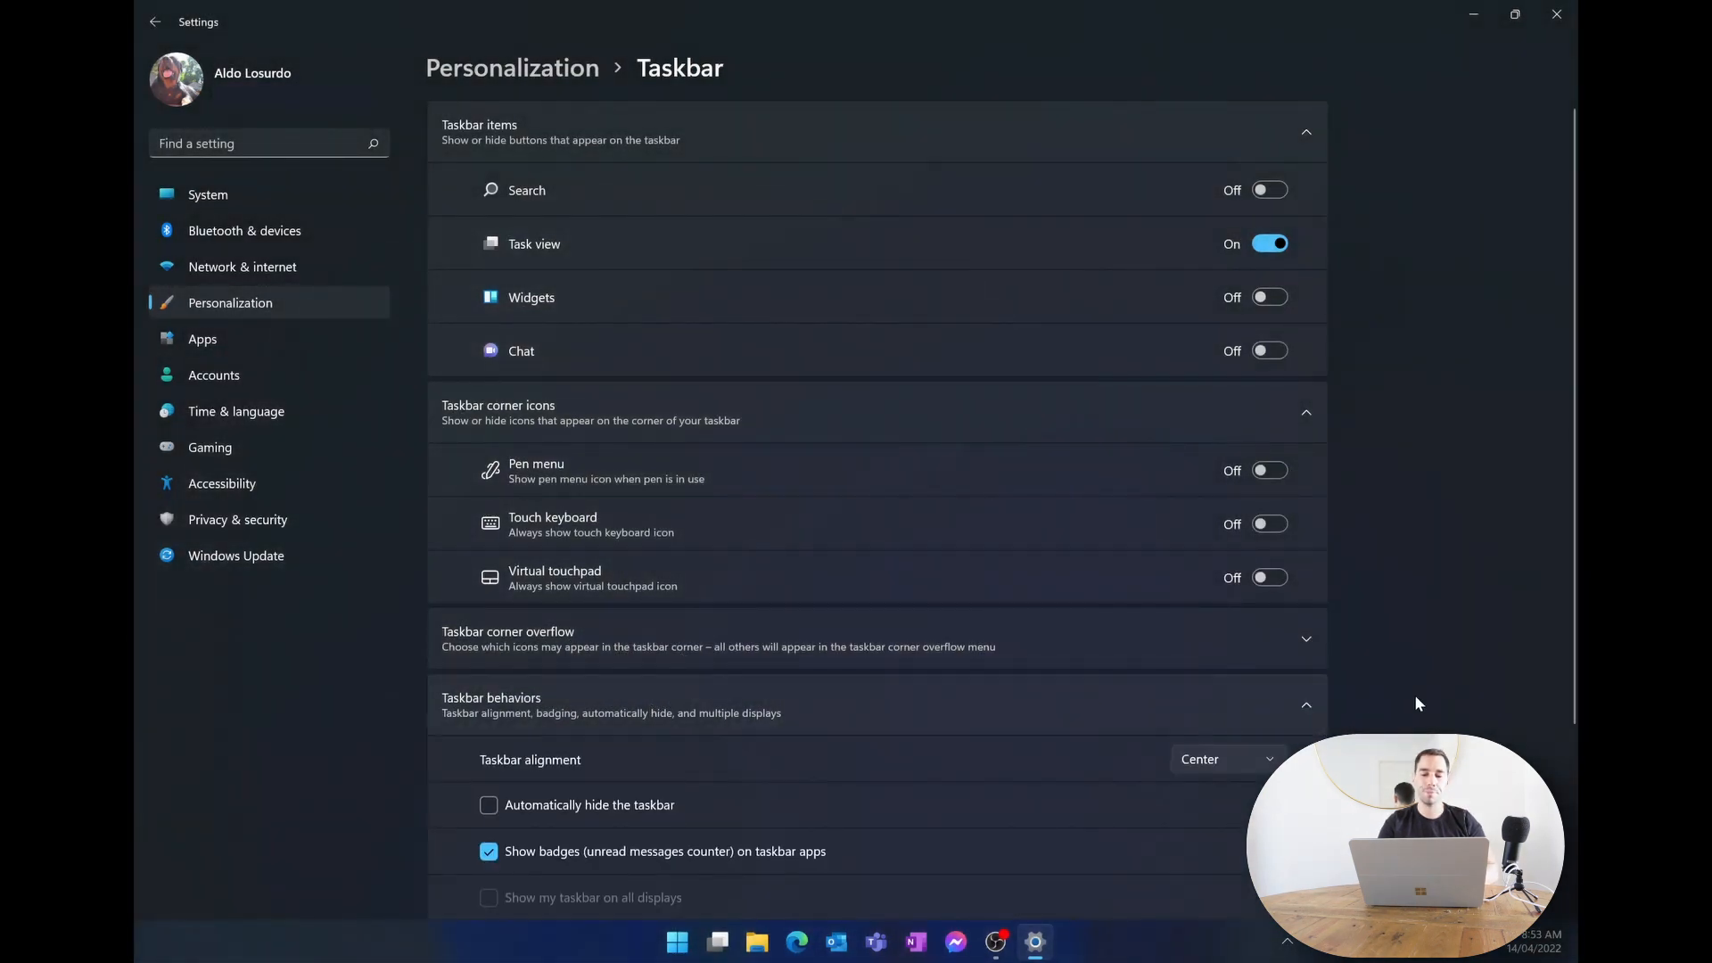
scroll(down, 3)
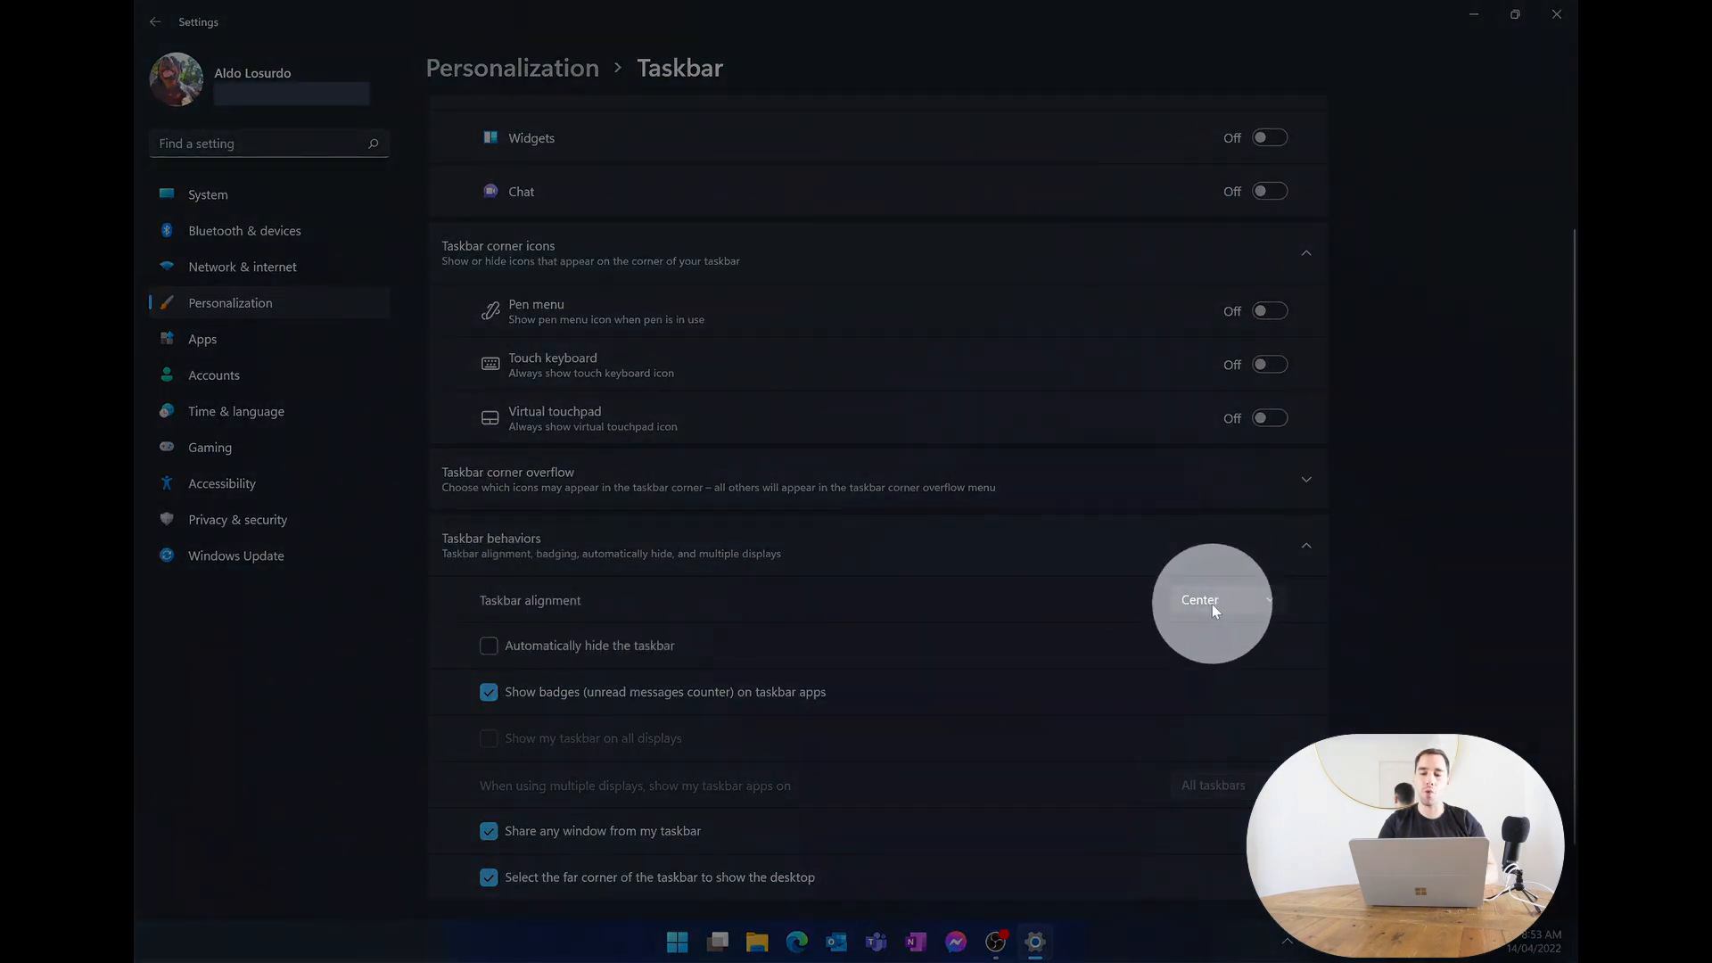
Set Taskbar alignment to Left, then switch it back to Center.
click(1218, 599)
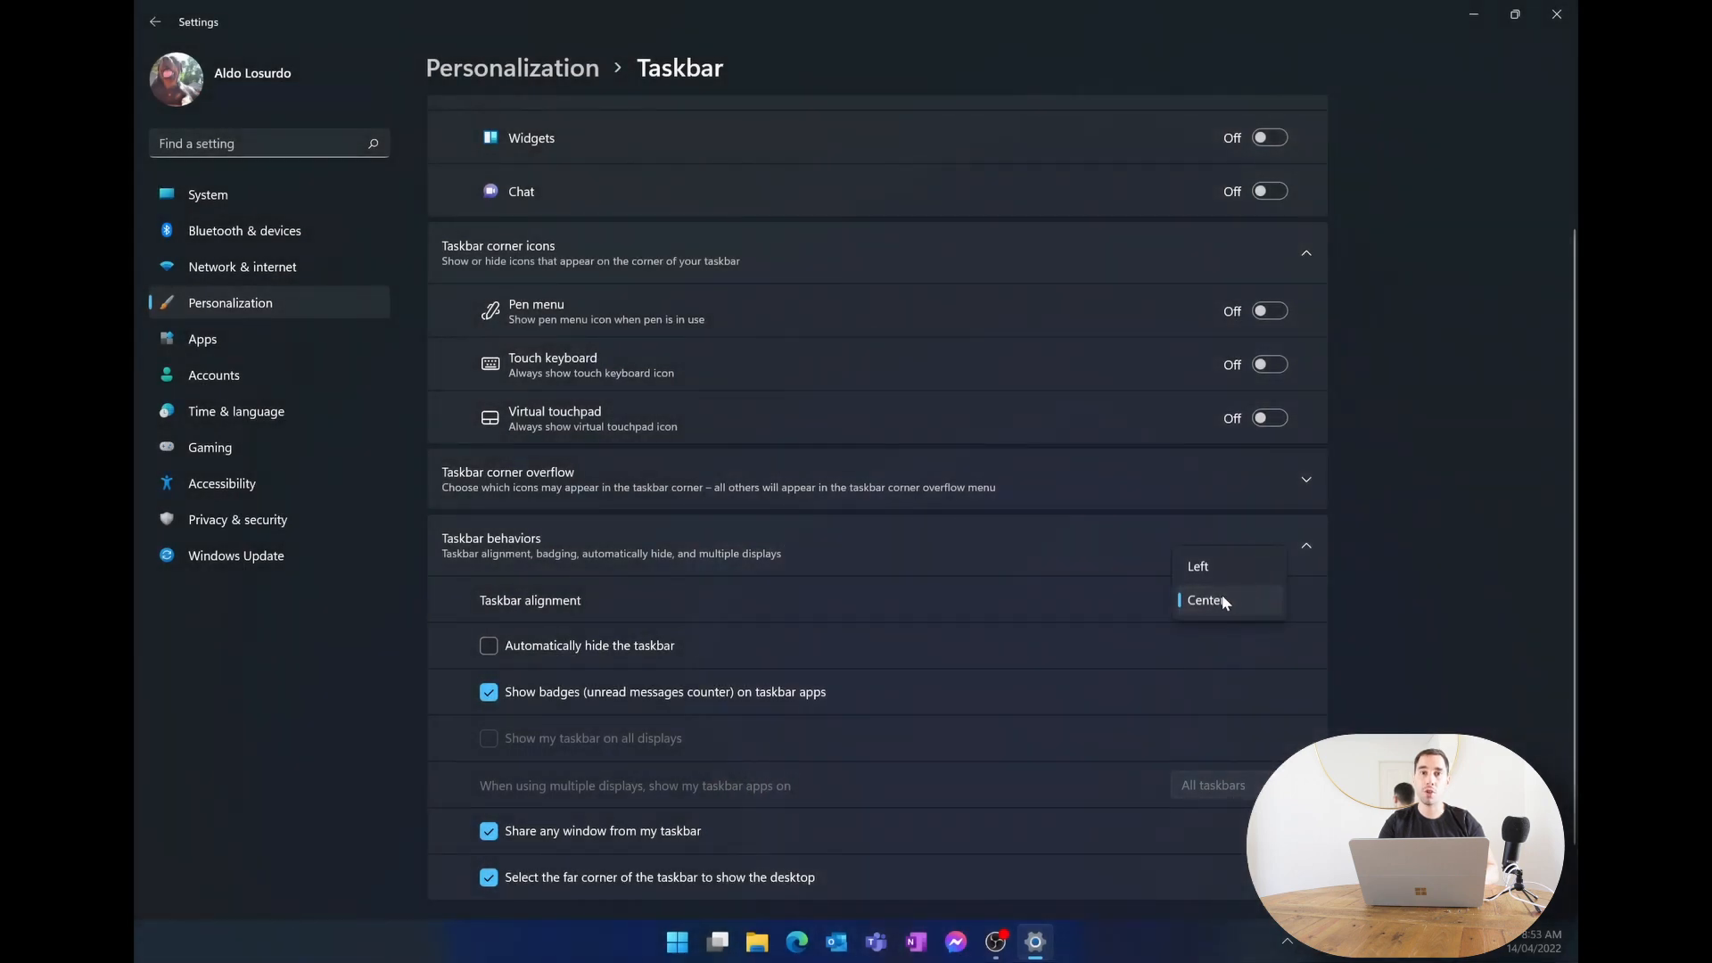
mouse_move(1197, 568)
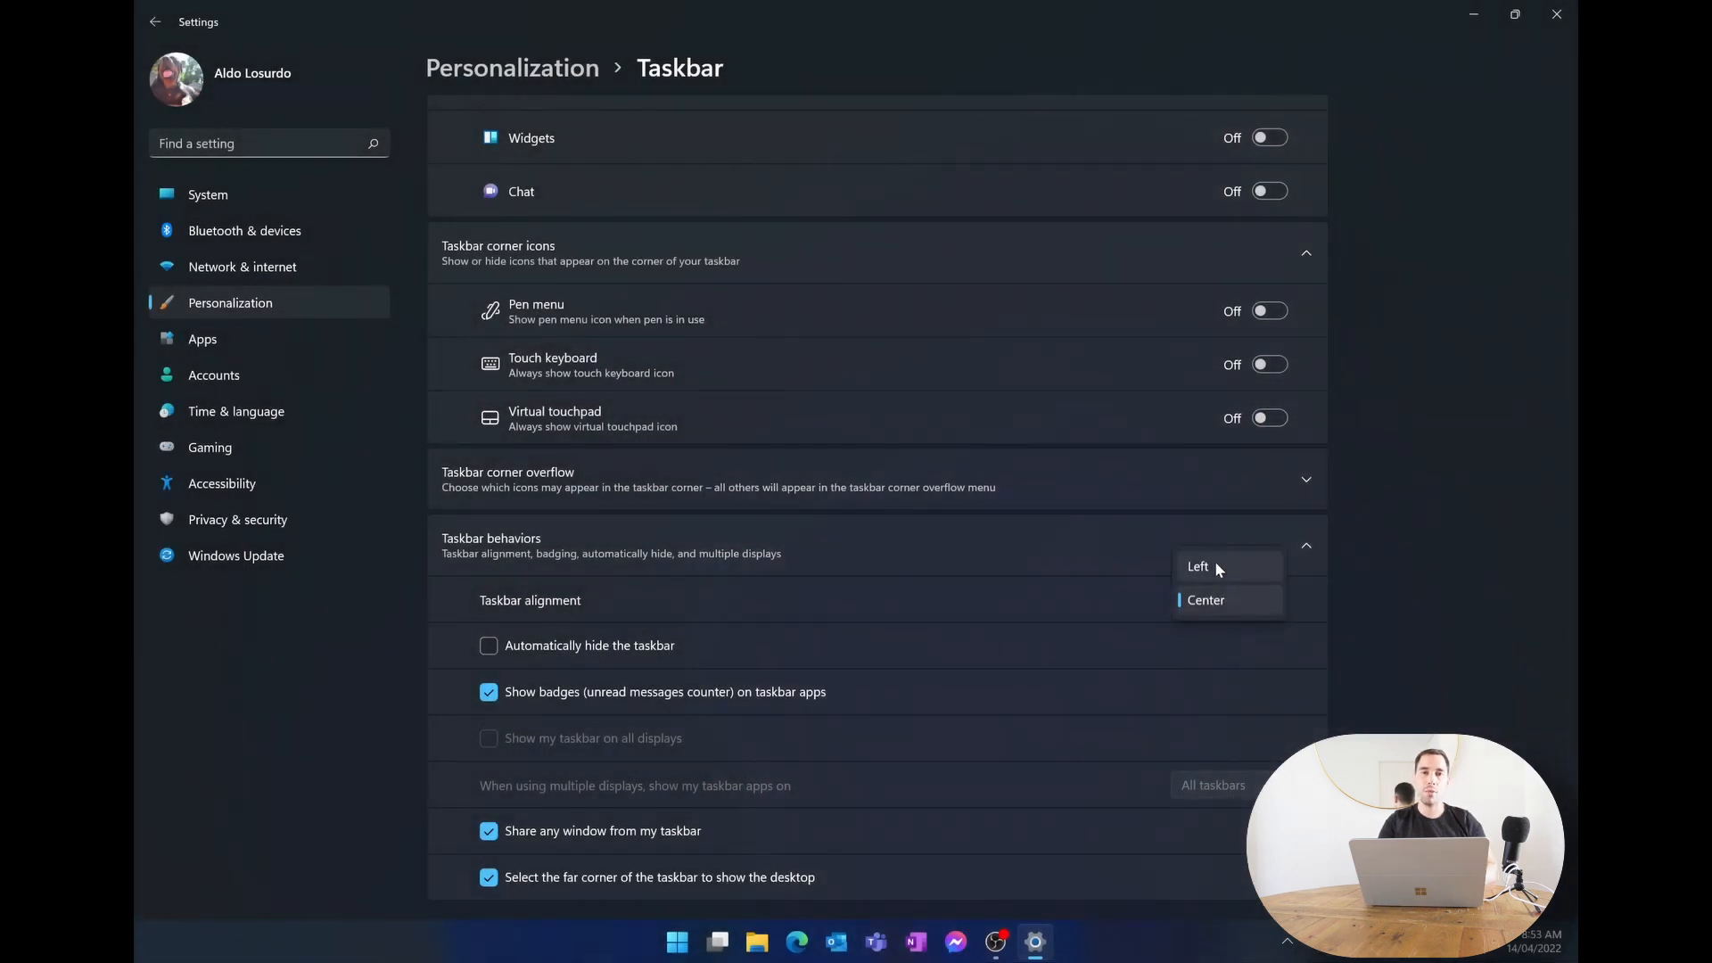
click(1199, 566)
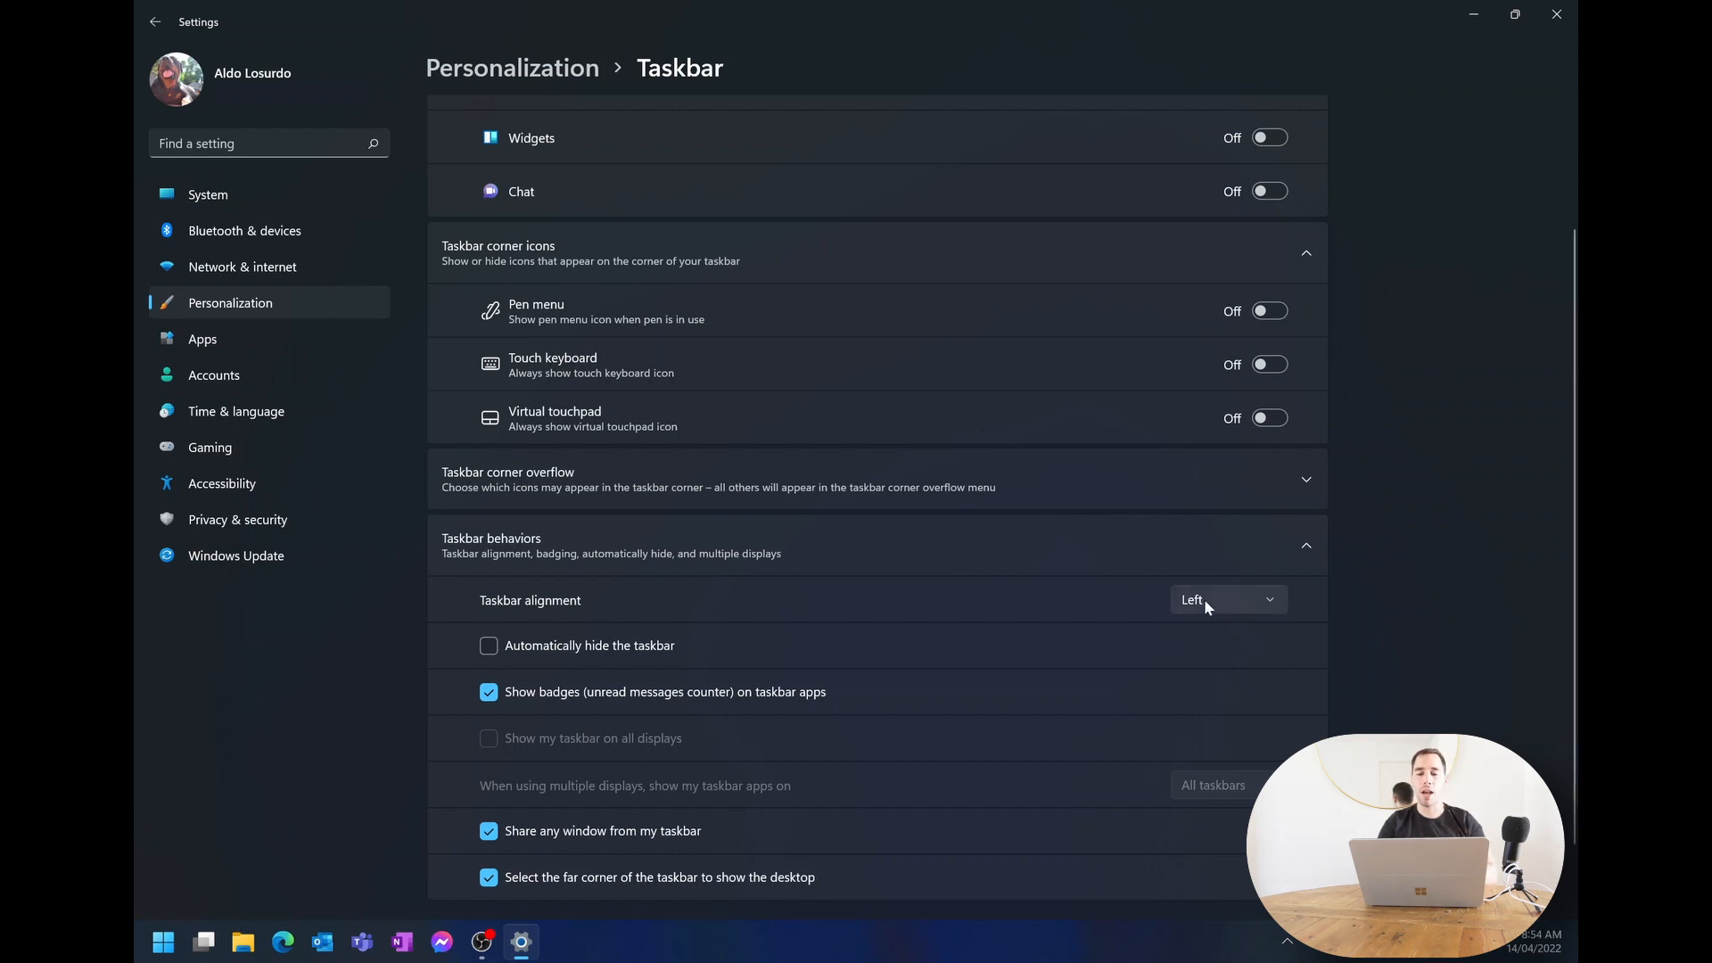
click(1227, 599)
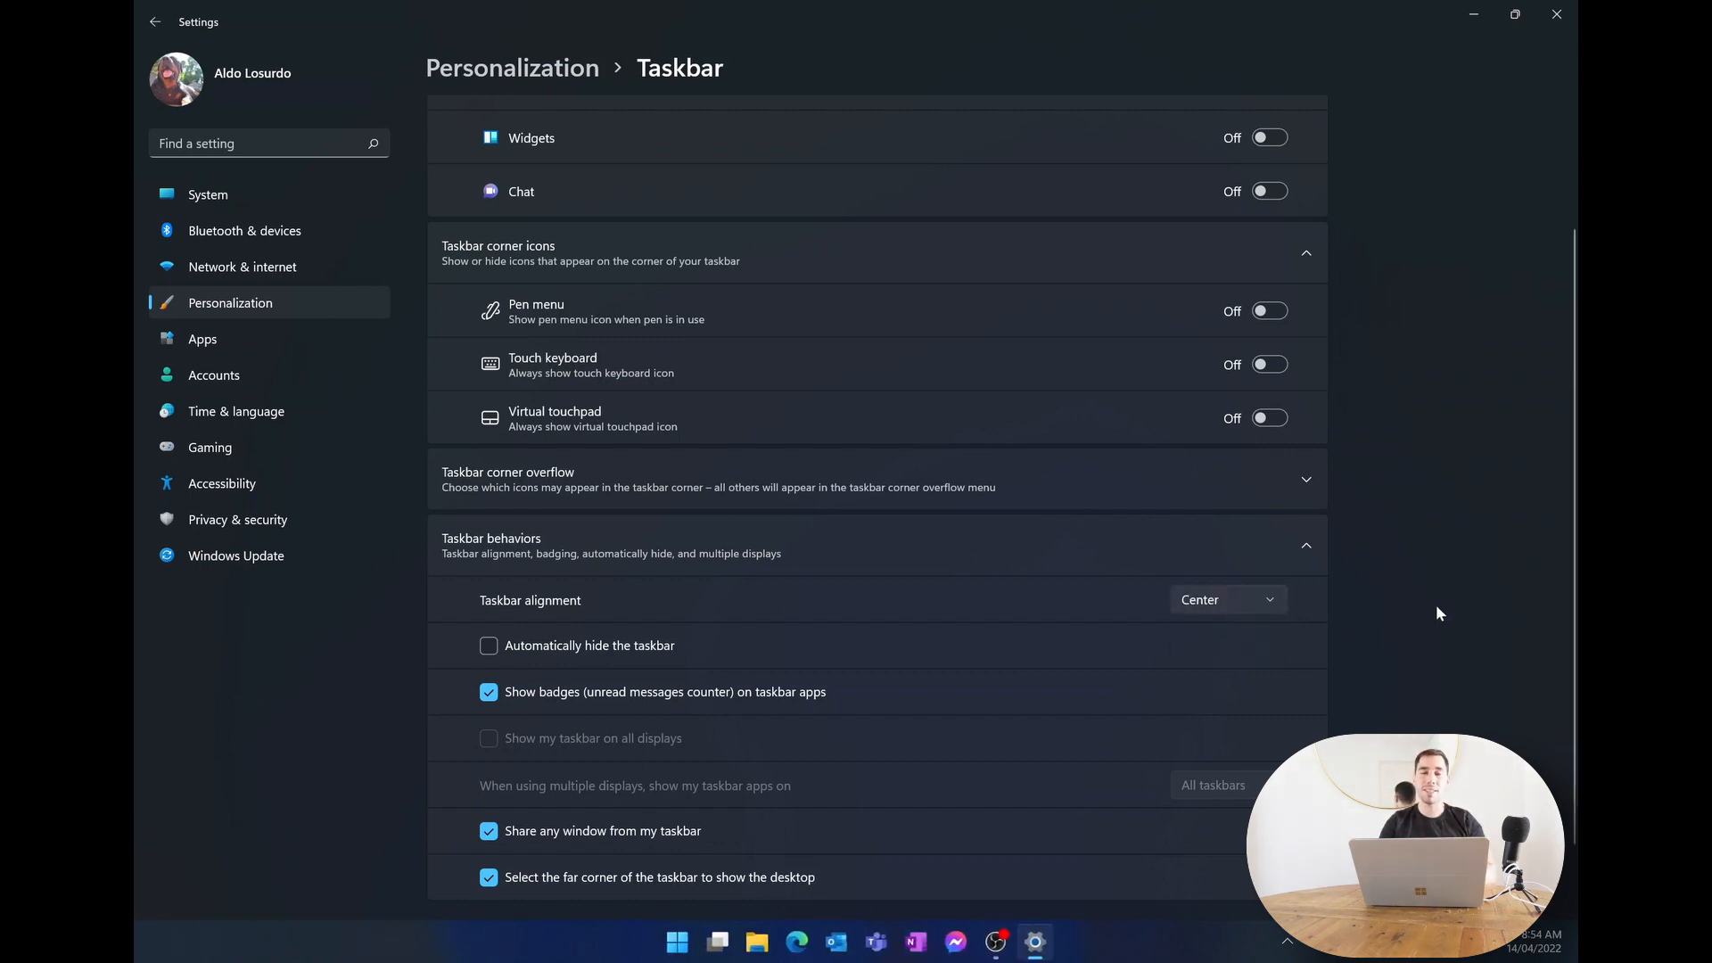